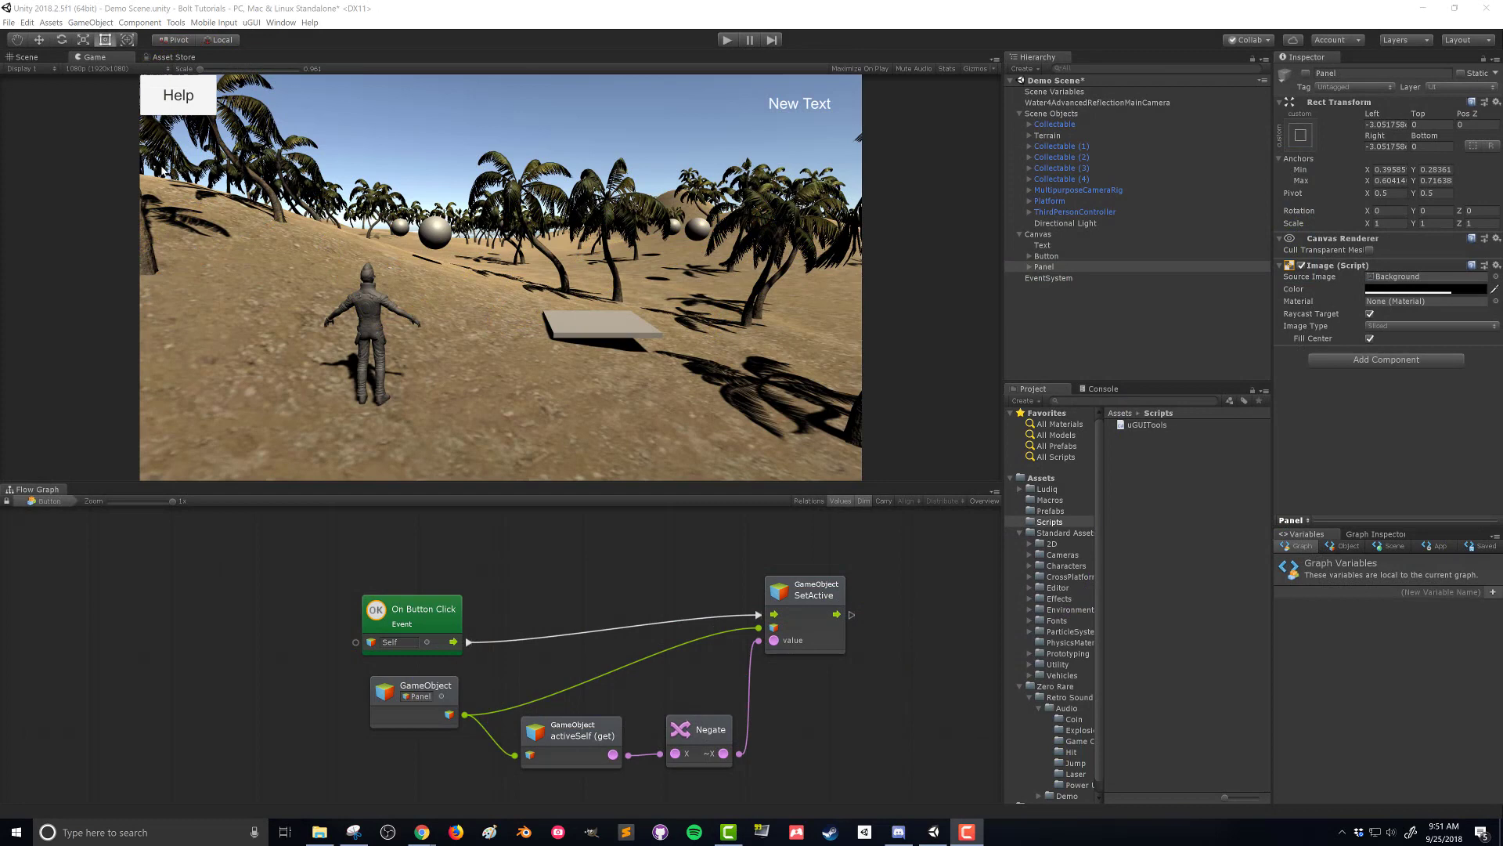
Start a new empty scene and add a full-screen UI Panel to it
{"action": "left_click", "coordinate": [11, 22]}
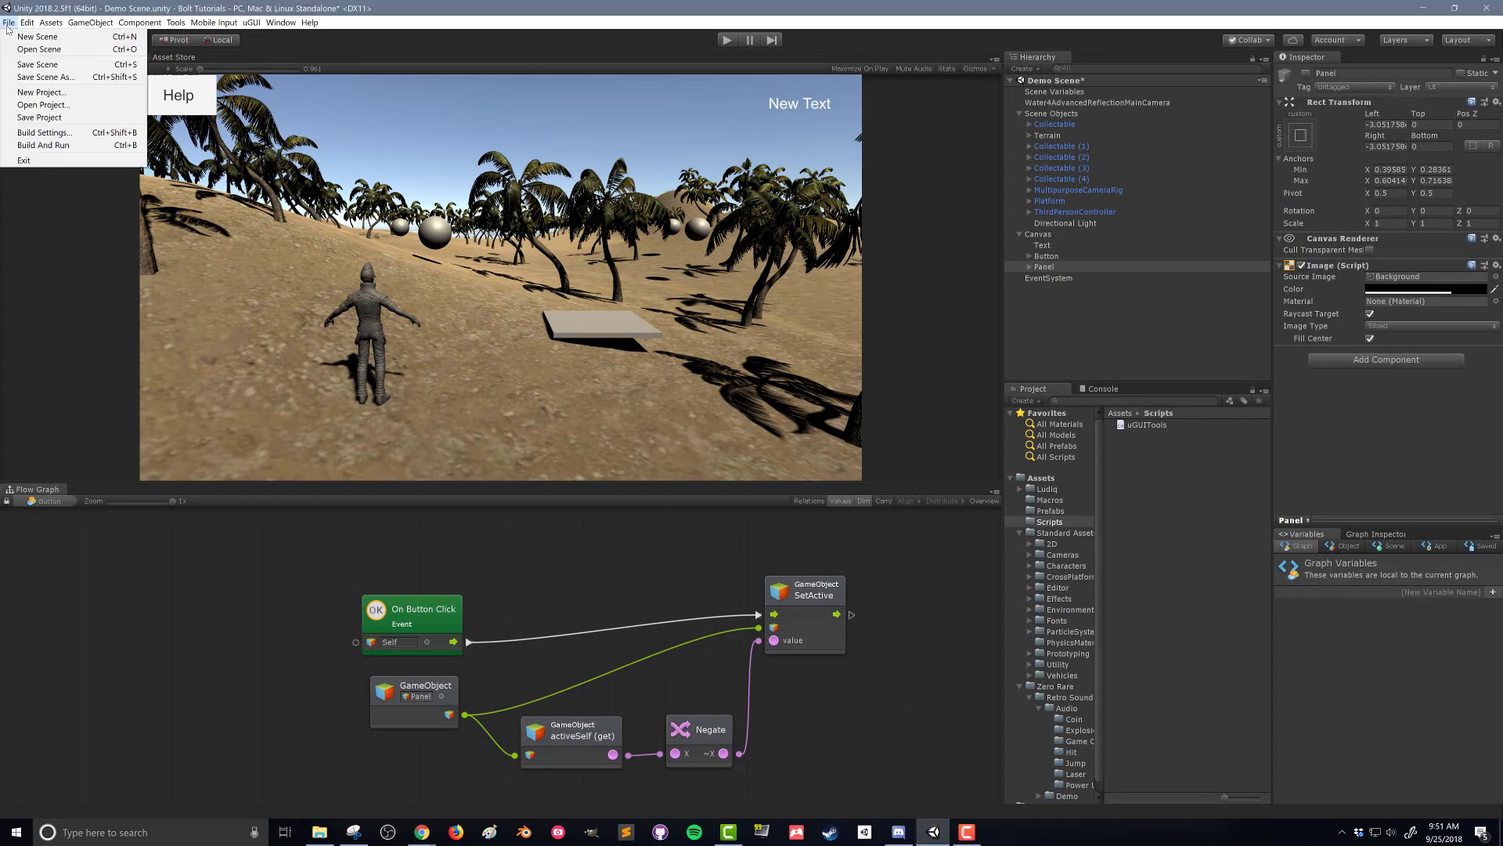
{"action": "left_click", "coordinate": [36, 37]}
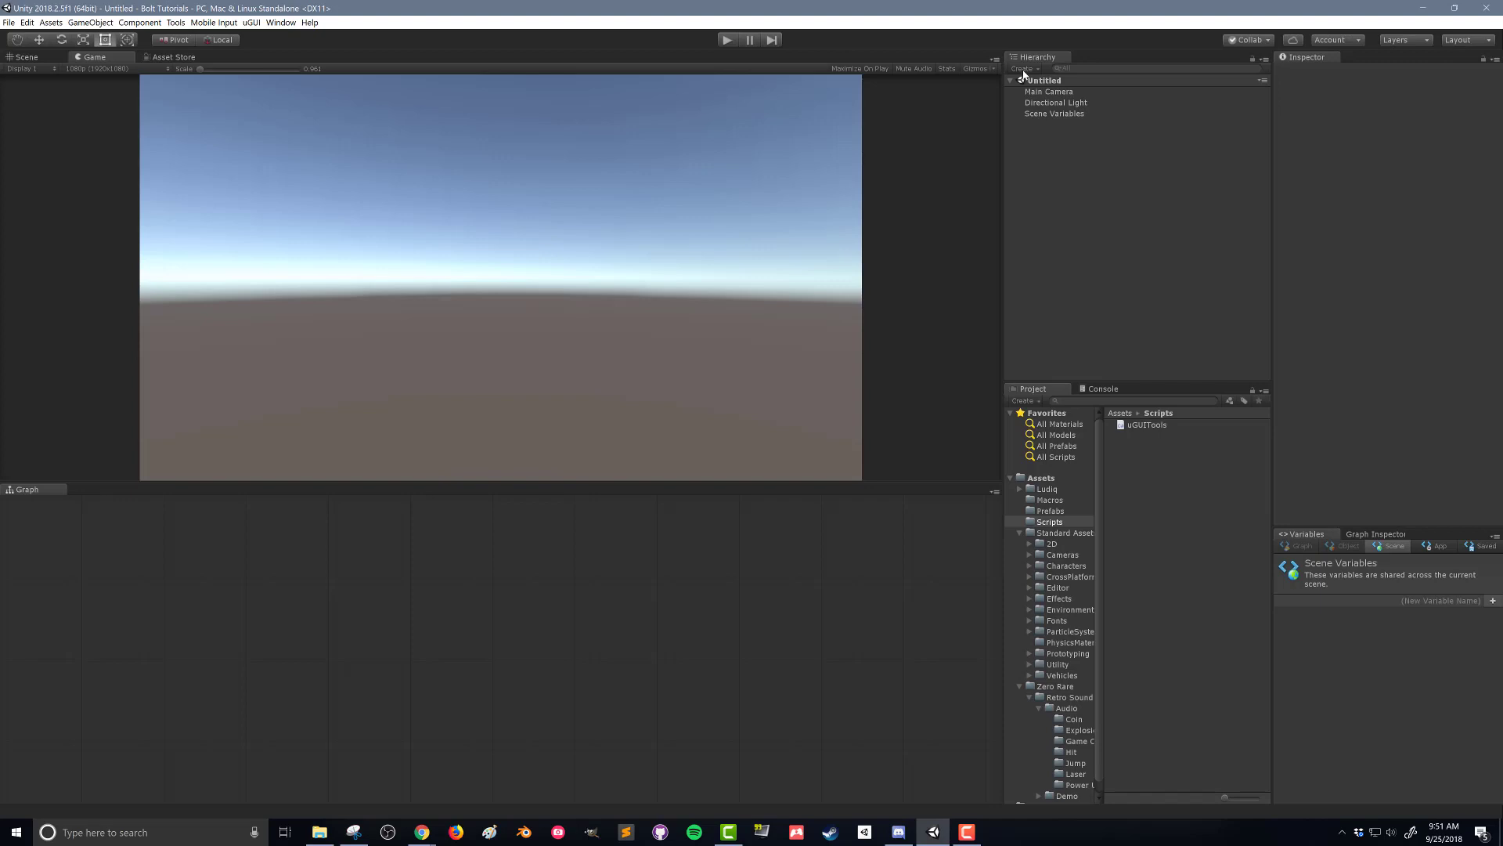
{"action": "left_click", "coordinate": [1026, 69]}
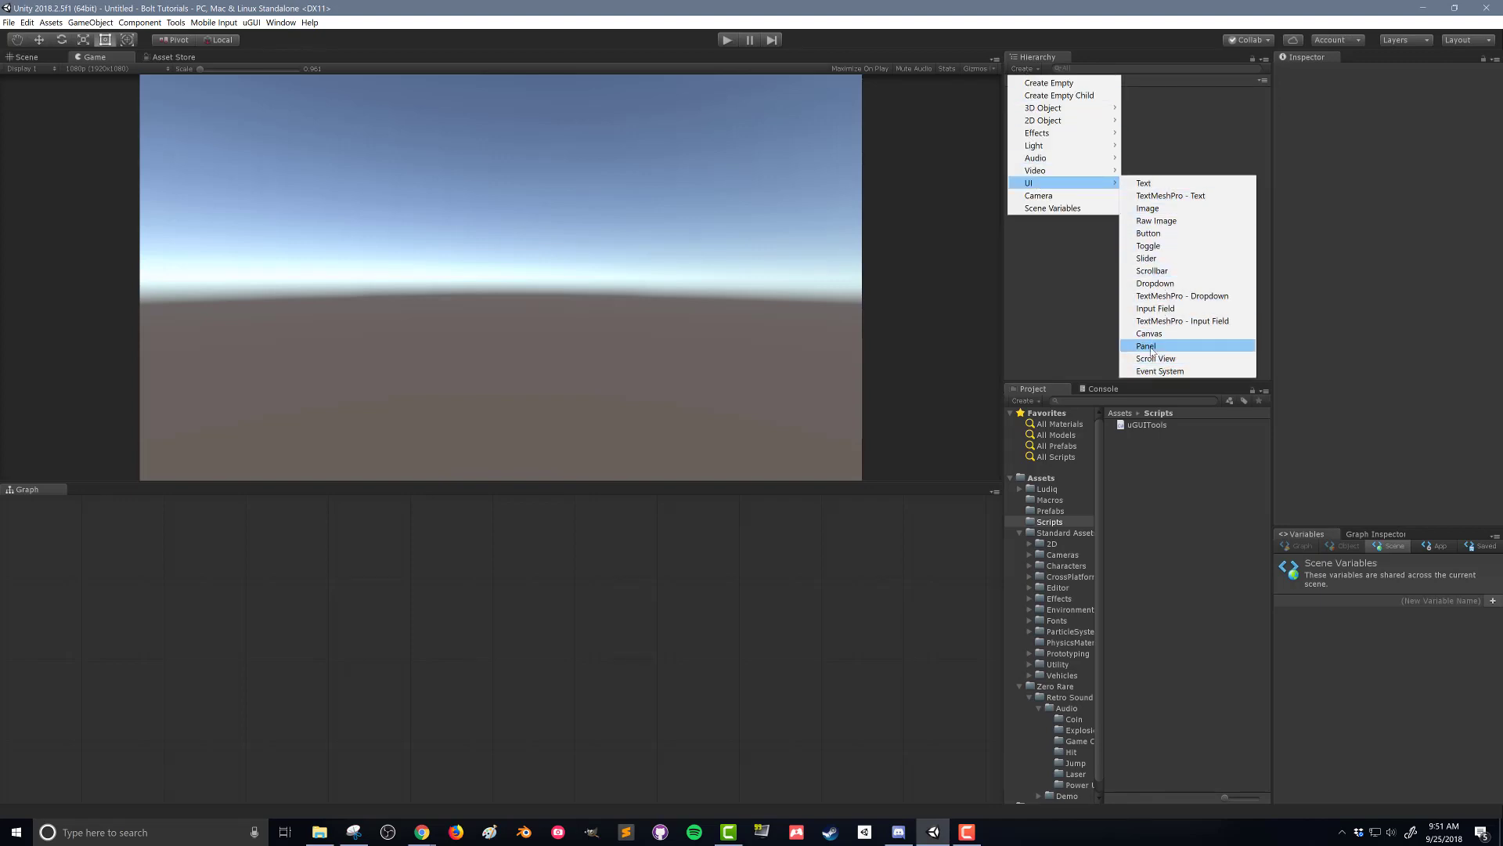
{"action": "left_click", "coordinate": [1146, 345]}
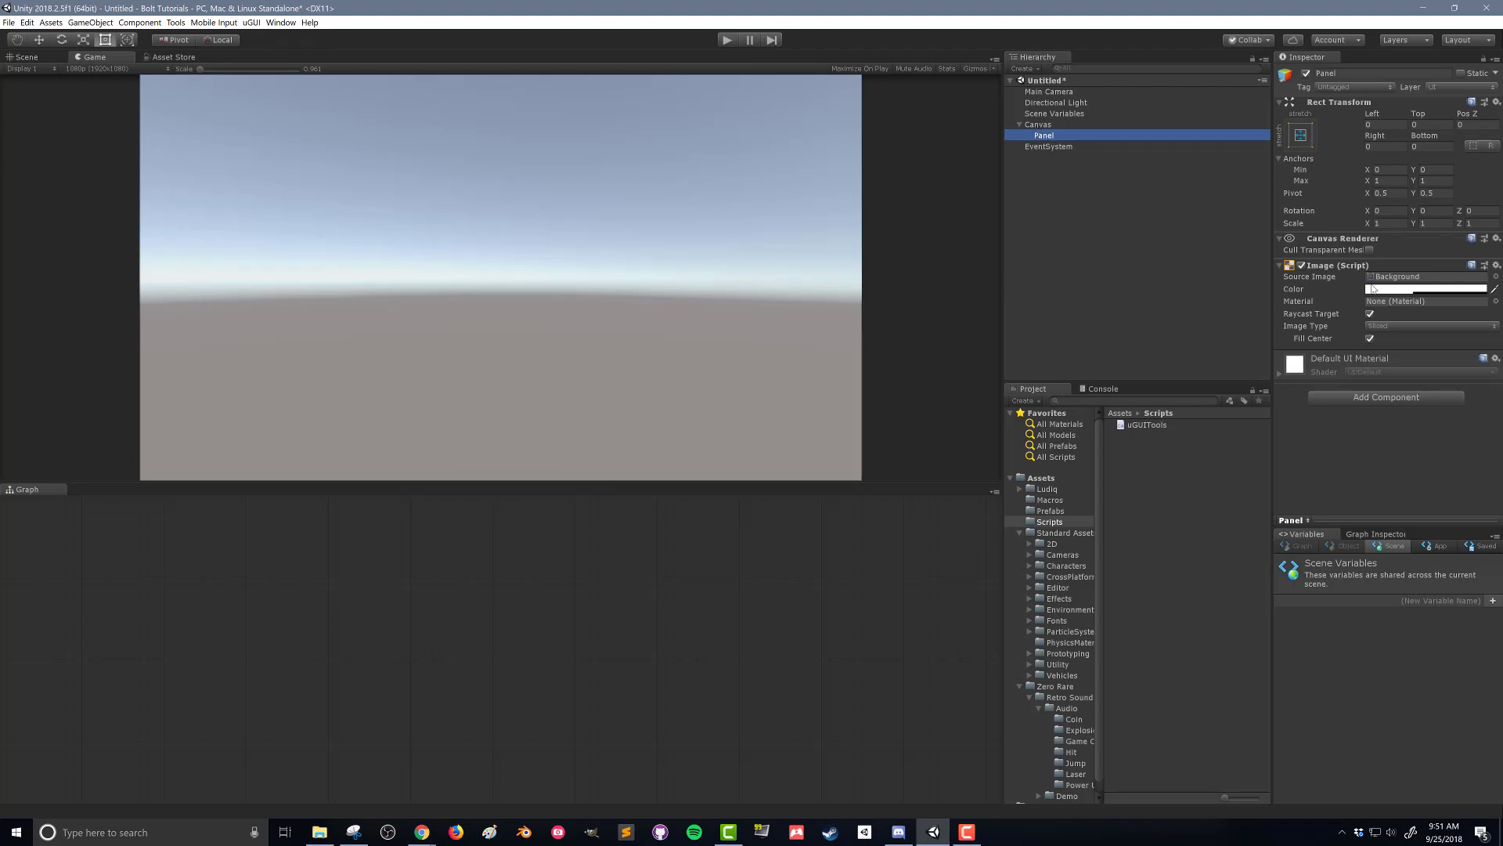
Recolour the panel's Image to an opaque light blue
{"action": "left_click", "coordinate": [1403, 288]}
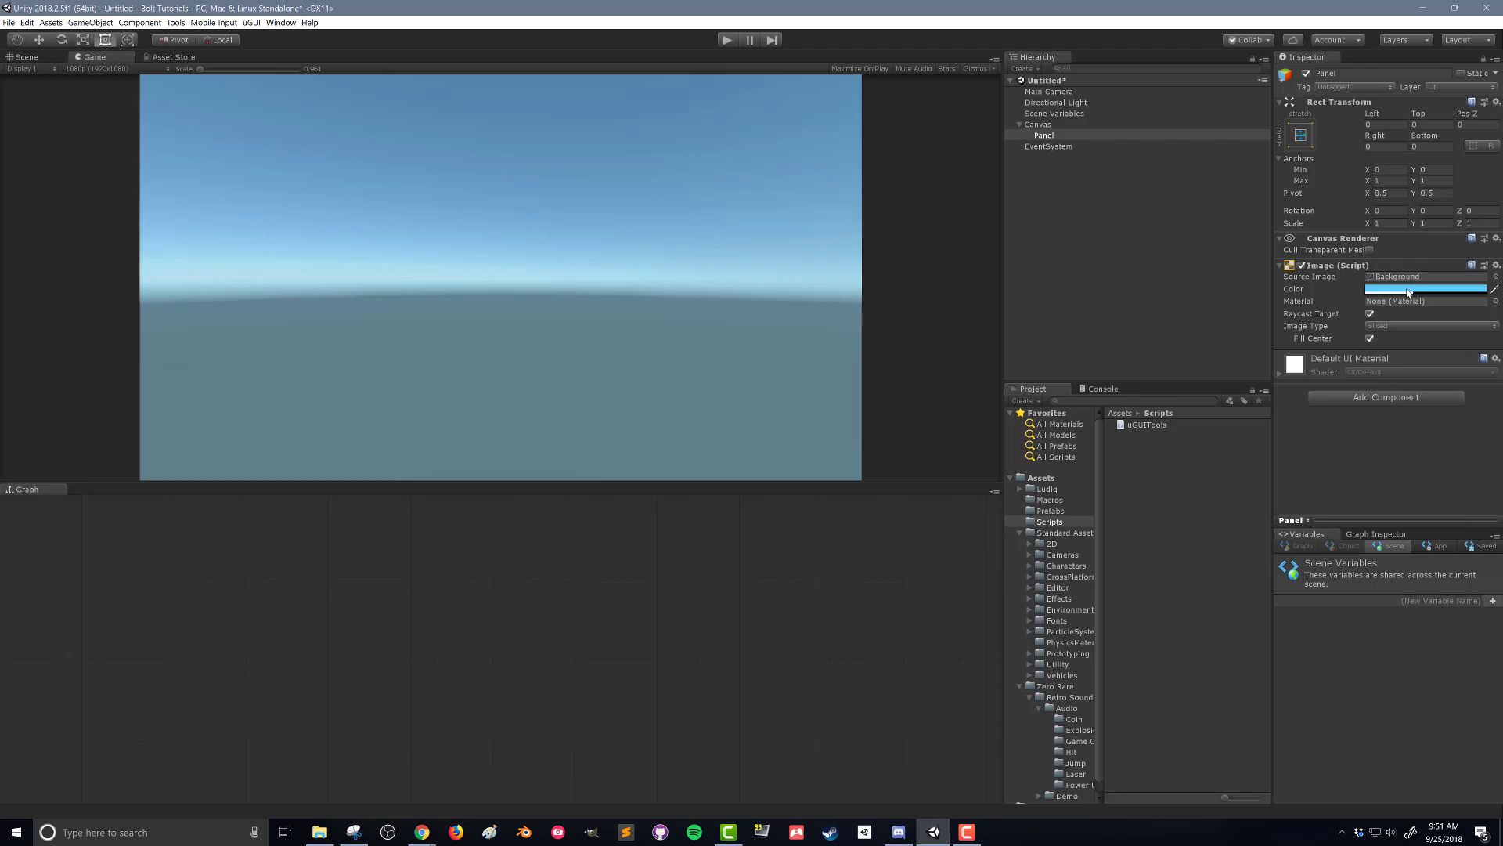
{"action": "left_click", "coordinate": [1422, 288]}
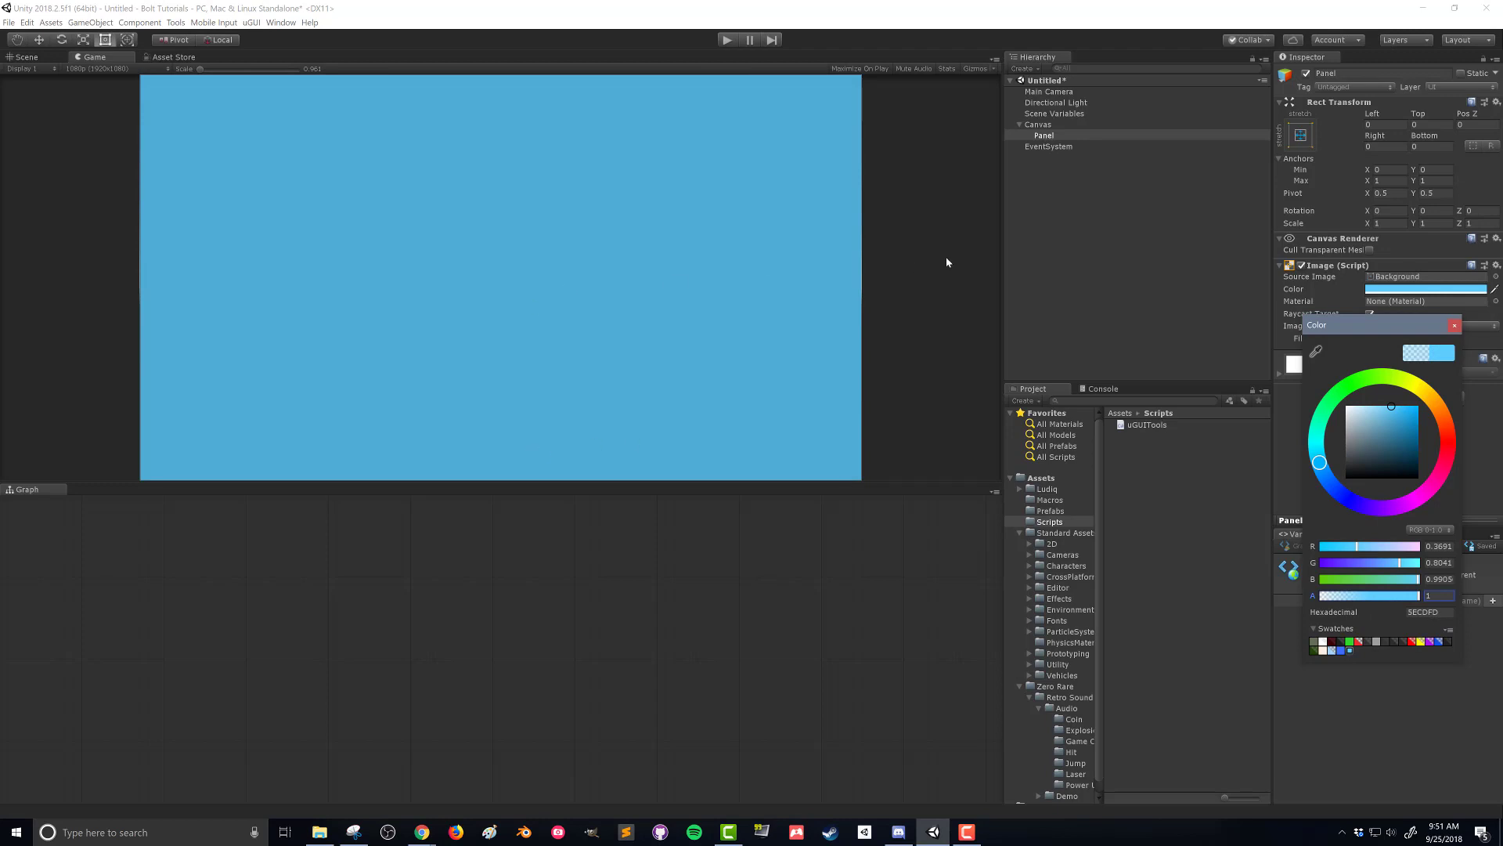
{"action": "mouse_move", "coordinate": [676, 302]}
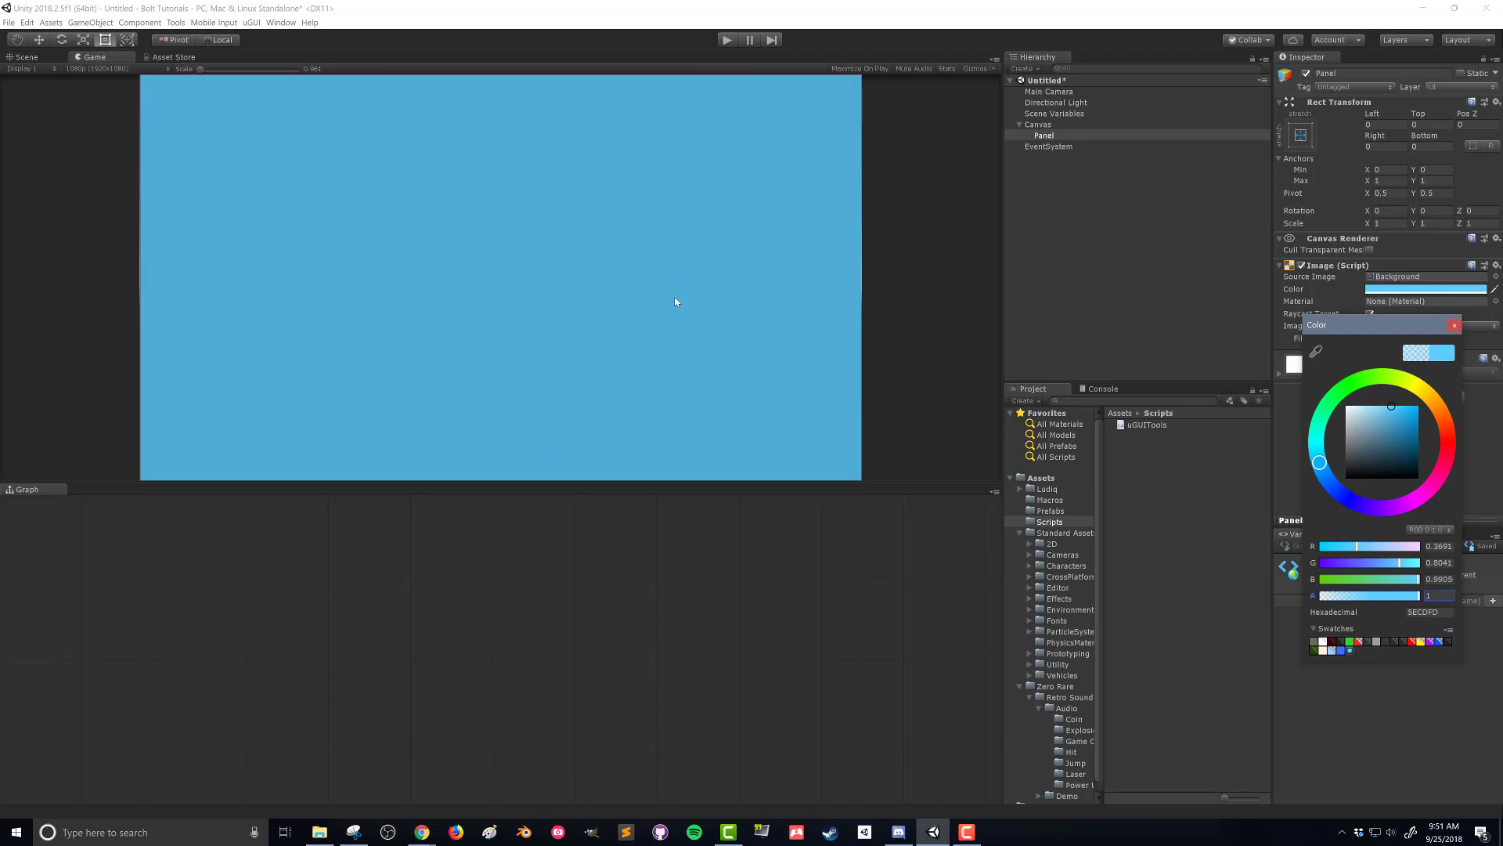
{"action": "mouse_move", "coordinate": [617, 254]}
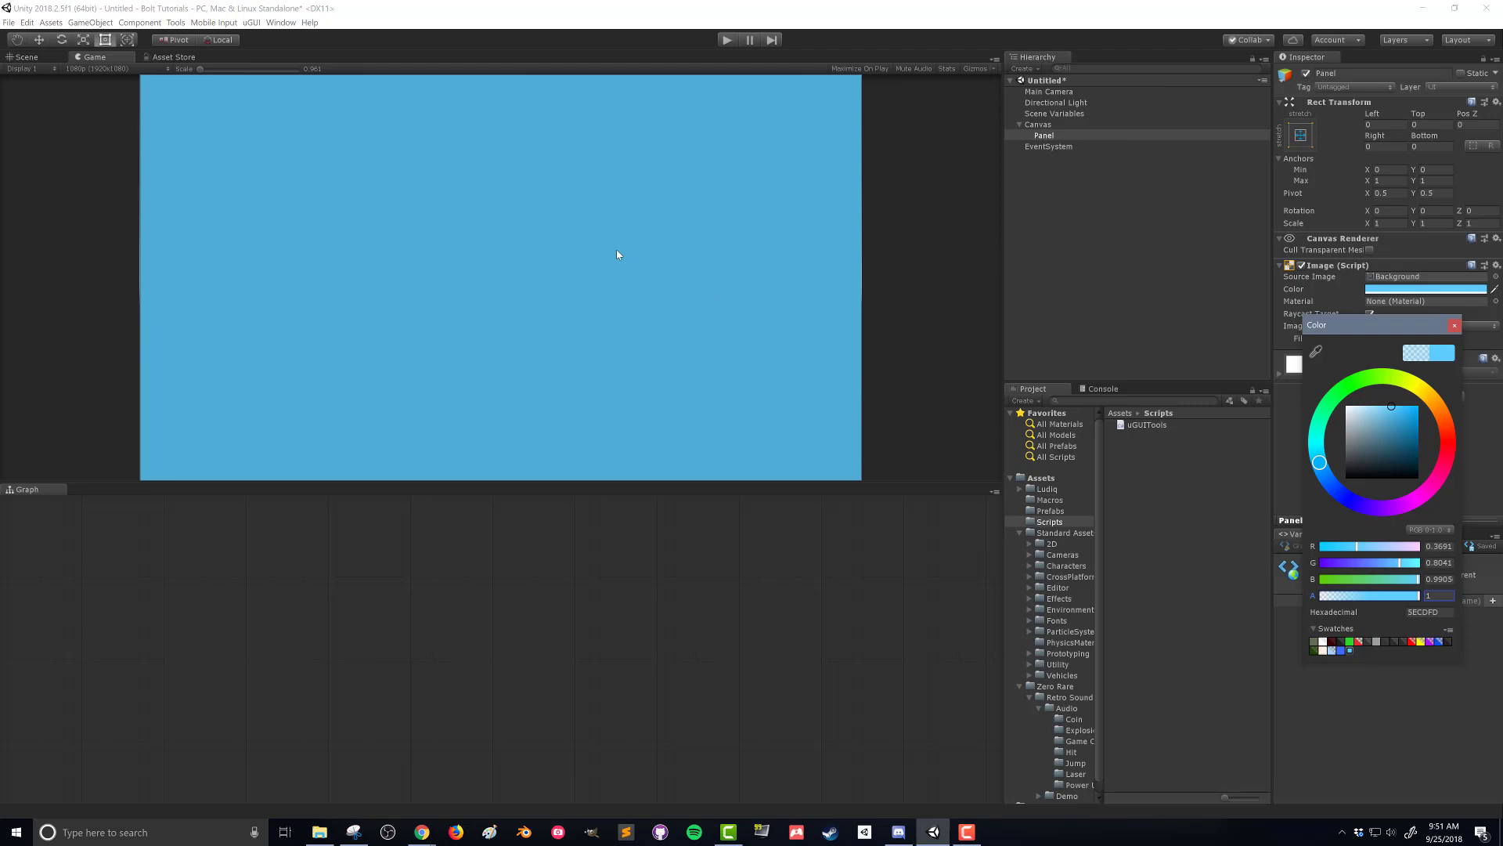
{"action": "mouse_move", "coordinate": [34, 162]}
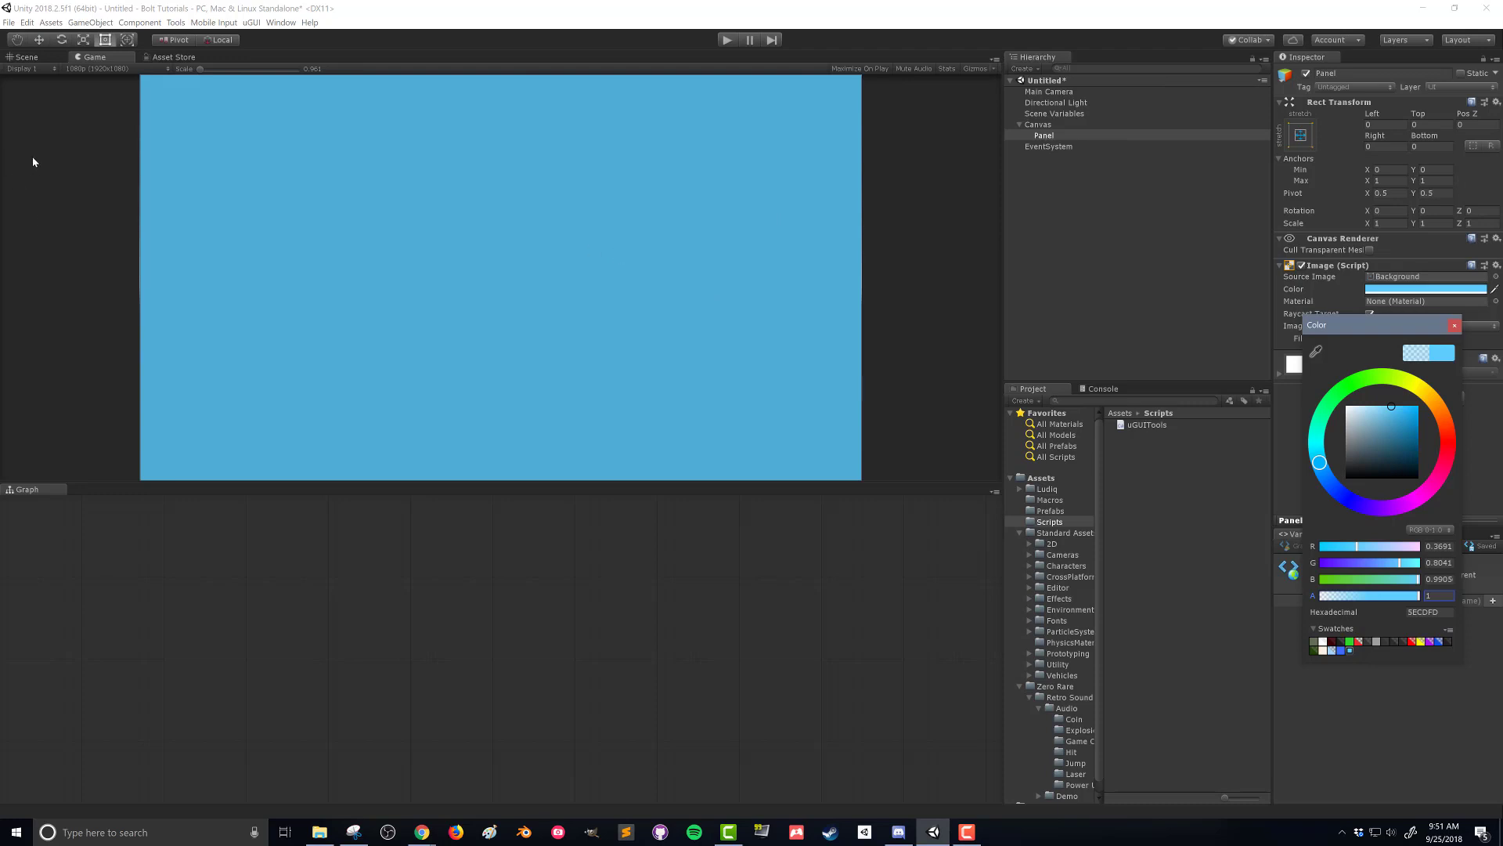
Add a Text child to the panel reading 'Best Game Ever'
{"action": "left_click", "coordinate": [24, 57]}
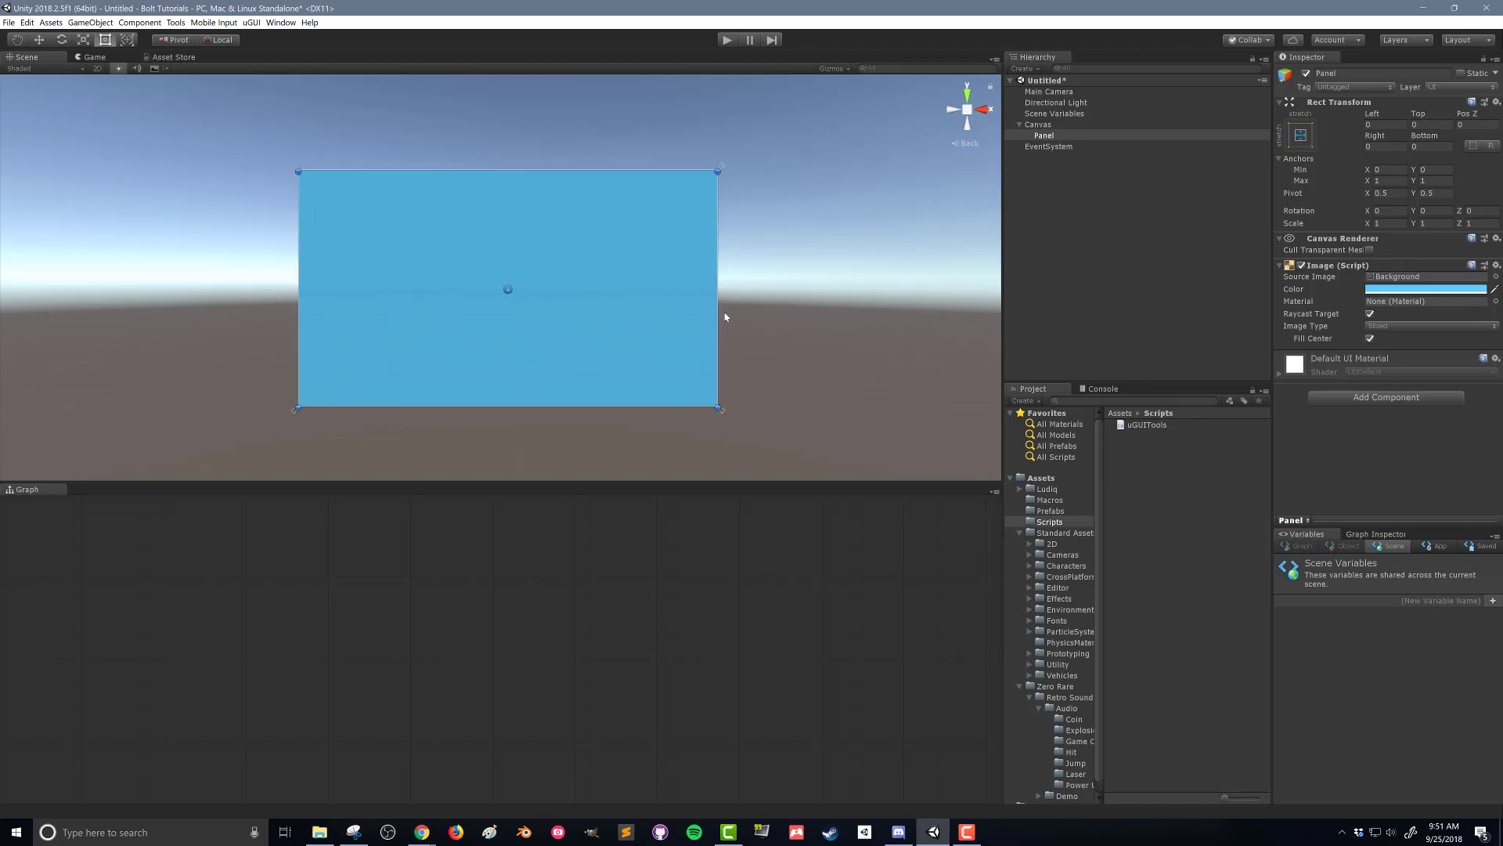
{"action": "right_click", "coordinate": [1043, 135]}
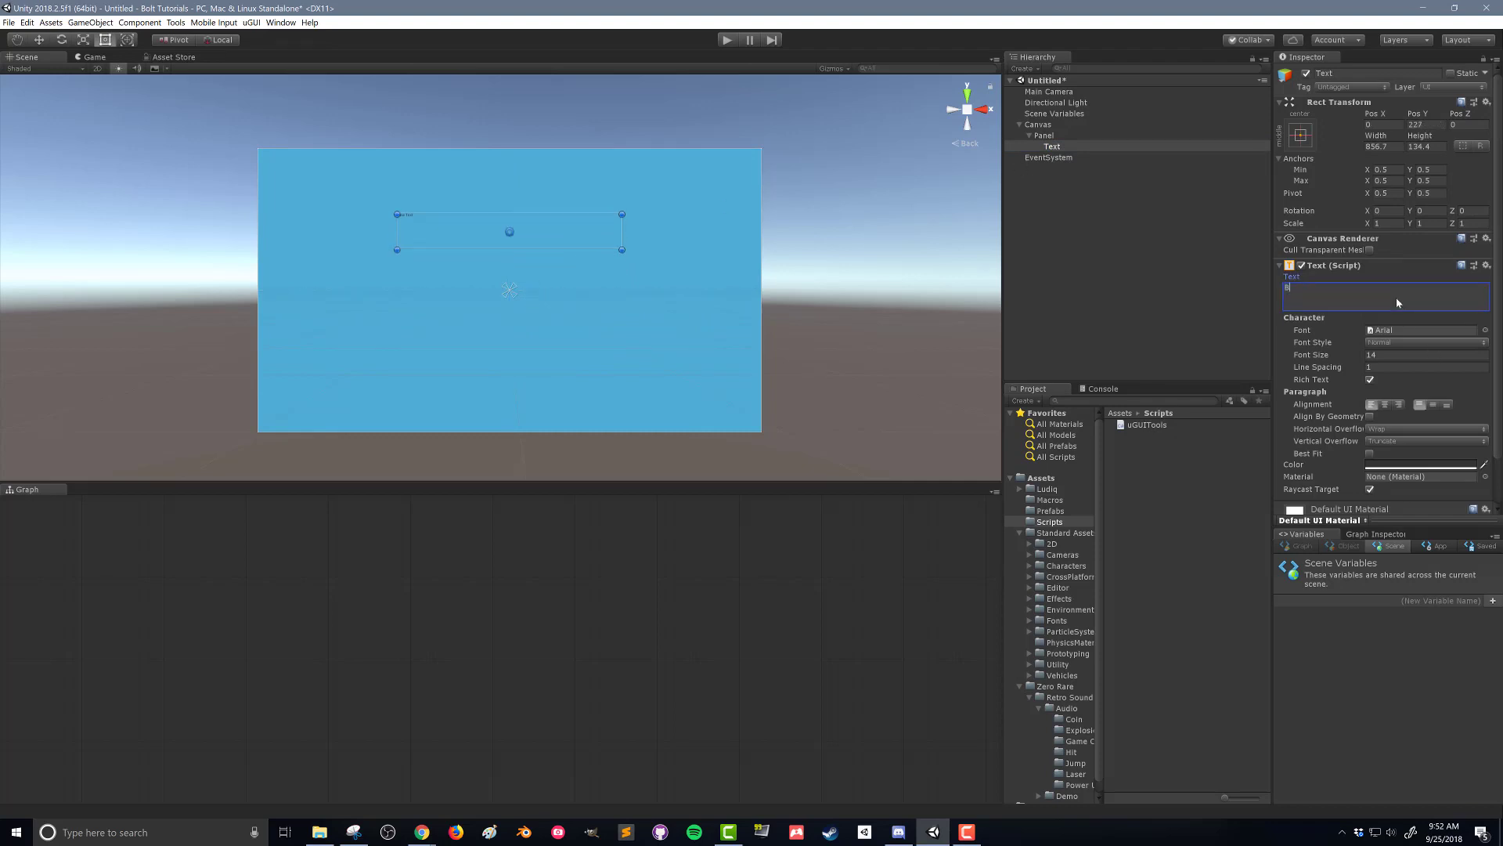
{"action": "type", "text": "Best Game Evver"}
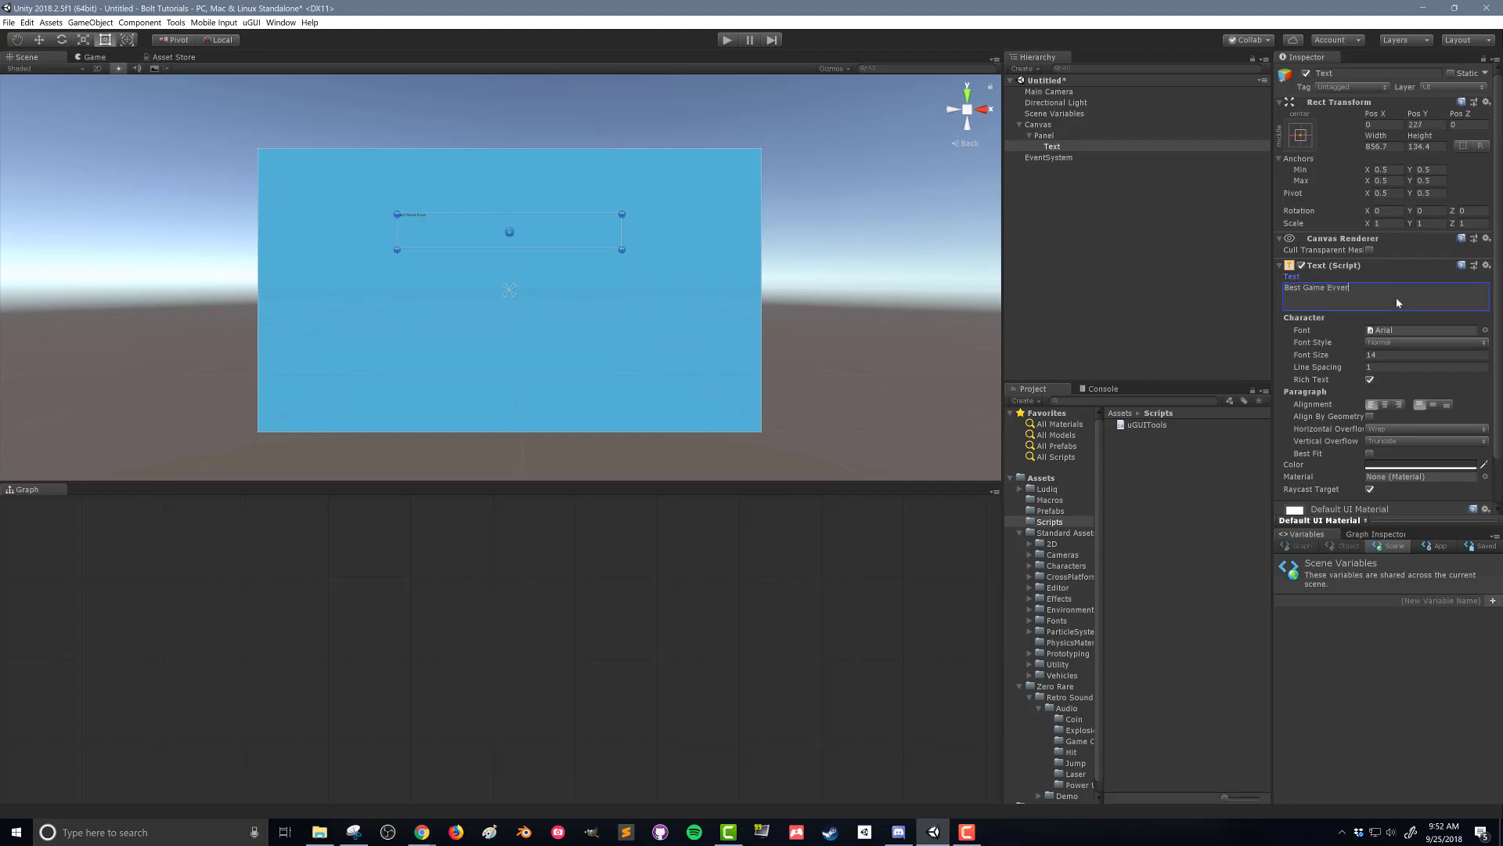
{"action": "key", "text": "Backspace"}
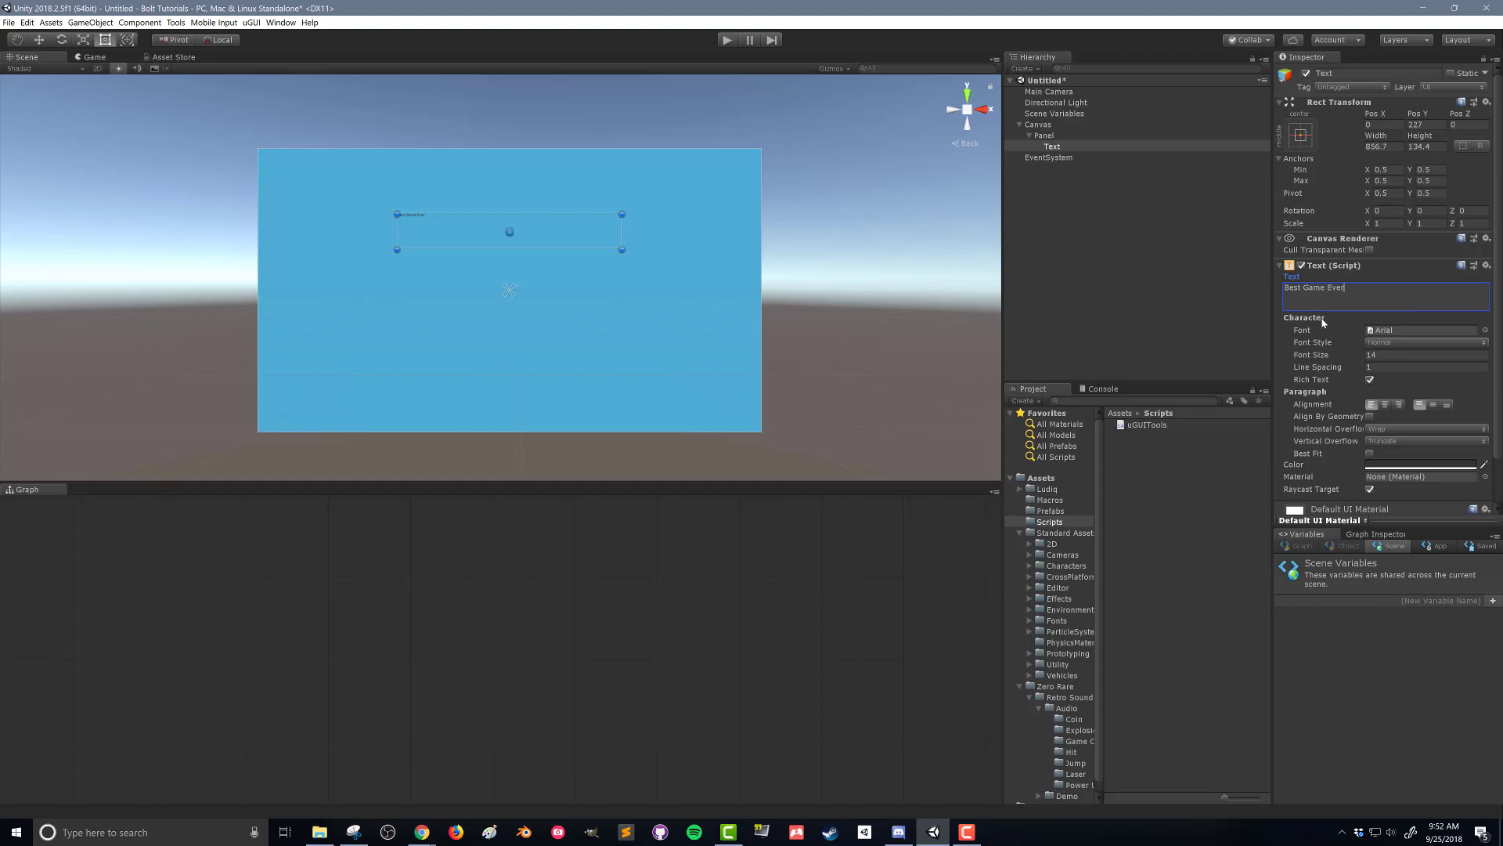
Make the title Best Fit with Max Size 150 and colour it white
{"action": "left_click", "coordinate": [1370, 453]}
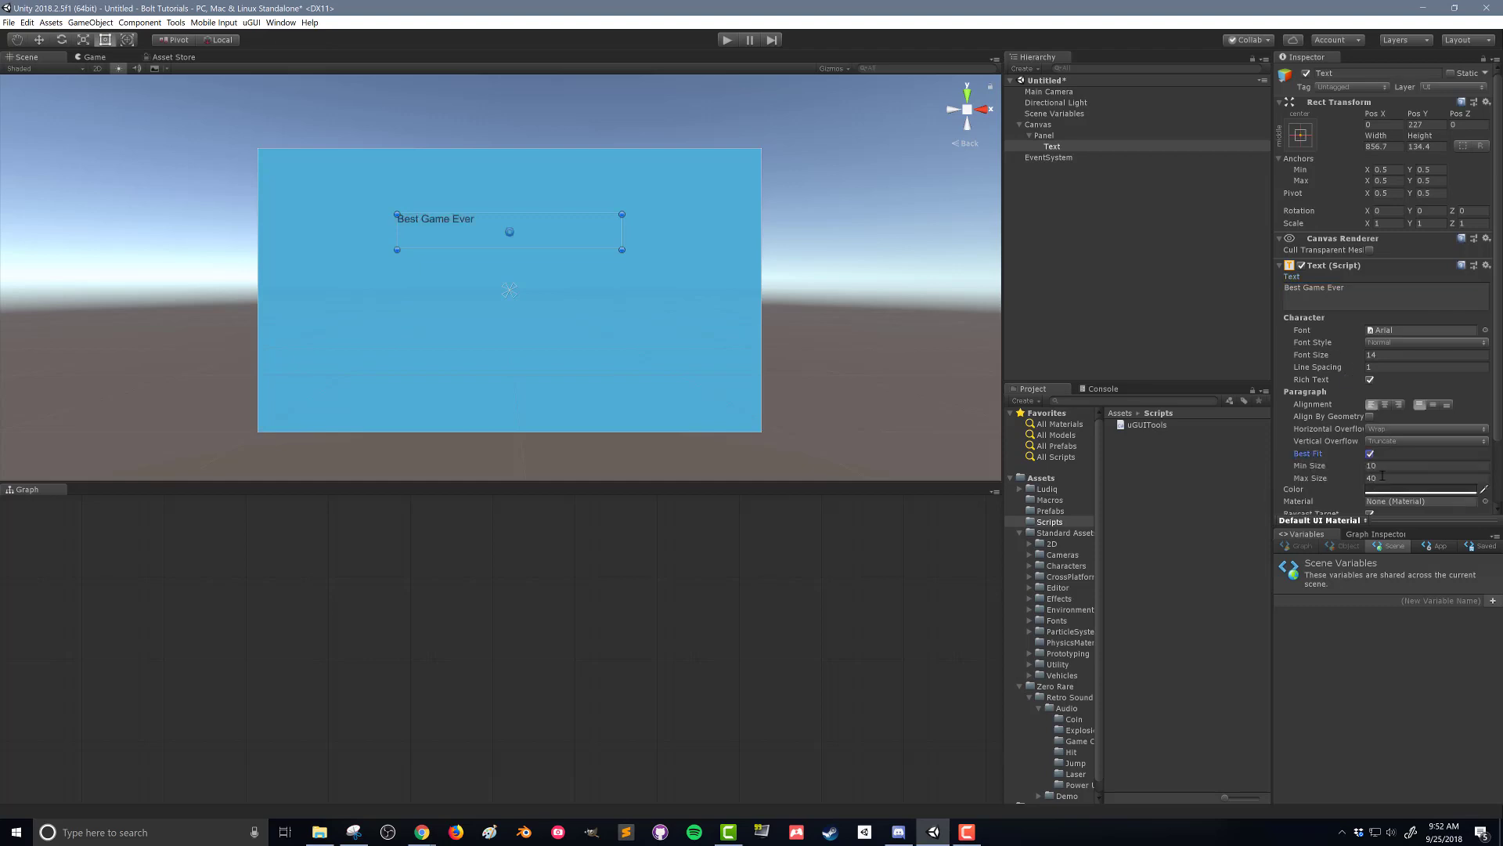
{"action": "type", "text": "100"}
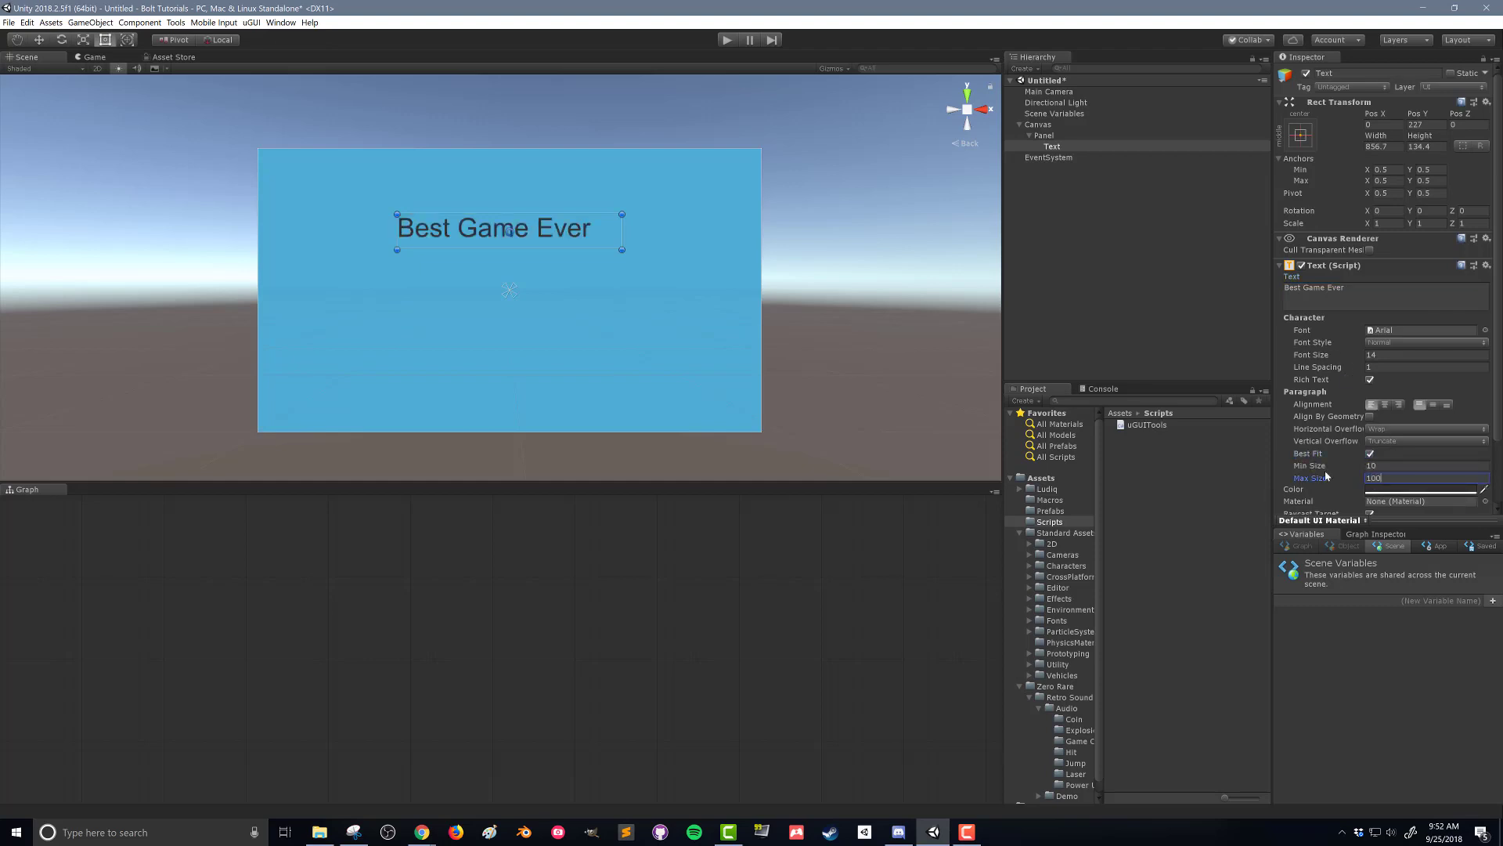
{"action": "type", "text": "150"}
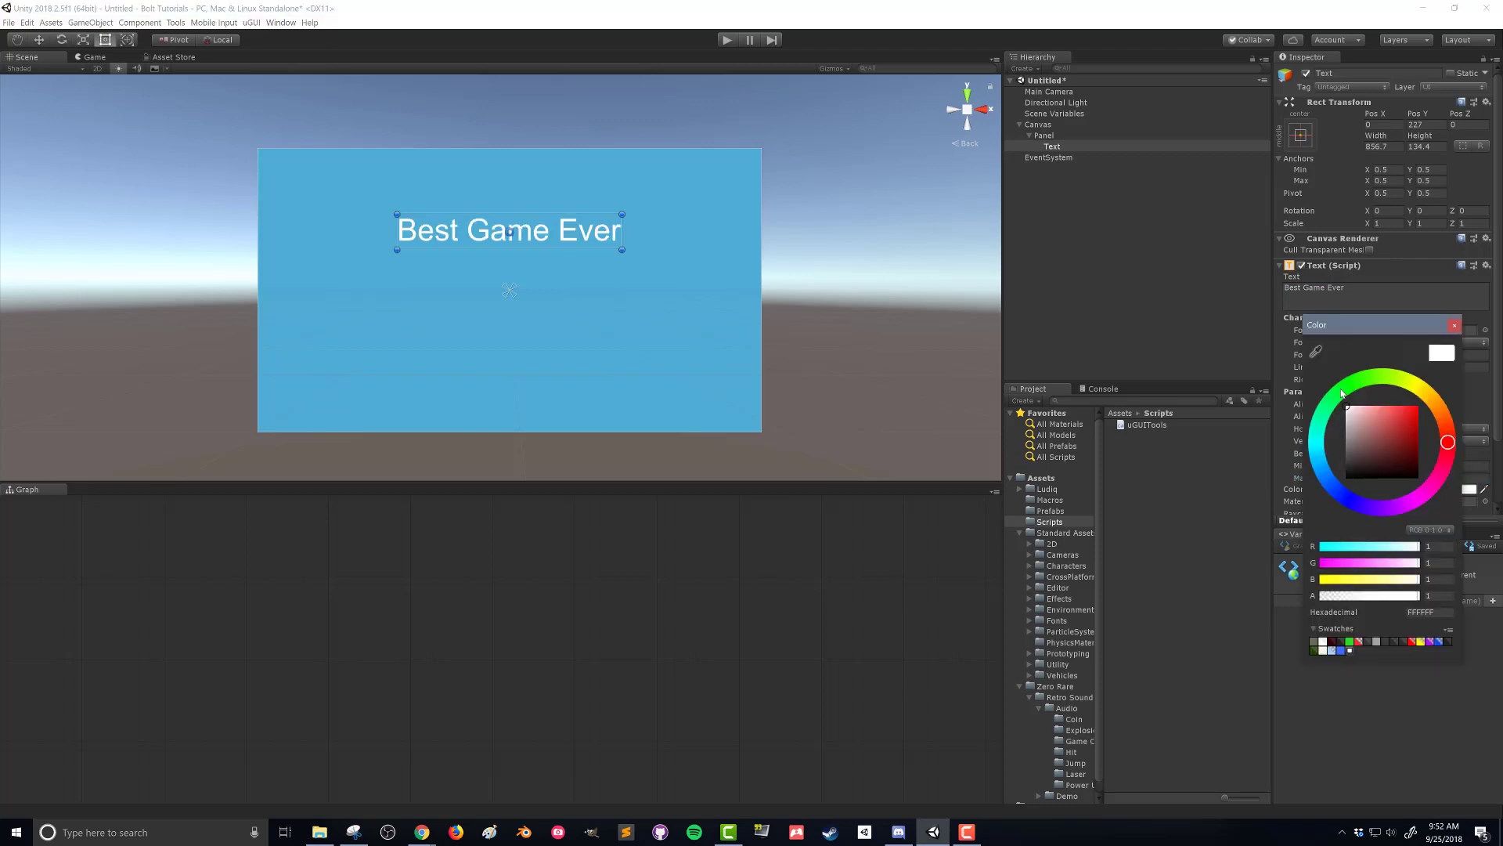
{"action": "left_click", "coordinate": [1454, 324]}
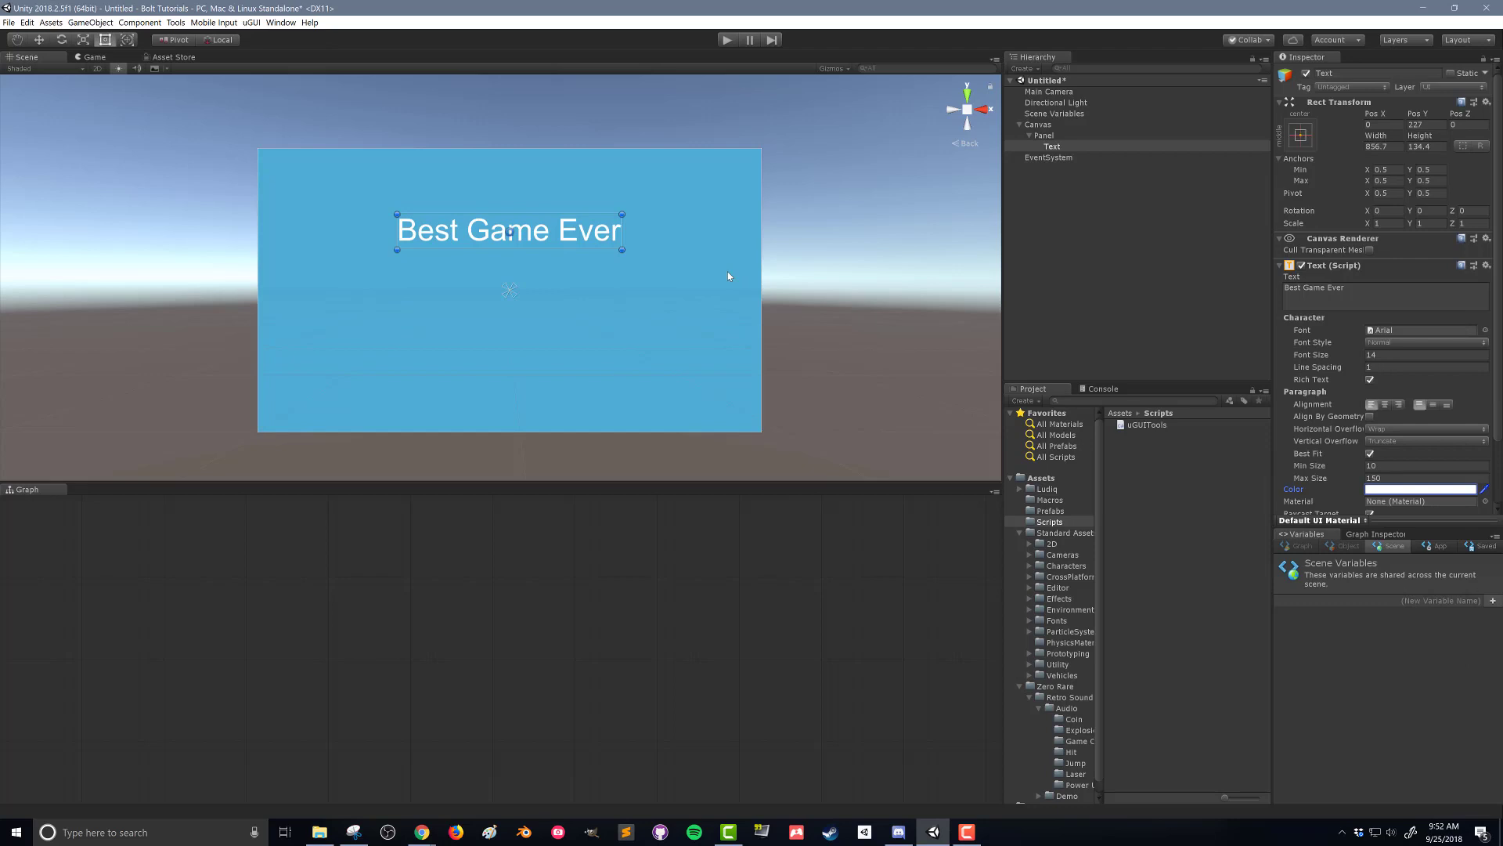
{"action": "left_click", "coordinate": [1038, 123]}
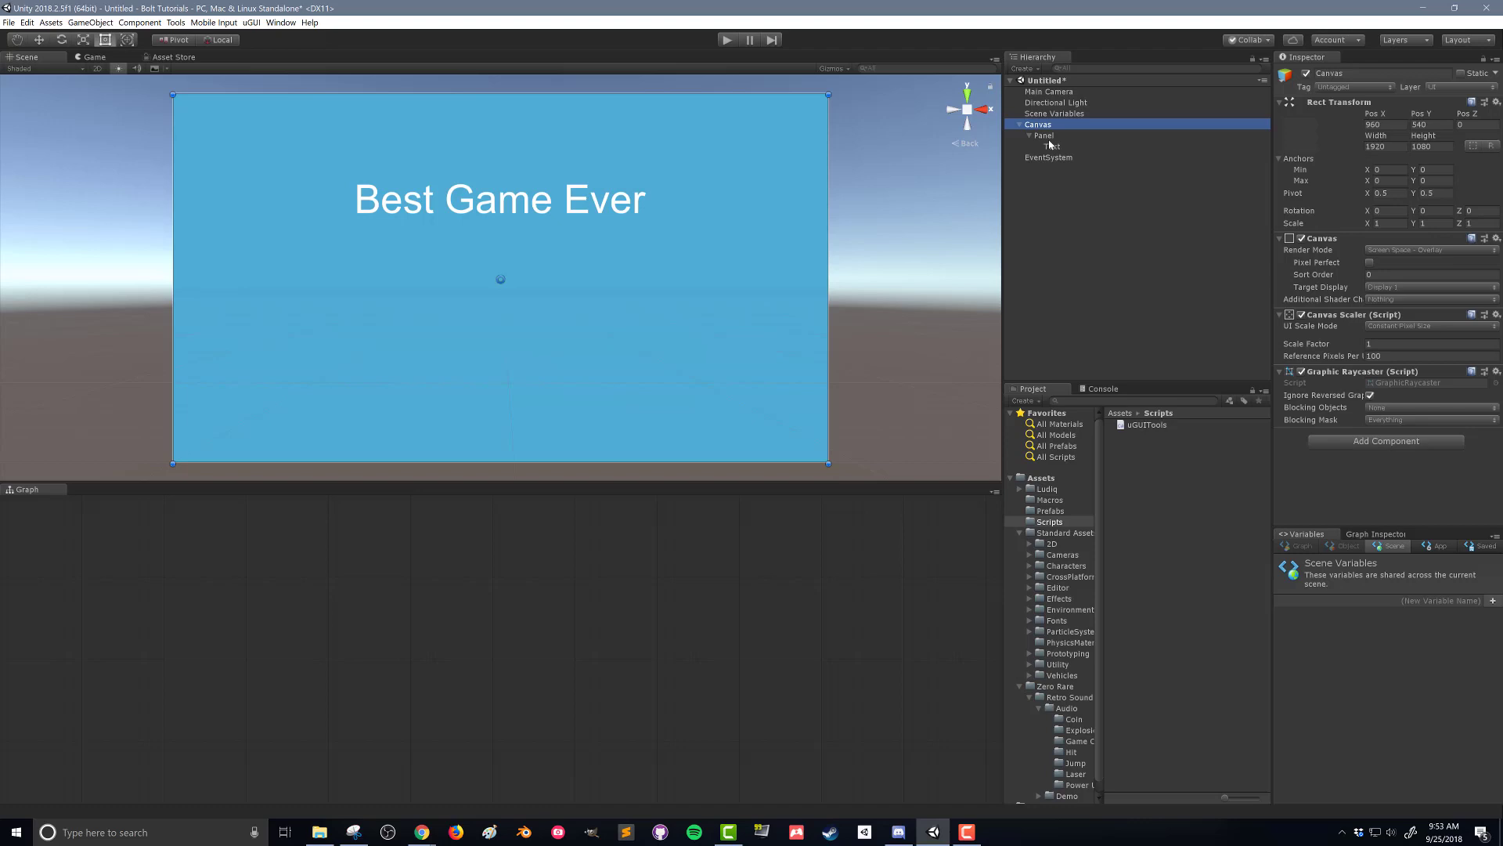
Add a button under the title, enlarge it, and place a copy beneath it
{"action": "right_click", "coordinate": [1044, 135]}
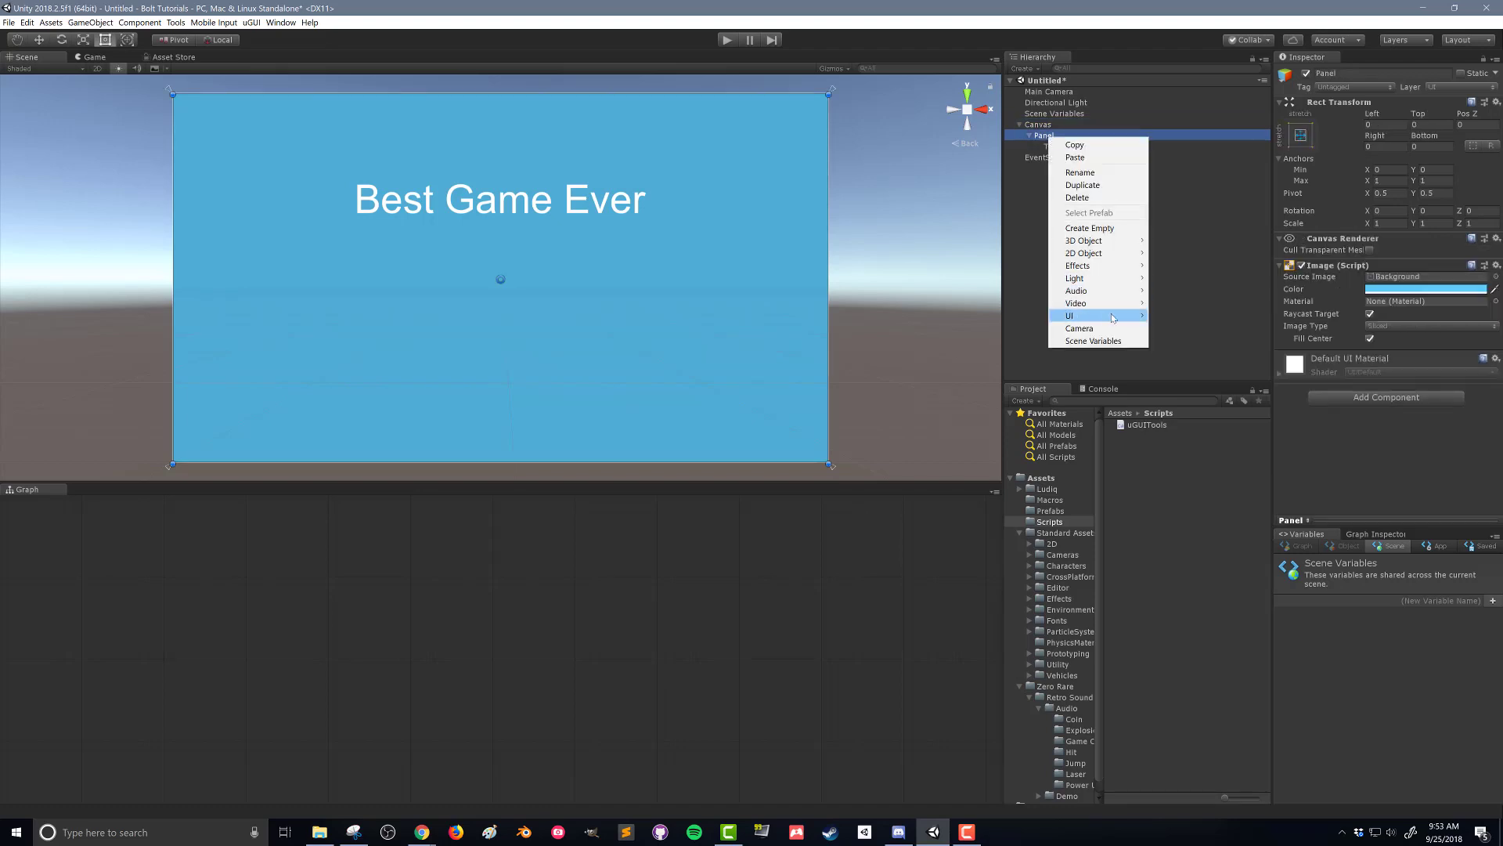
{"action": "mouse_move", "coordinate": [1068, 316]}
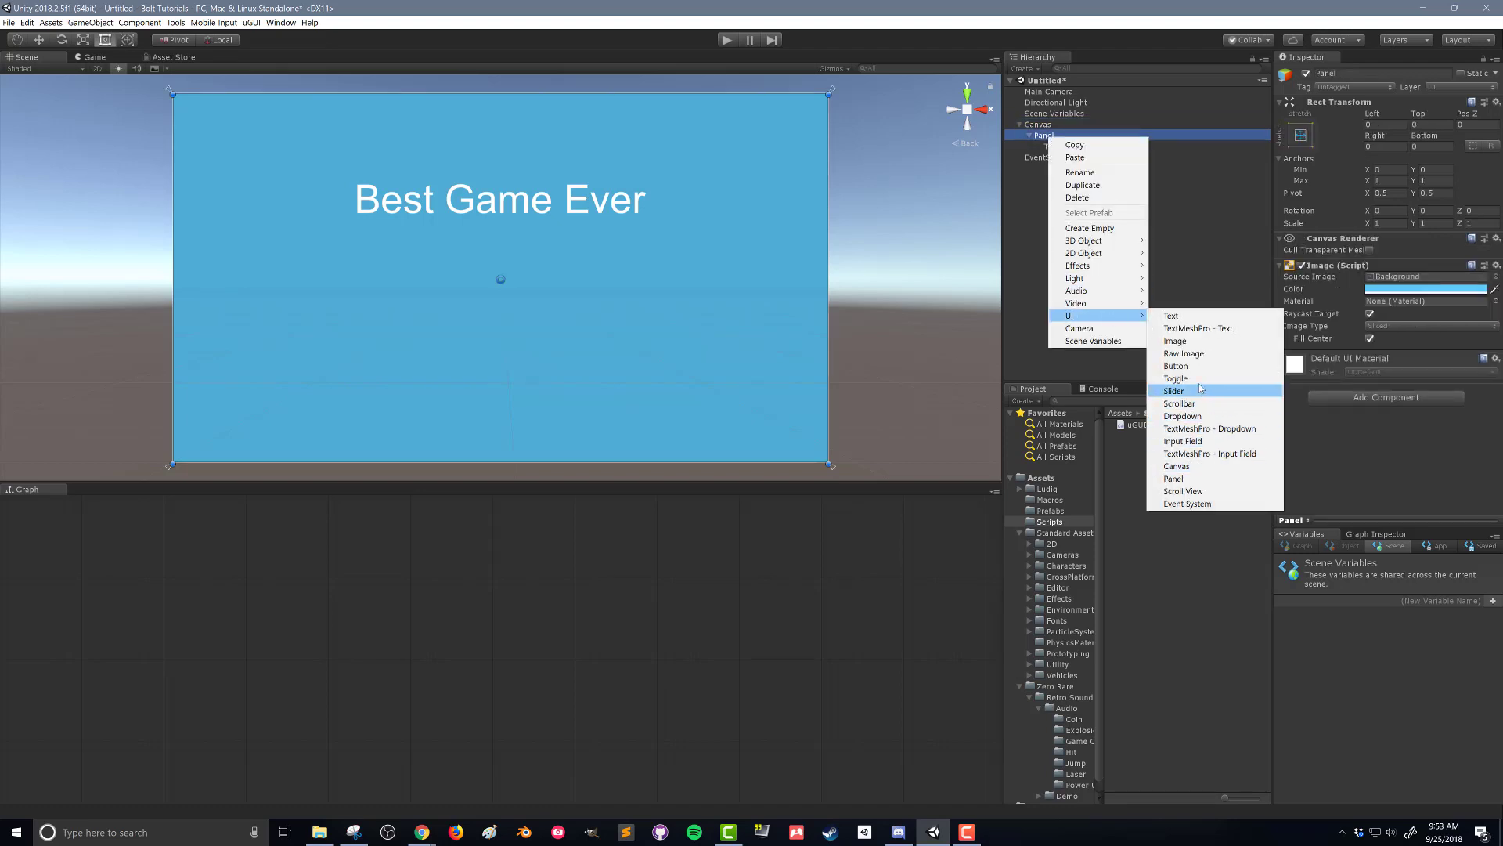
{"action": "left_click", "coordinate": [1176, 365]}
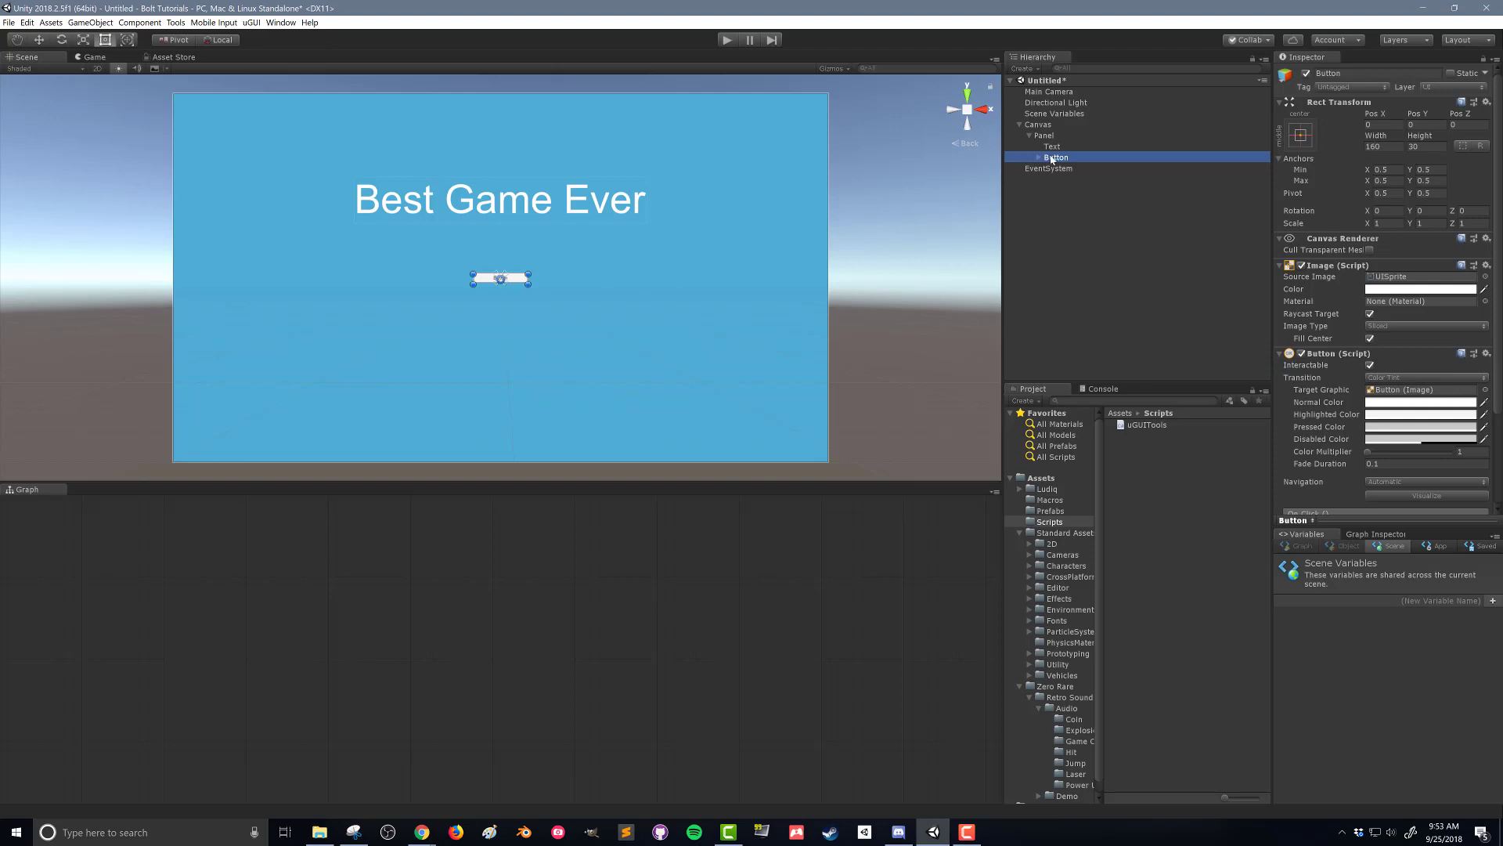
{"action": "left_click_drag", "start_coordinate": [531, 290], "coordinate": [573, 305]}
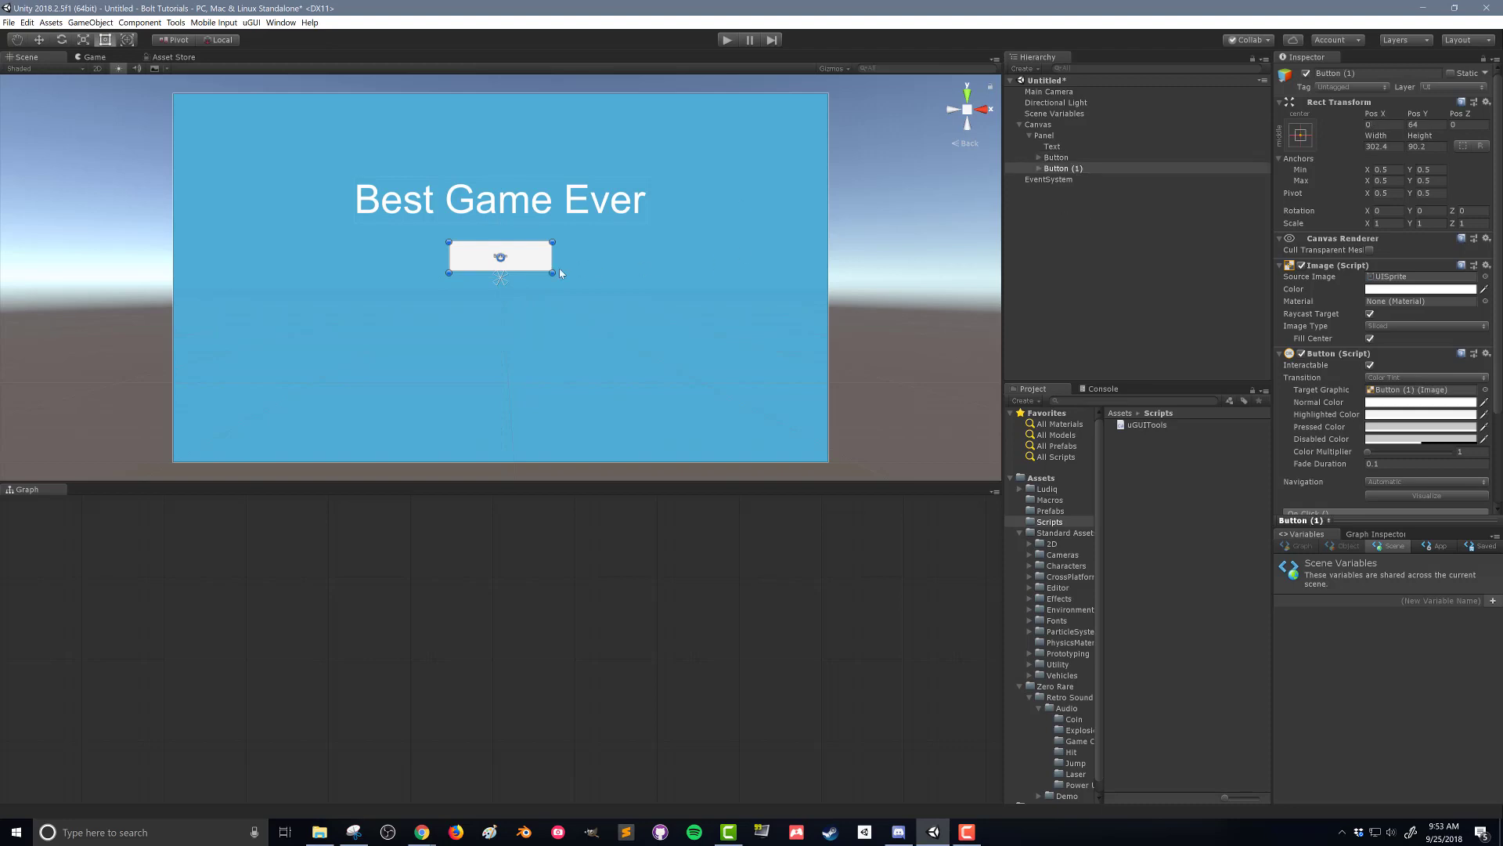
{"action": "left_click_drag", "start_coordinate": [500, 256], "coordinate": [499, 295]}
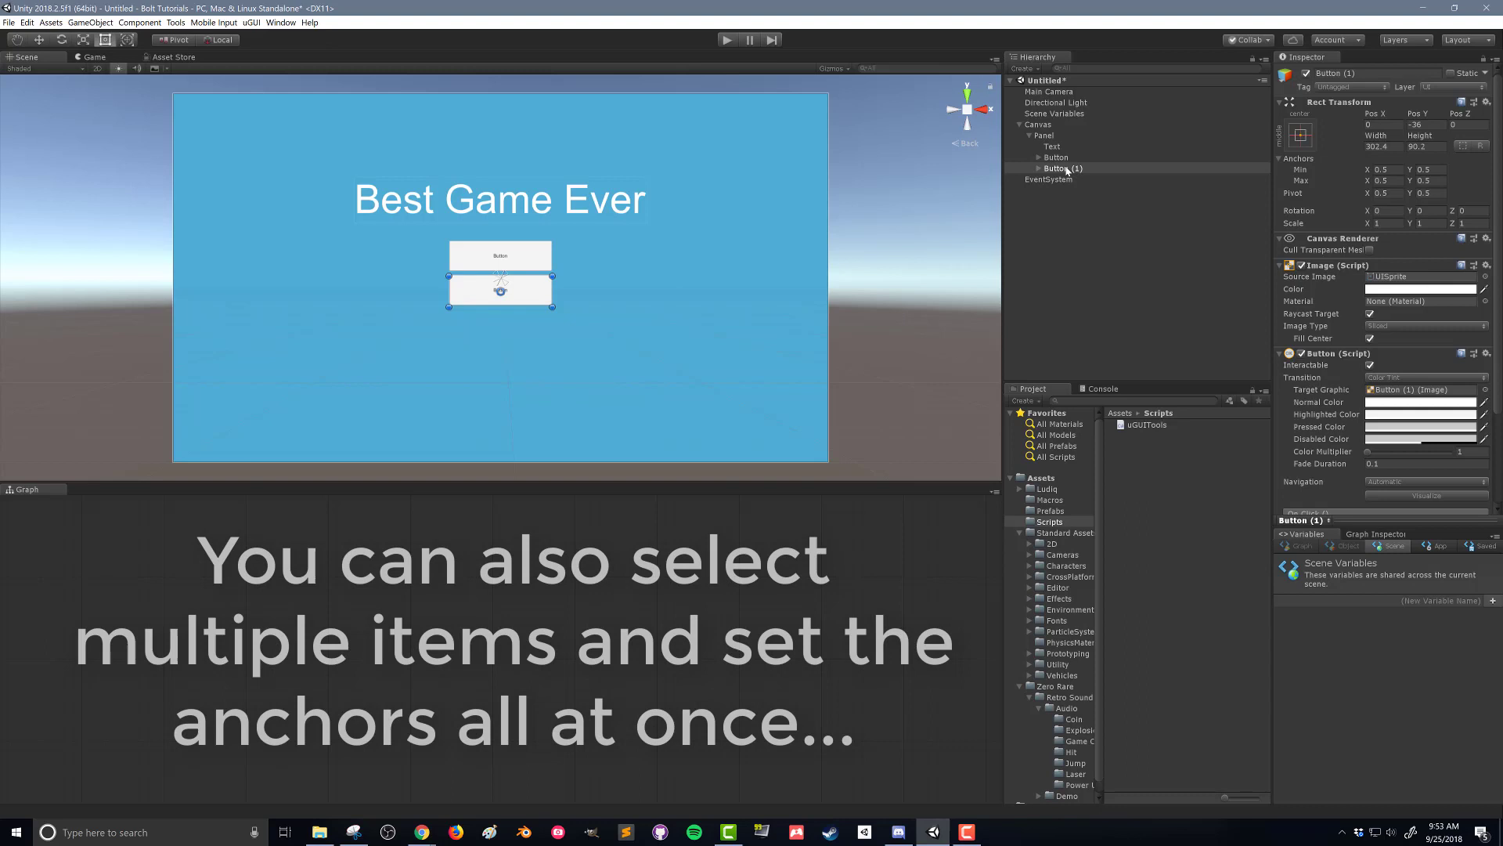
Select both buttons and apply uGUI Anchors to Corners
{"action": "left_click", "coordinate": [249, 22]}
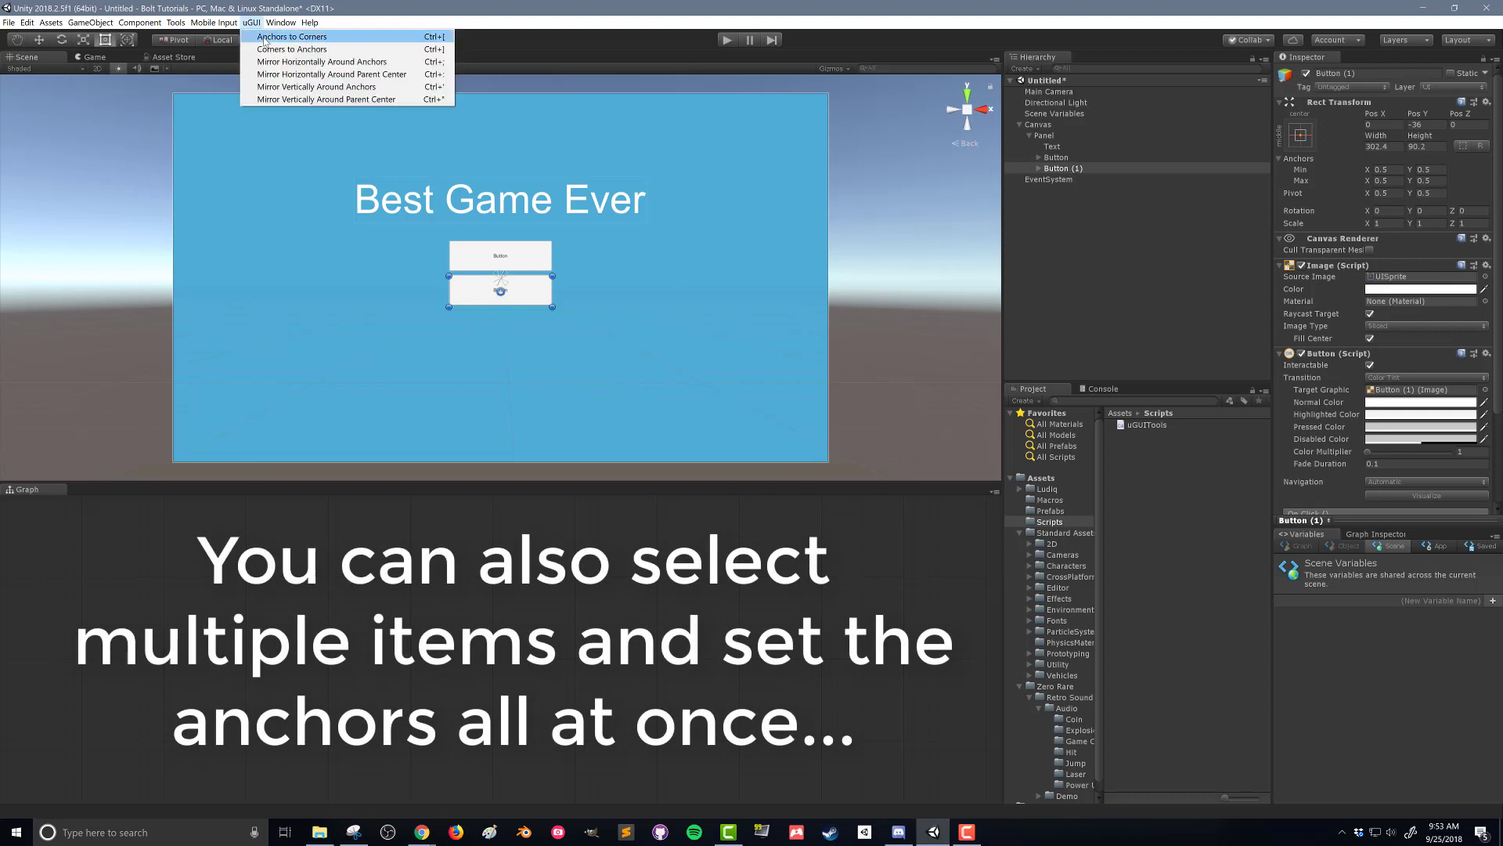
{"action": "left_click", "coordinate": [1056, 157]}
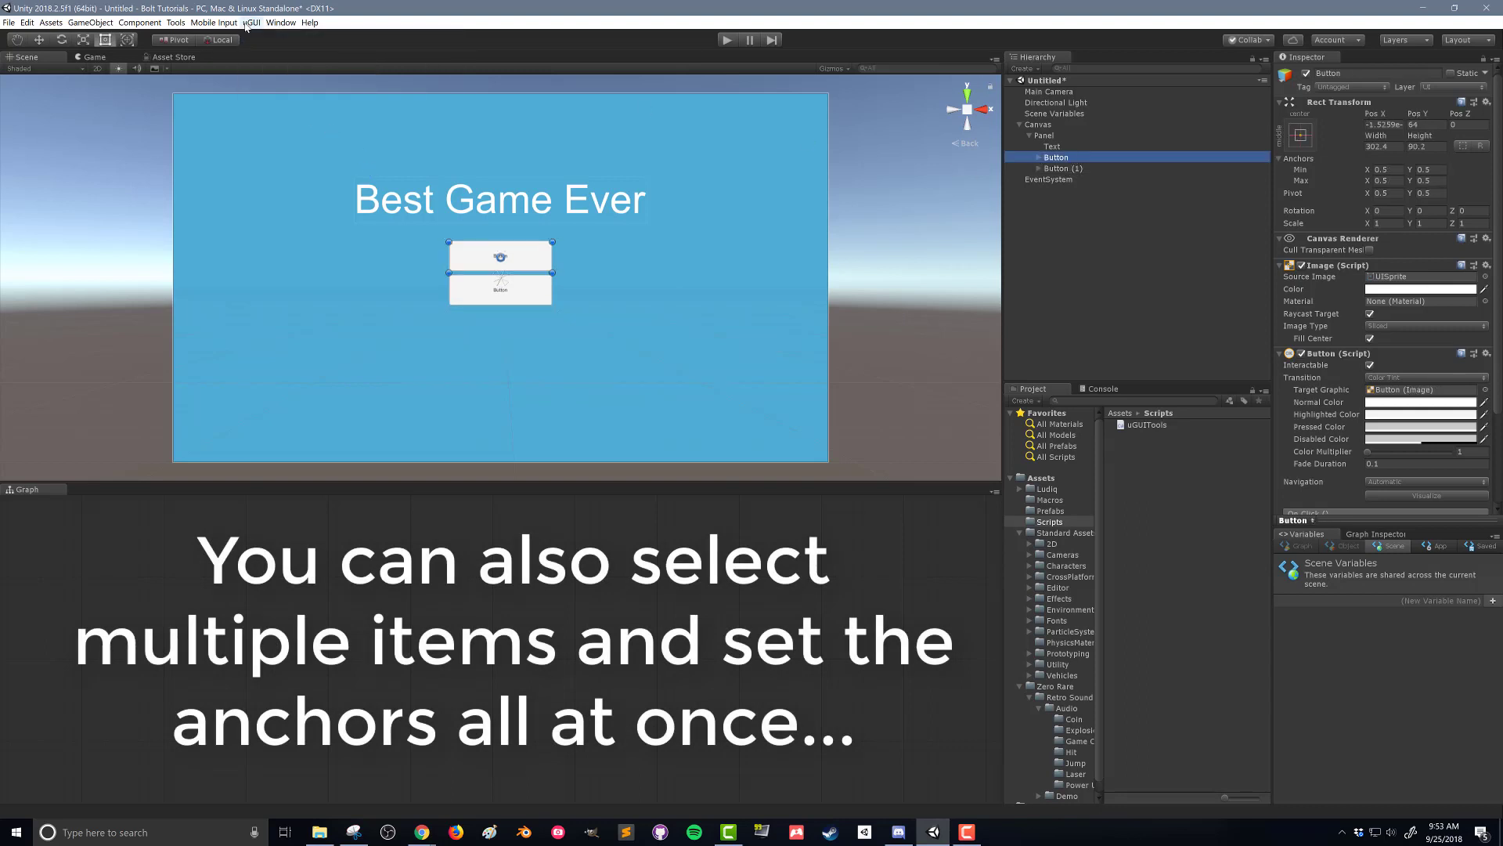
{"action": "left_click", "coordinate": [1052, 146]}
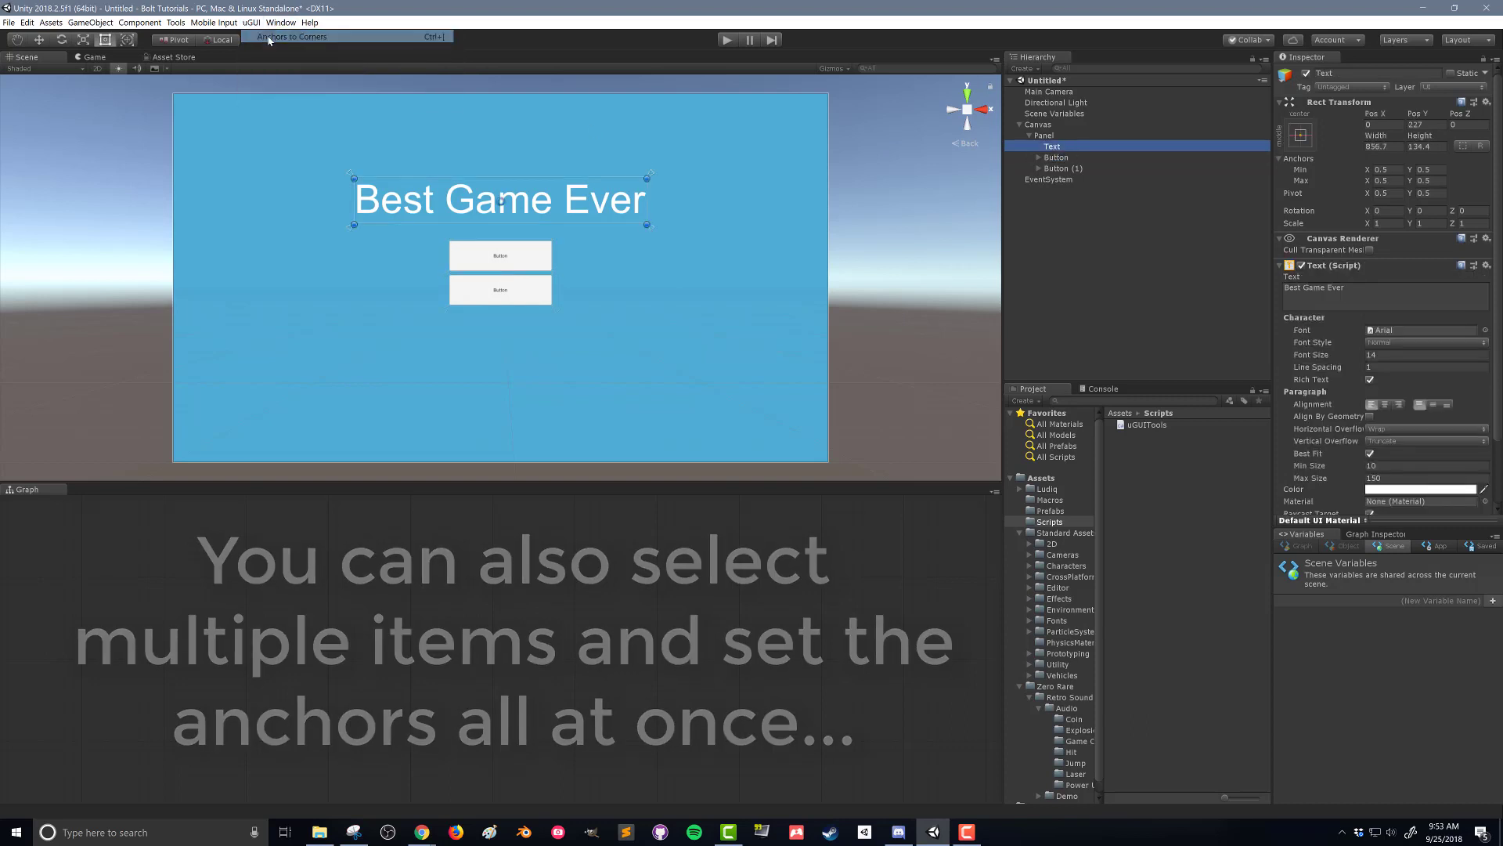
Anchor the title to corners and label the buttons 'Start Game' and 'Quit Game'
{"action": "left_click", "coordinate": [292, 36]}
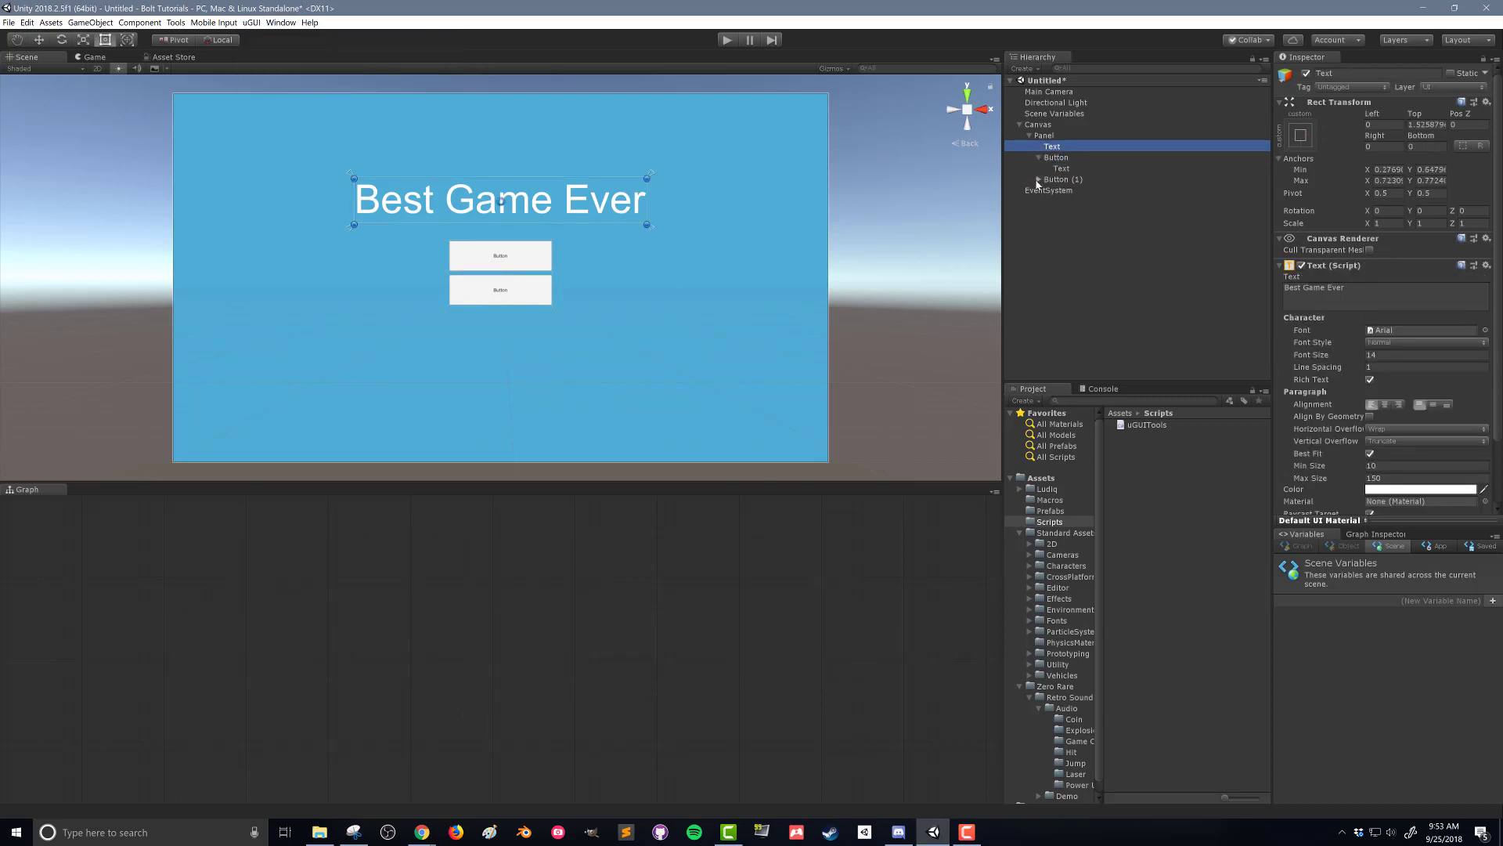
{"action": "left_click", "coordinate": [1061, 169]}
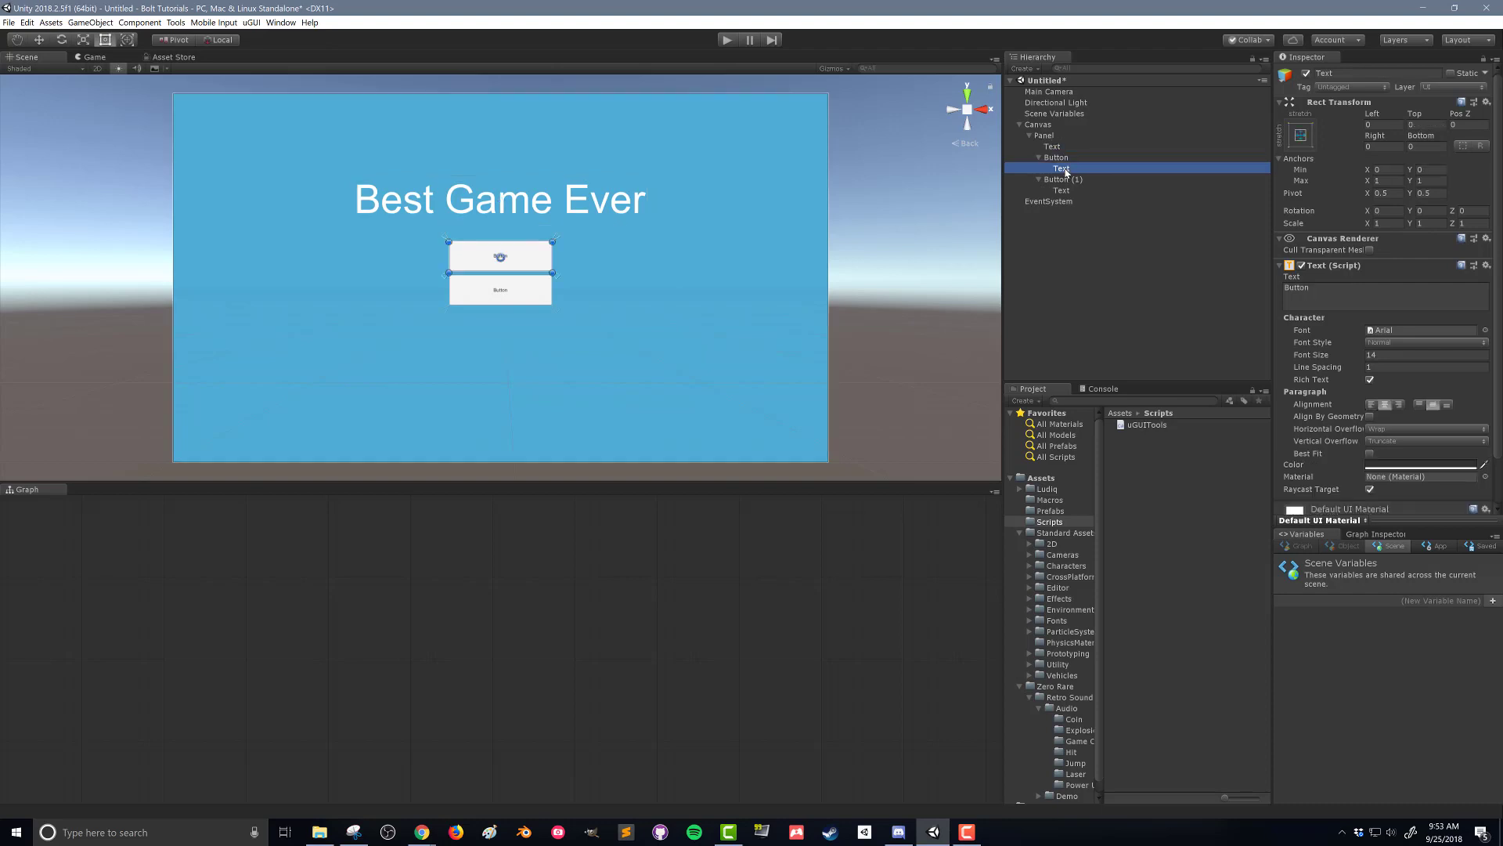
{"action": "type", "text": "Start"}
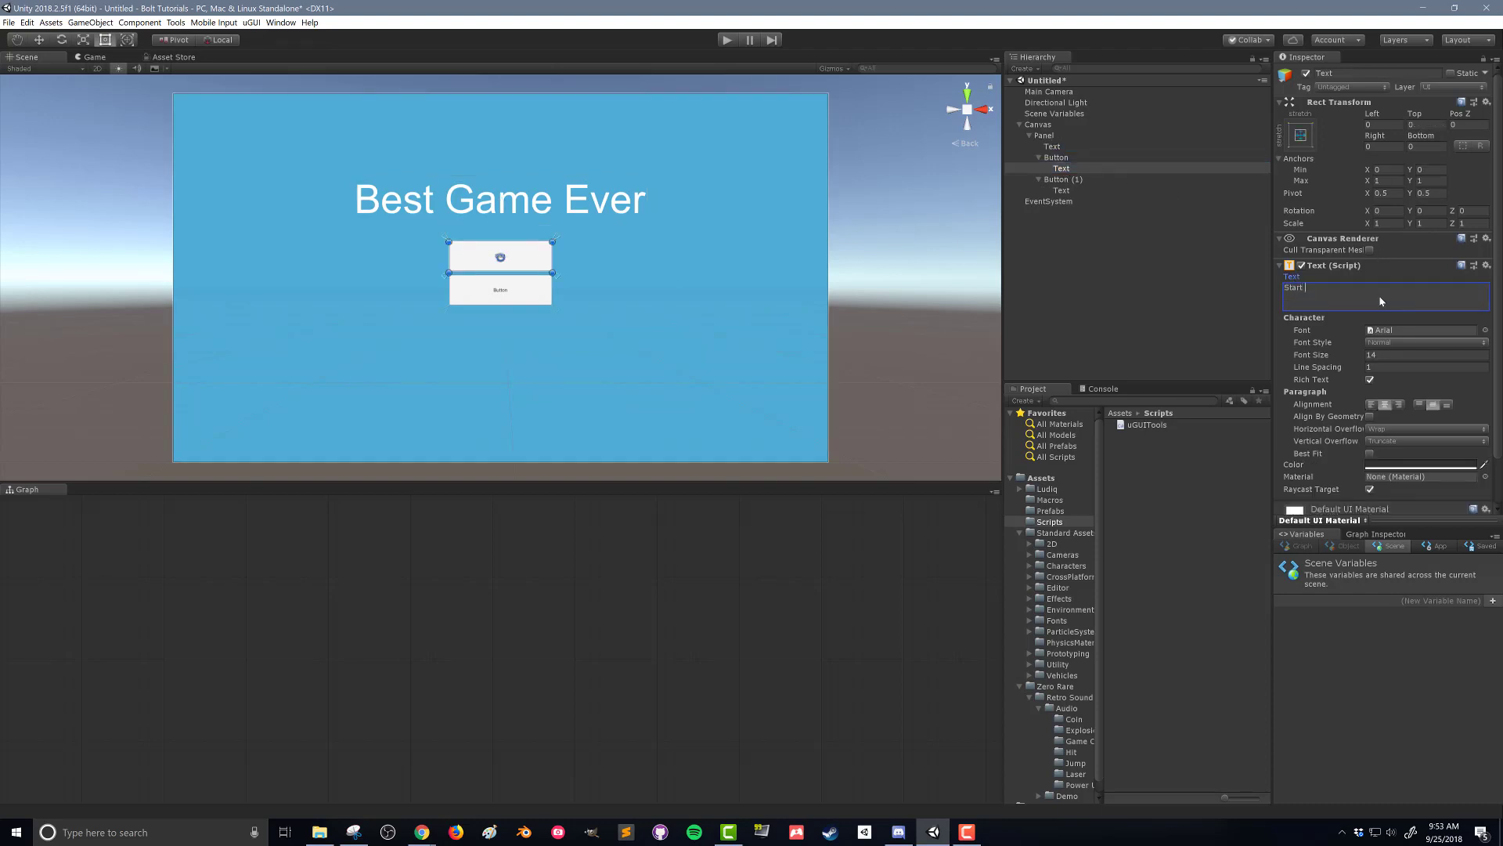
{"action": "type", "text": "Game"}
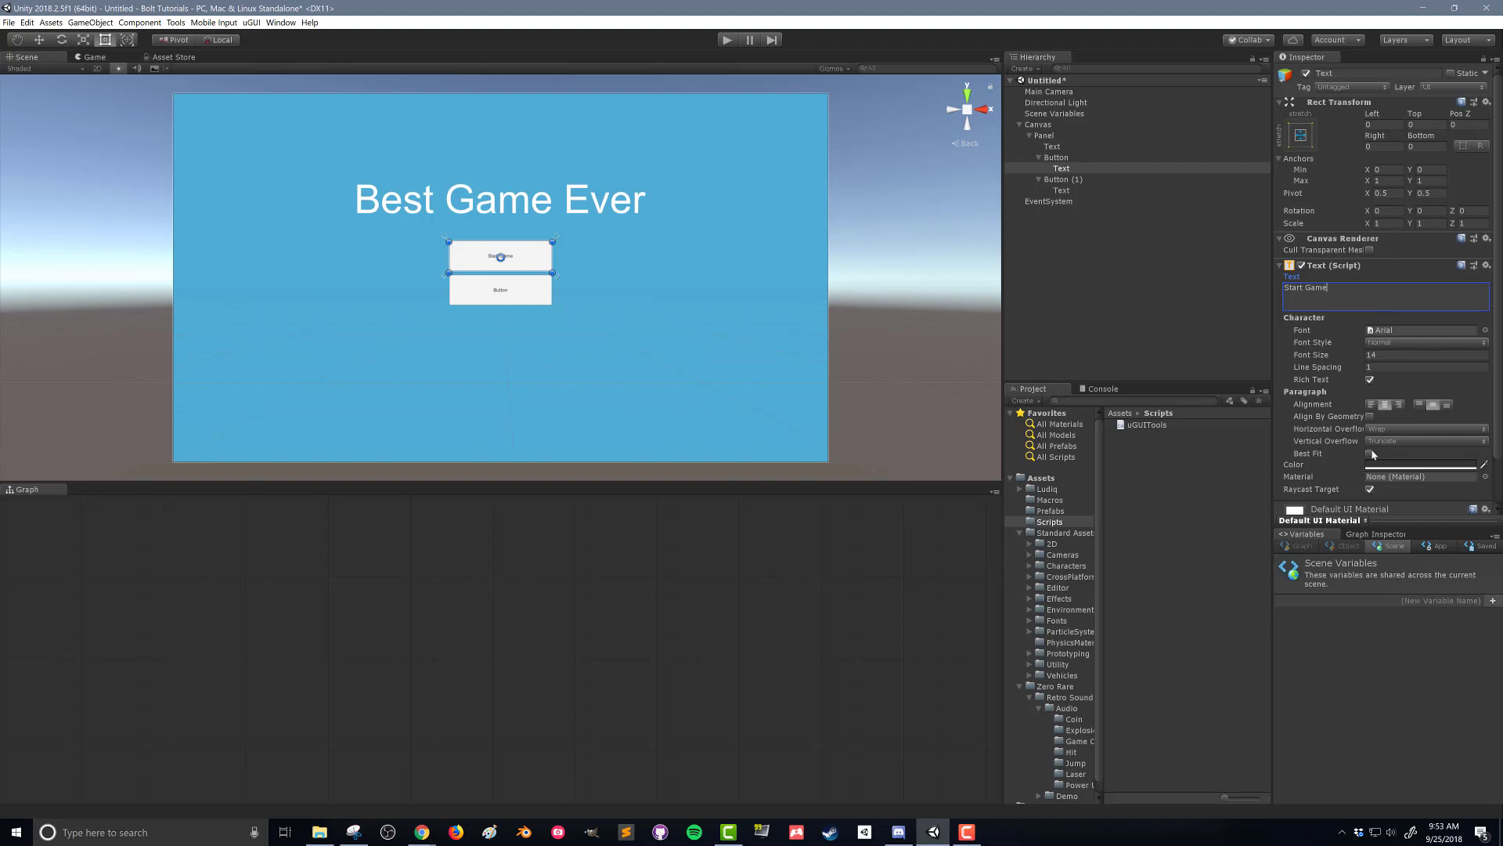
{"action": "left_click", "coordinate": [1061, 190]}
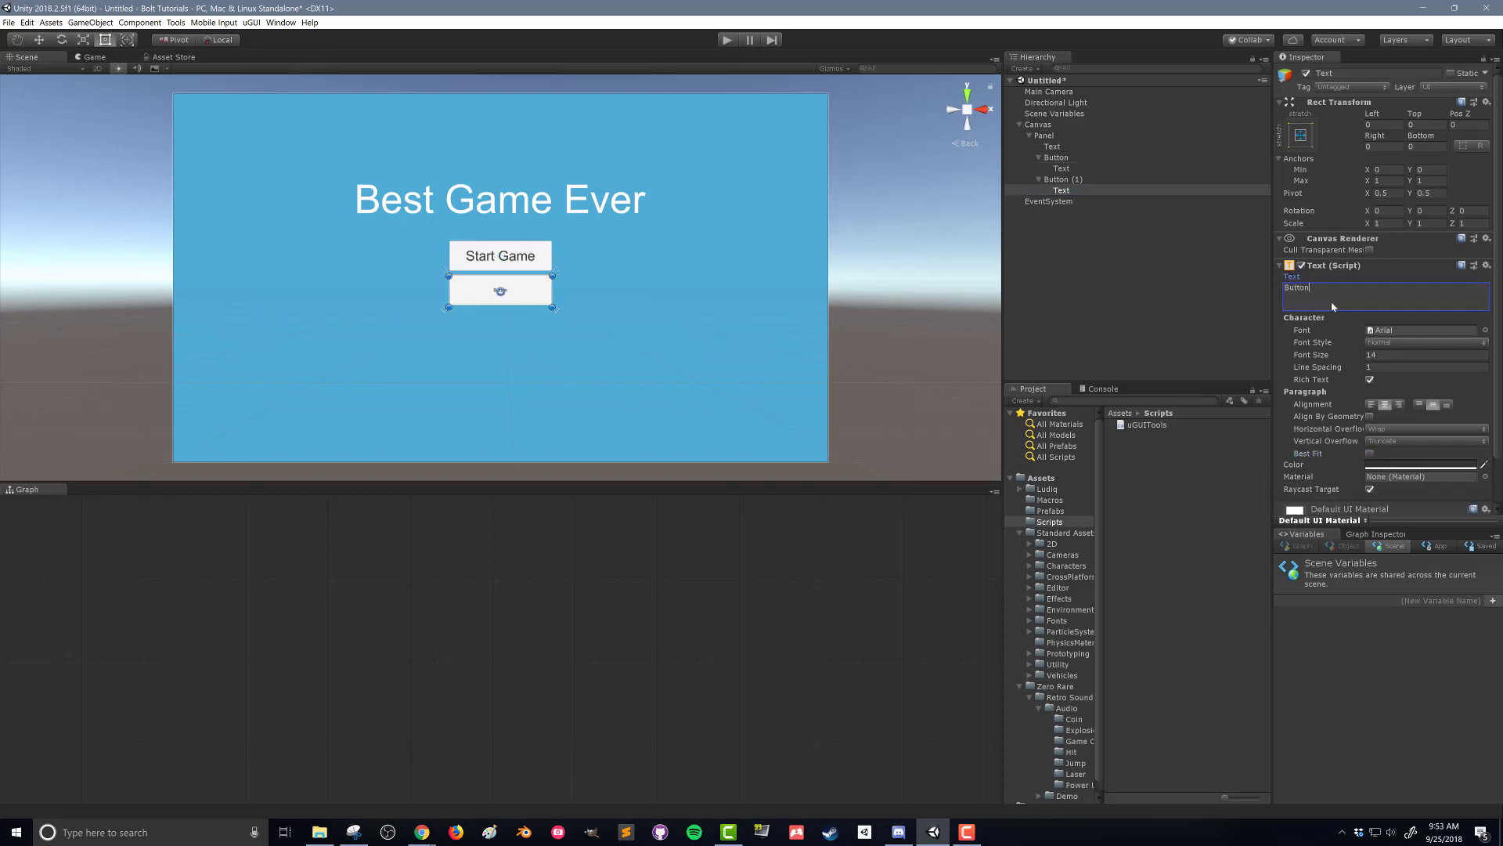
{"action": "type", "text": "Quit Game"}
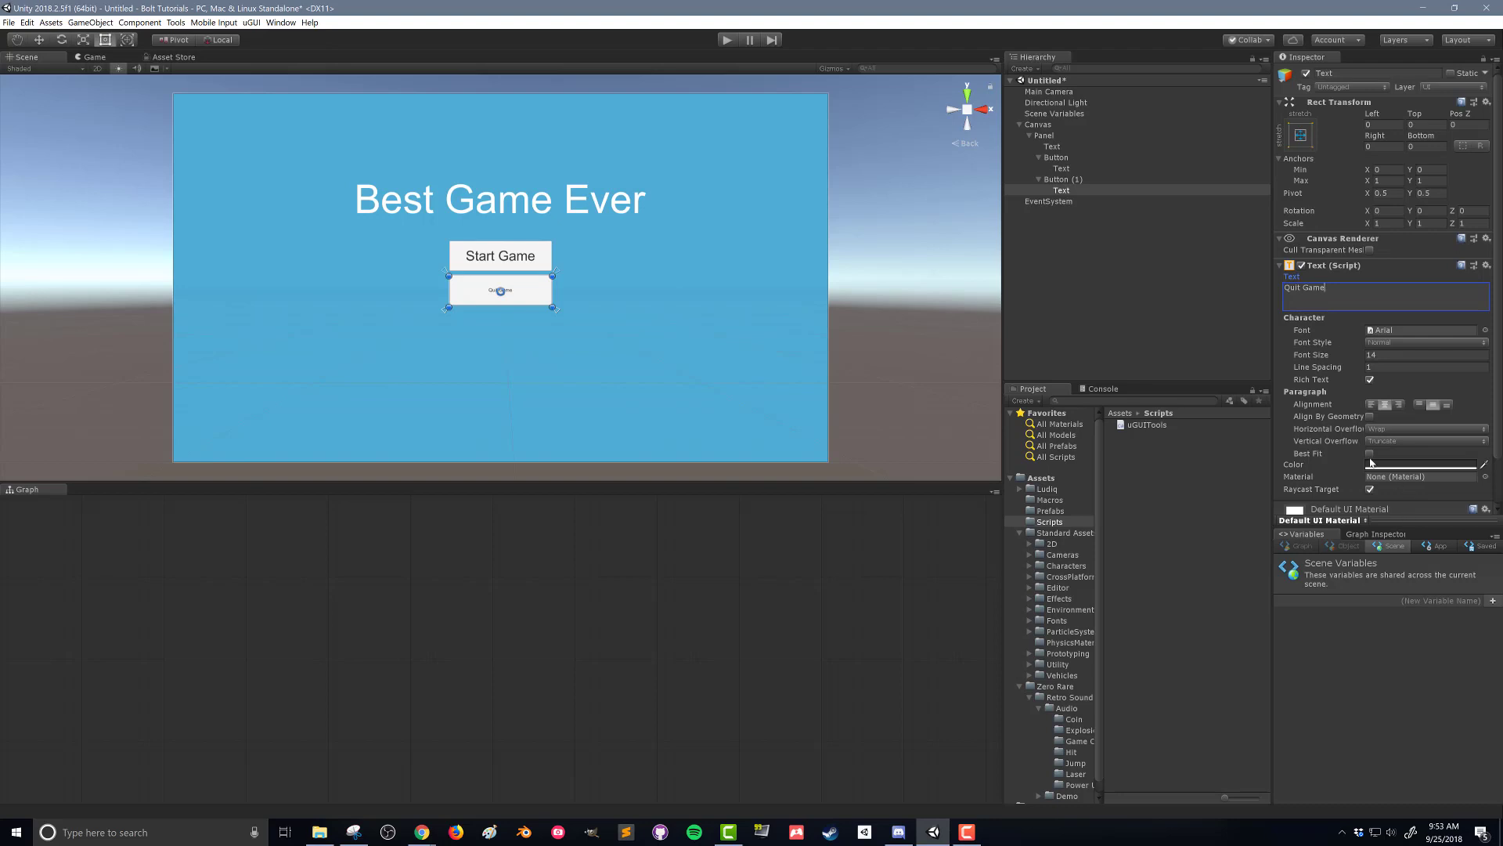
Rename the two buttons to Start and Quit in the Hierarchy
{"action": "left_click", "coordinate": [1046, 157]}
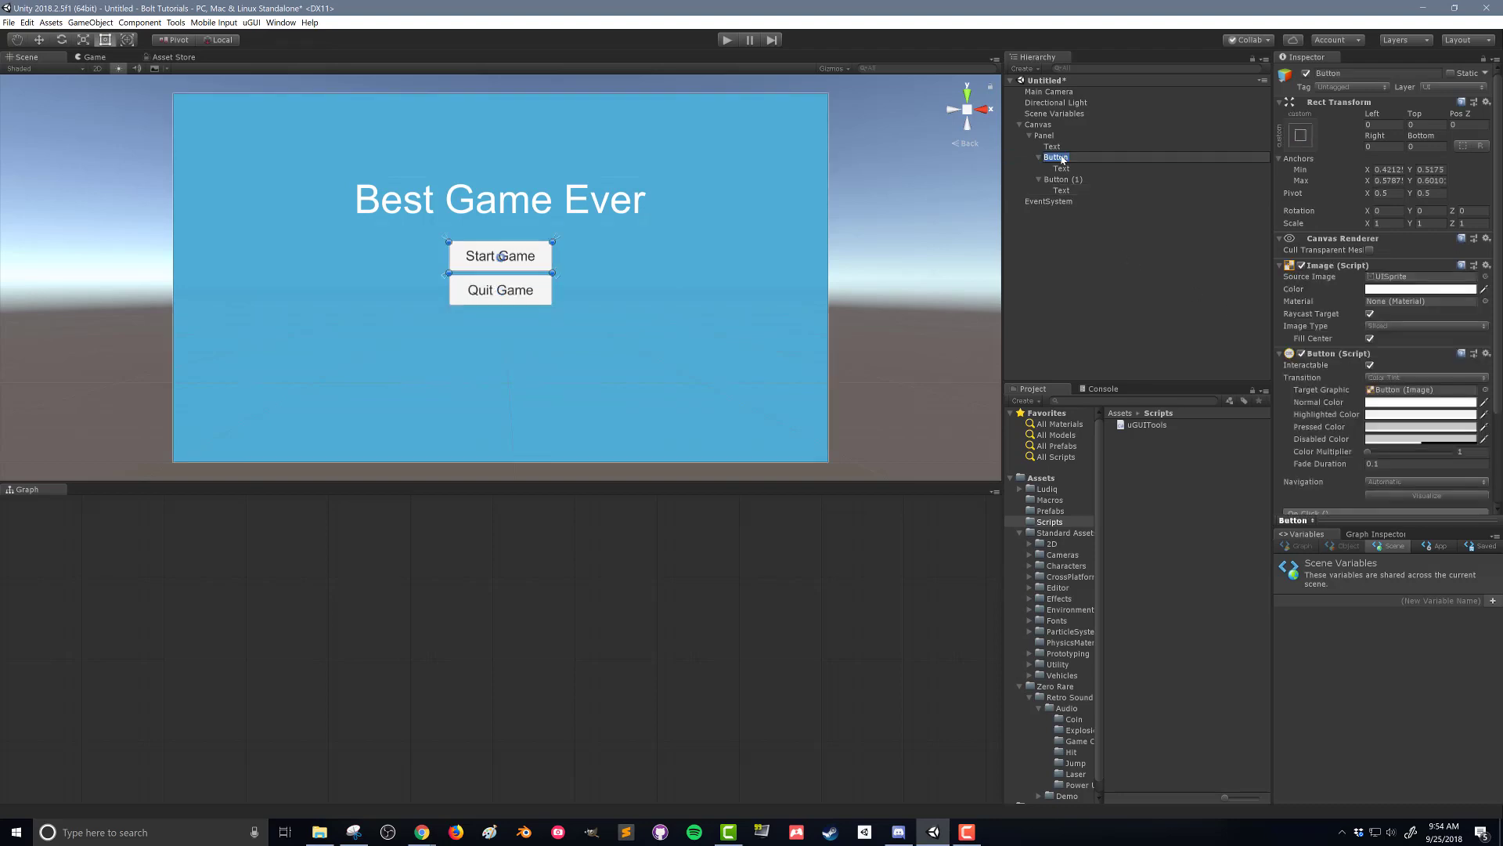
{"action": "left_click", "coordinate": [1063, 178]}
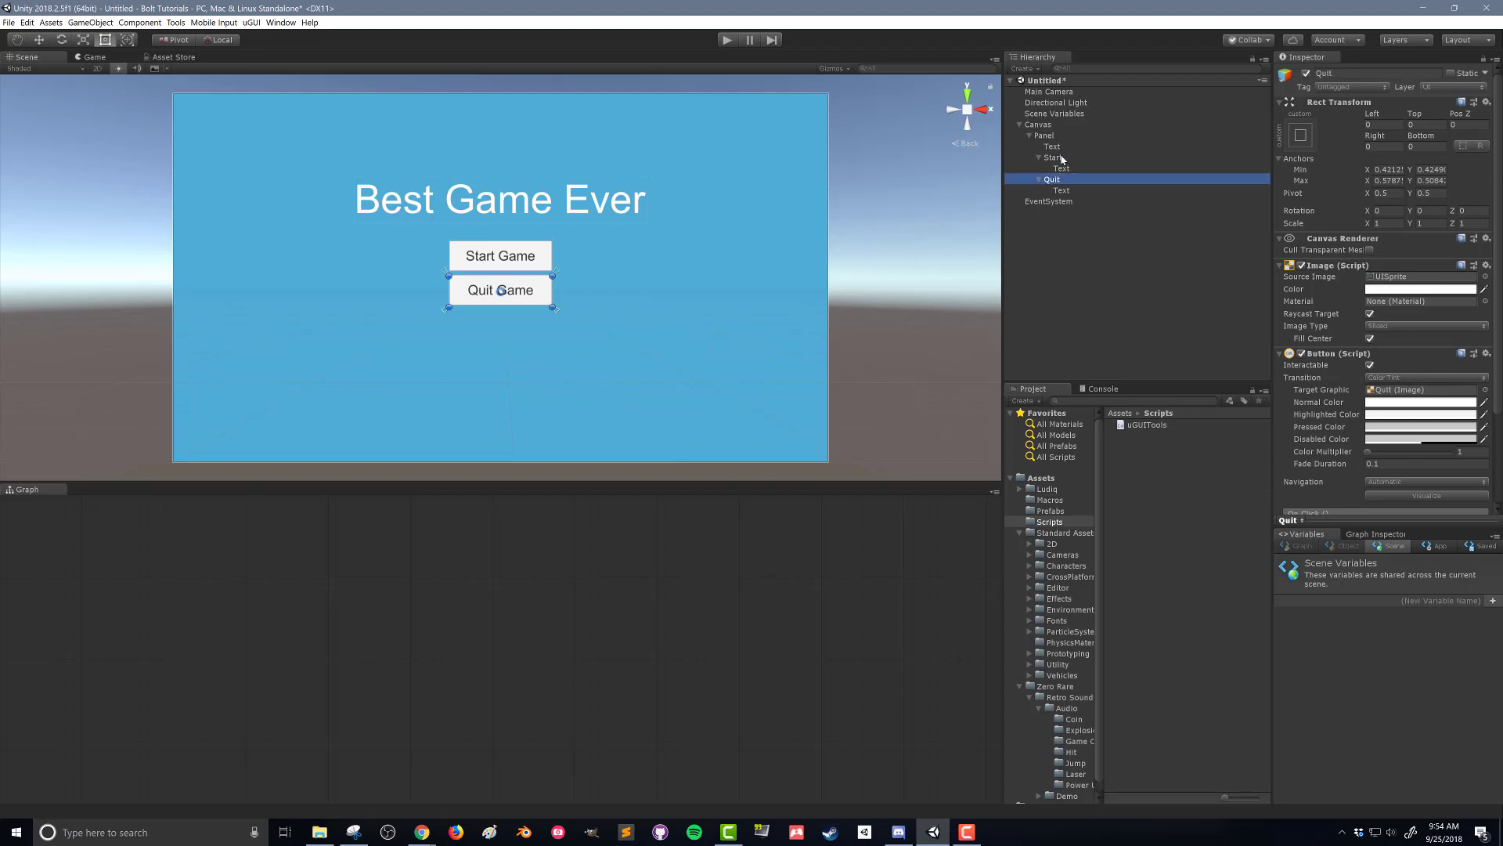
{"action": "left_click", "coordinate": [1053, 157]}
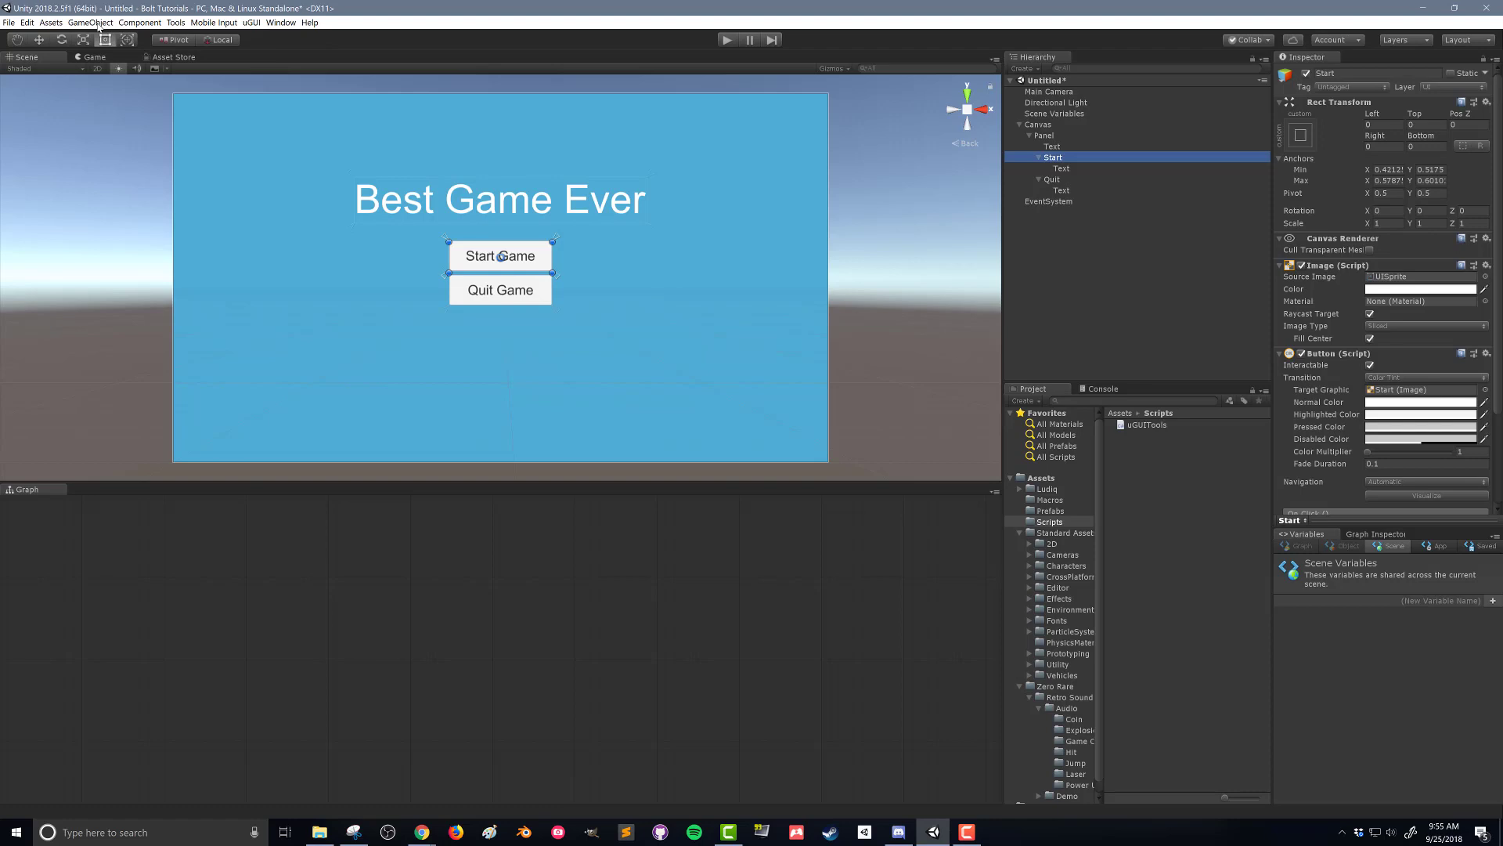
Save the scene as 'Start Scene'
{"action": "left_click", "coordinate": [11, 23]}
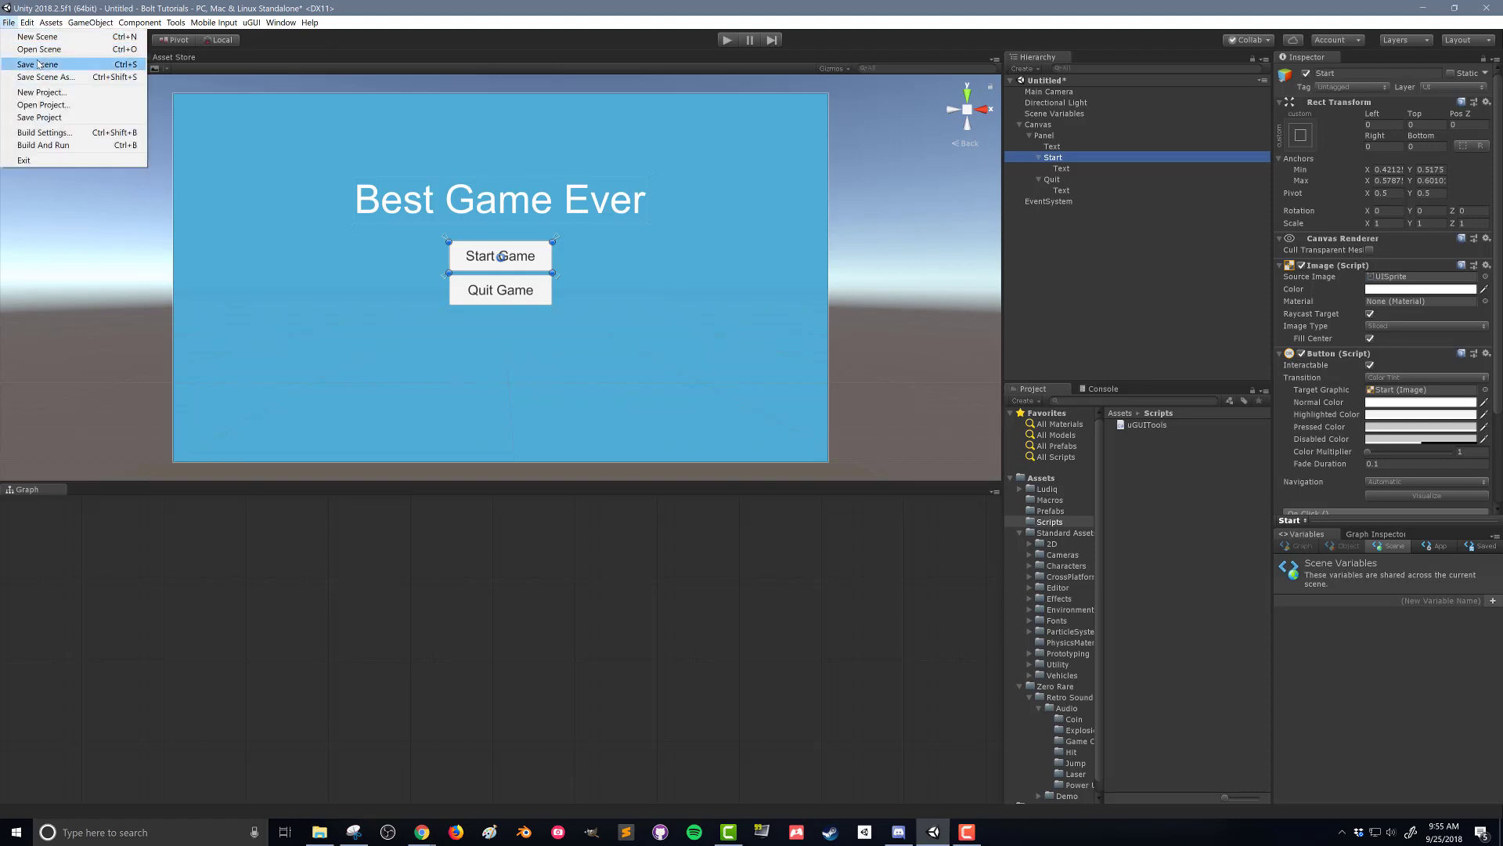
{"action": "left_click", "coordinate": [43, 64]}
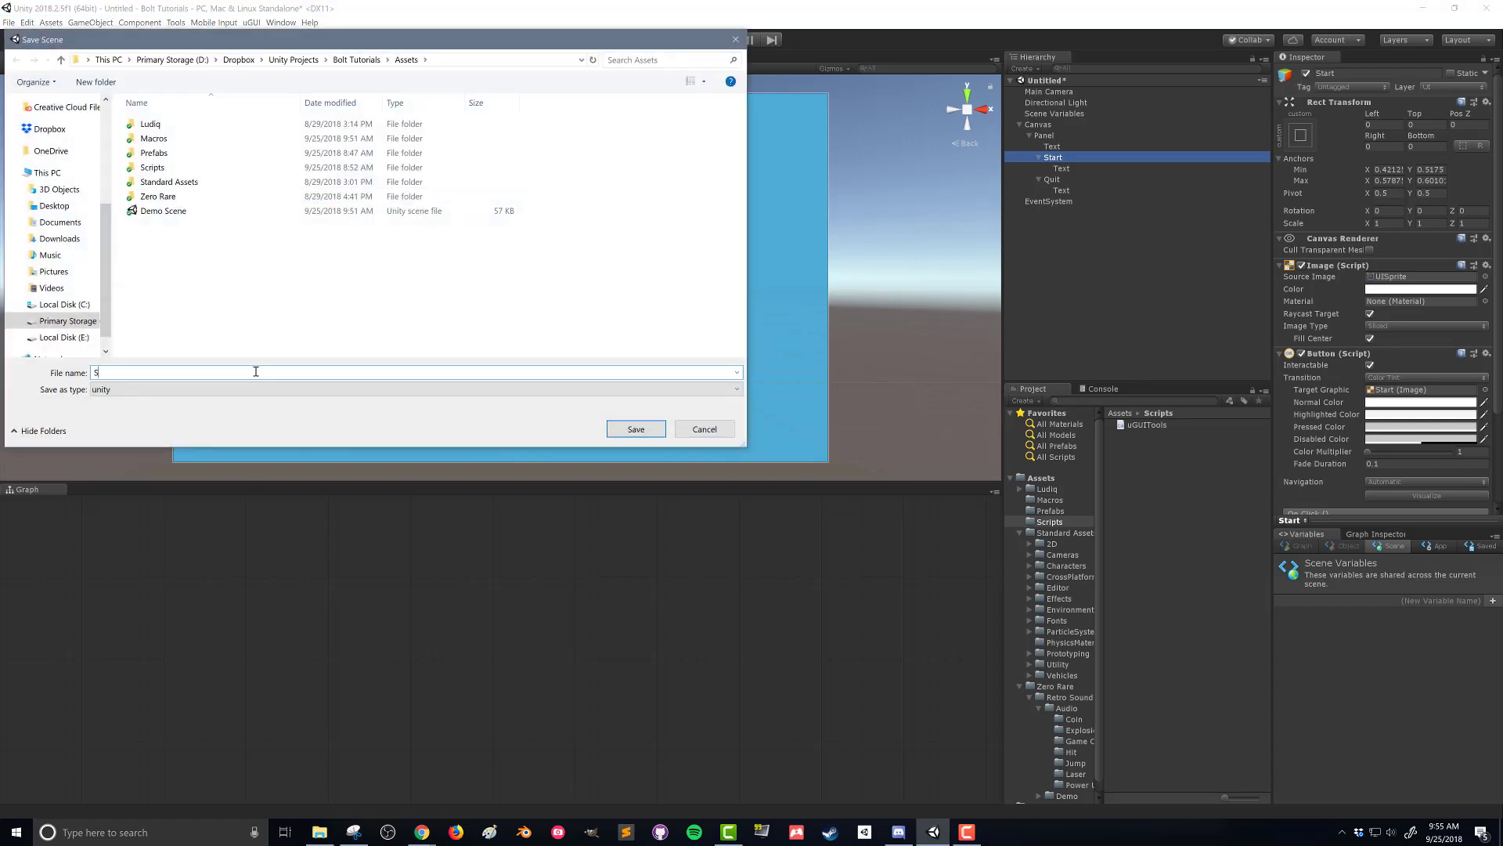
{"action": "type", "text": "tart Scene"}
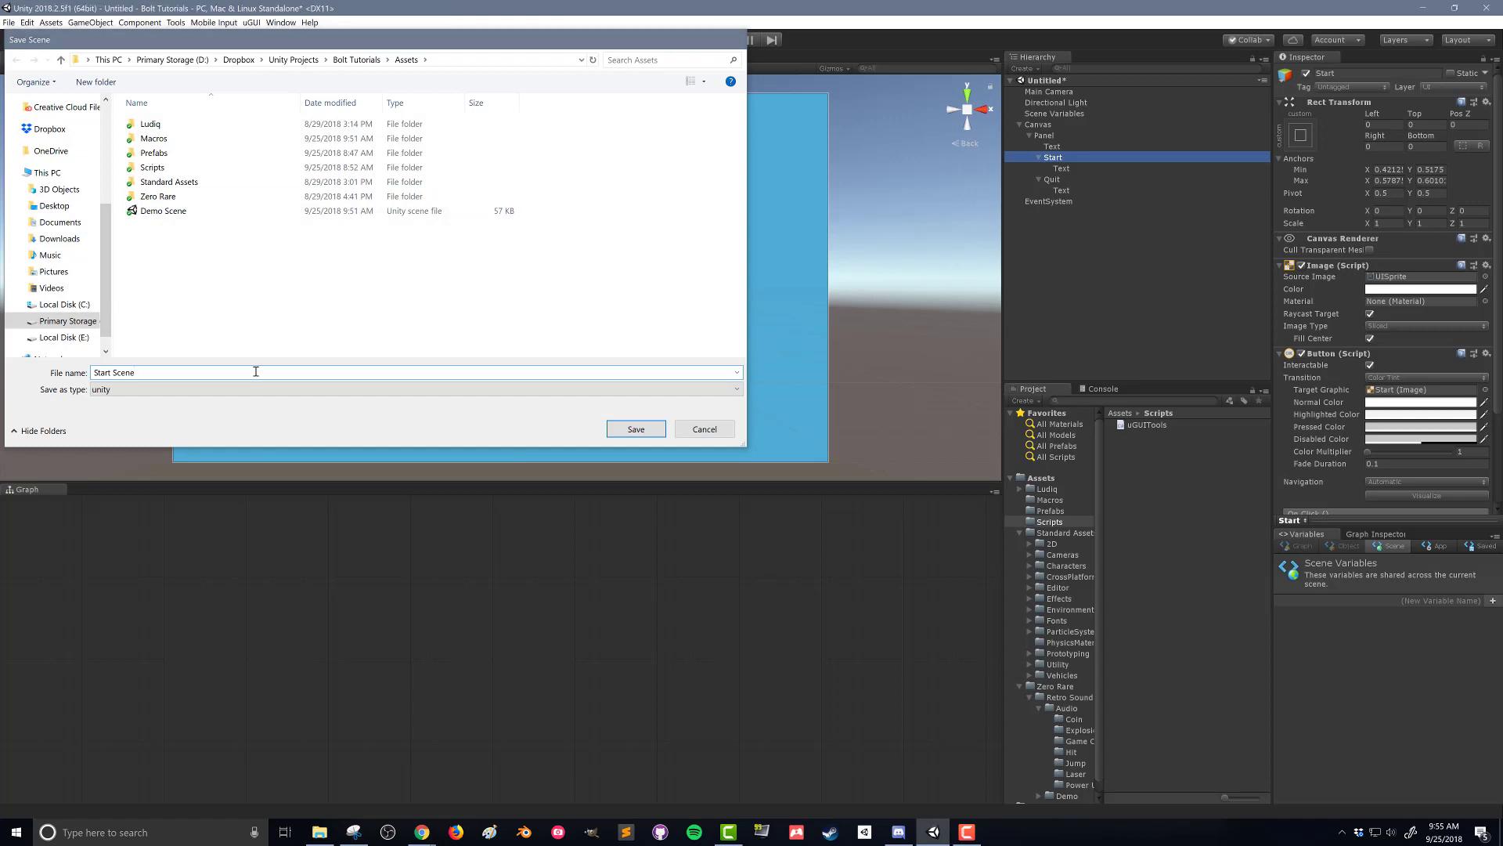
{"action": "left_click", "coordinate": [636, 428]}
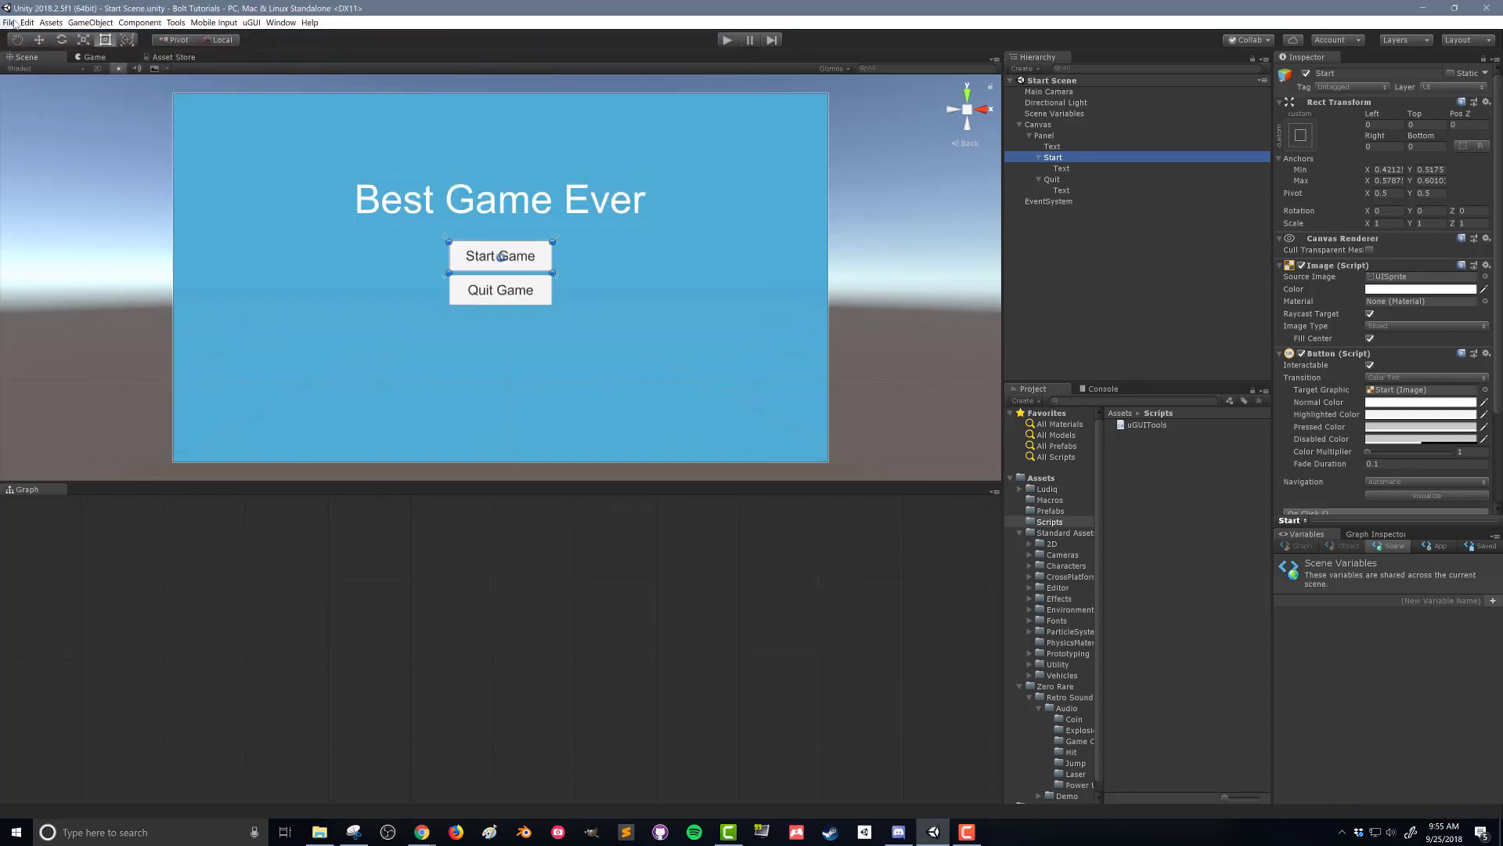
In Build Settings add the open Start Scene first and Demo Scene second to Scenes In Build
{"action": "left_click", "coordinate": [10, 23]}
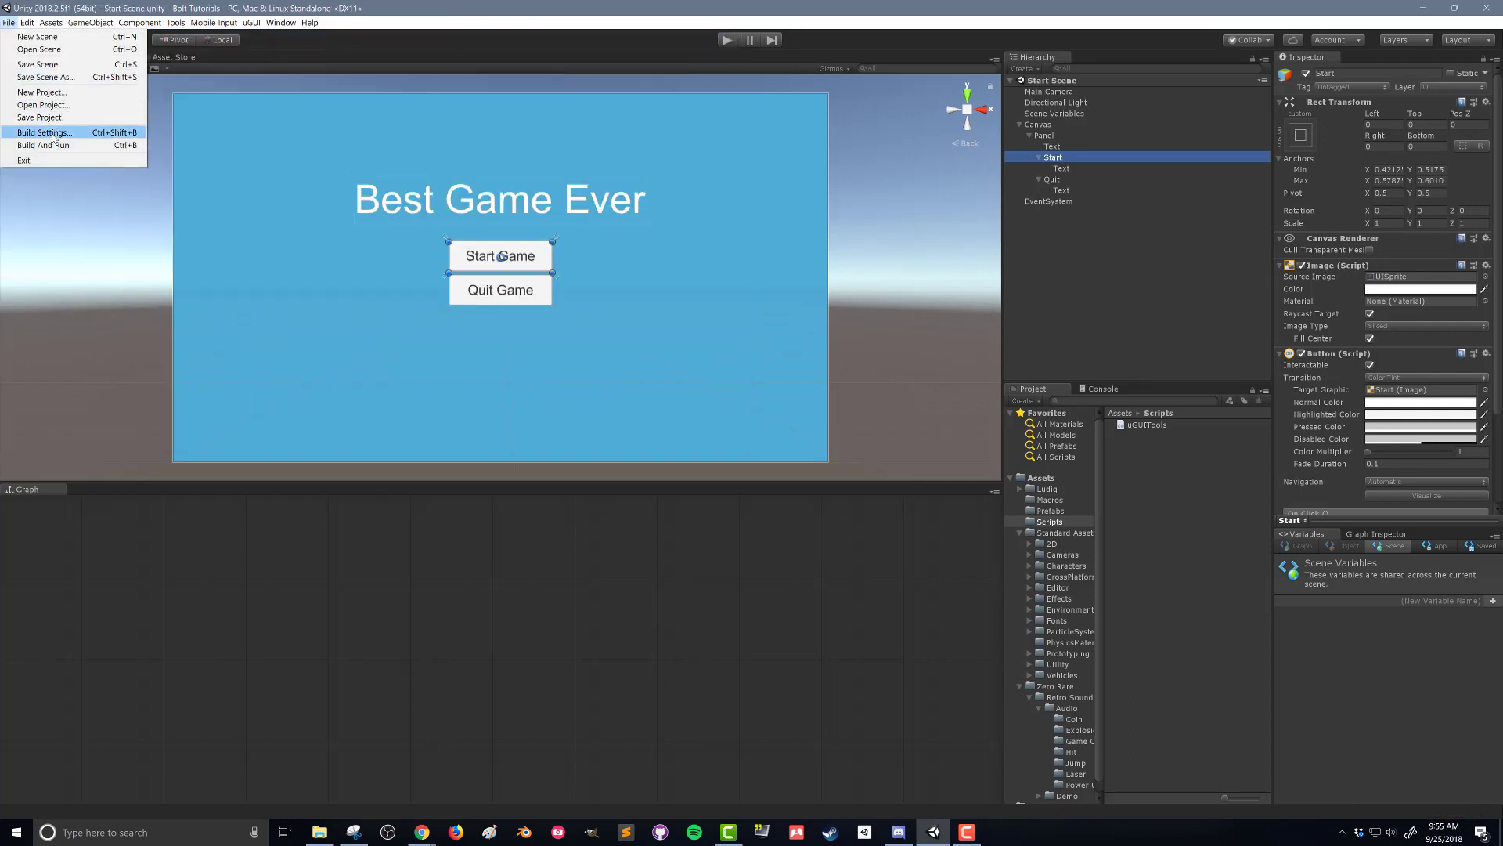
{"action": "left_click", "coordinate": [43, 132]}
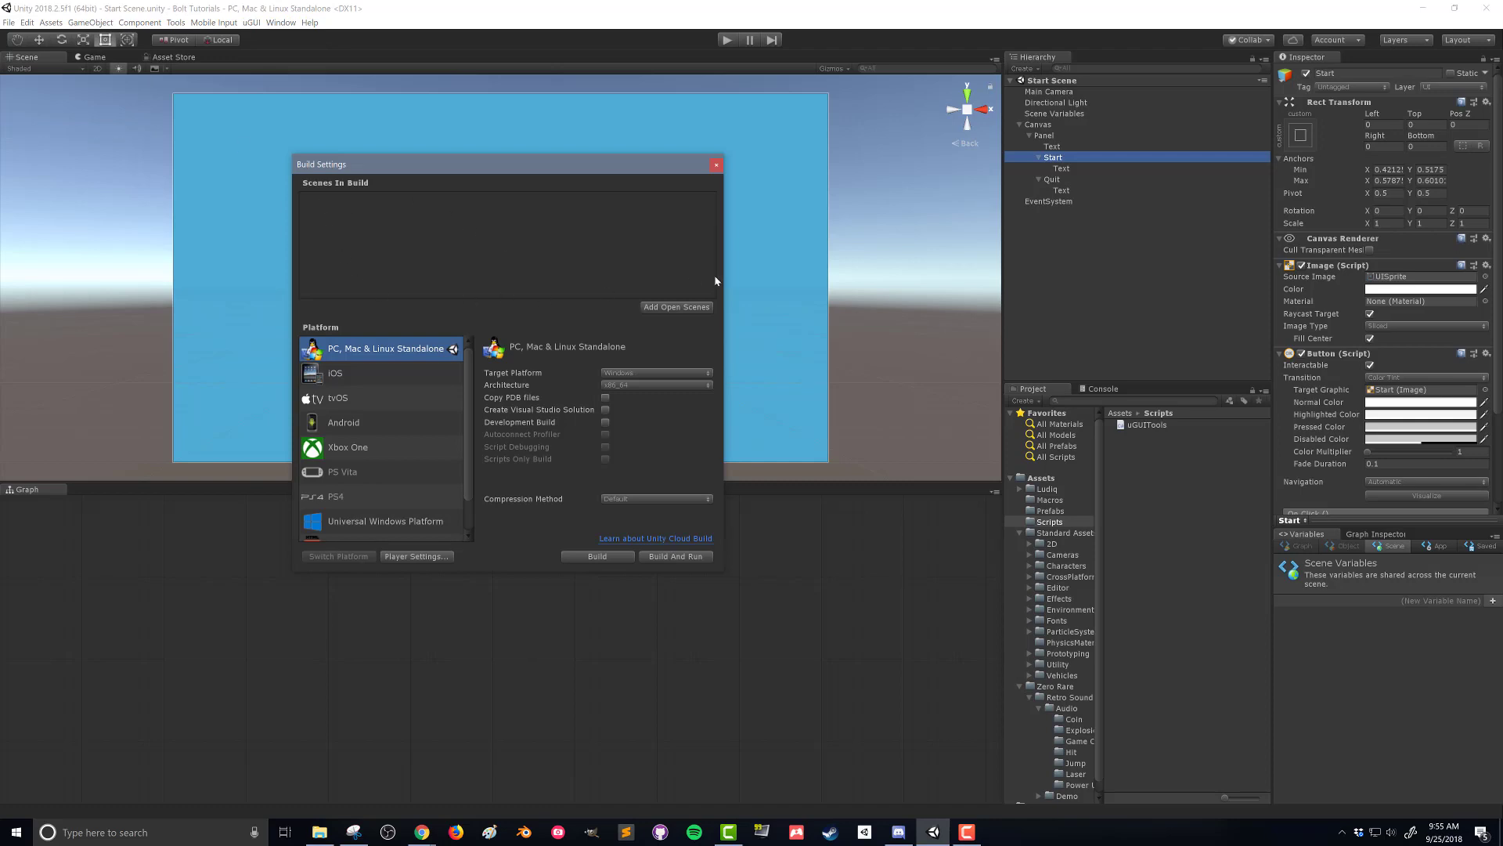
{"action": "mouse_move", "coordinate": [515, 256]}
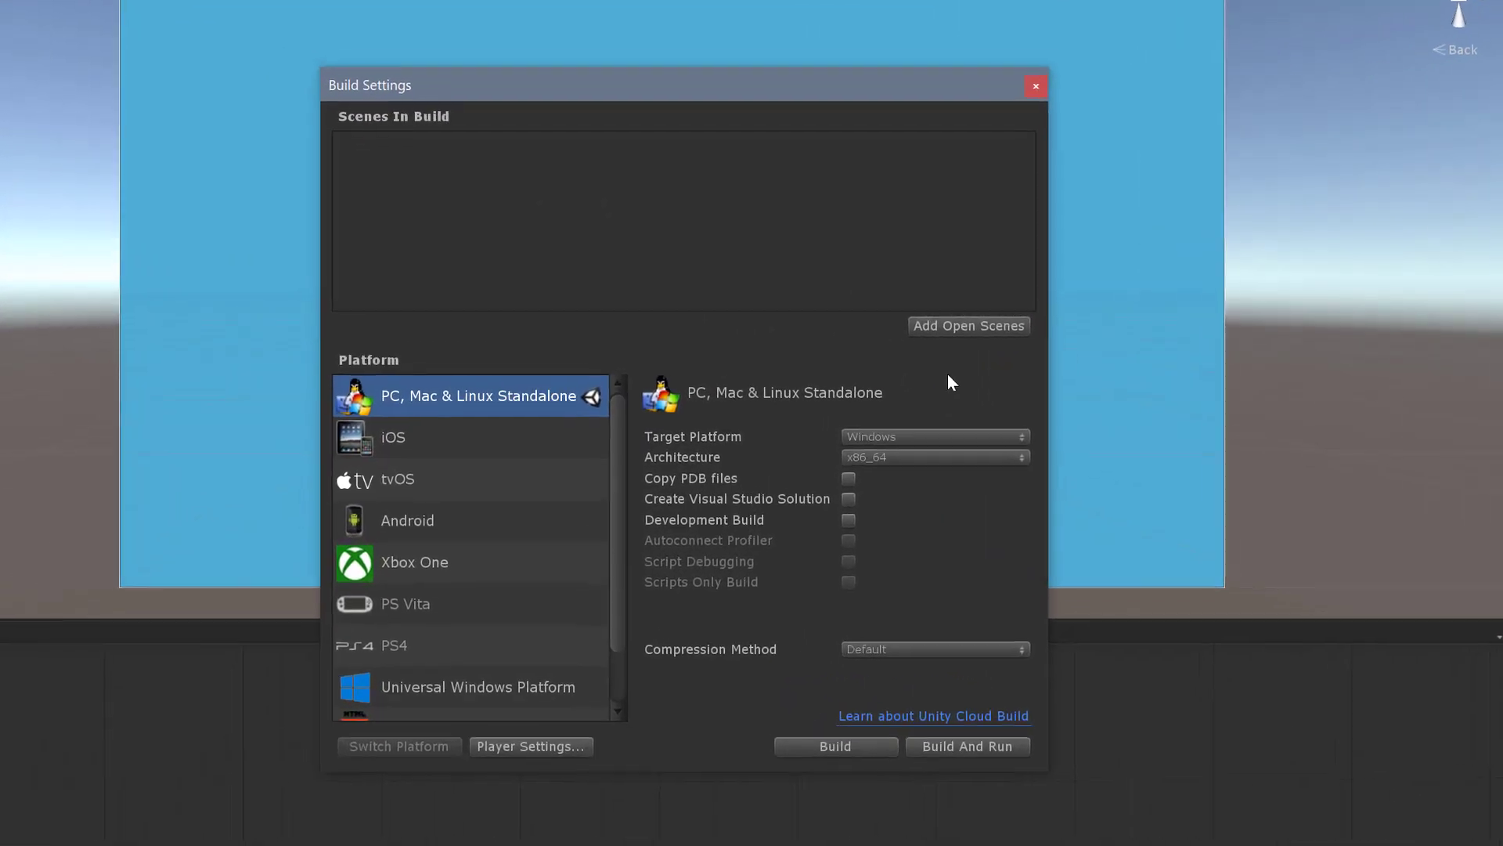
{"action": "left_click", "coordinate": [969, 326]}
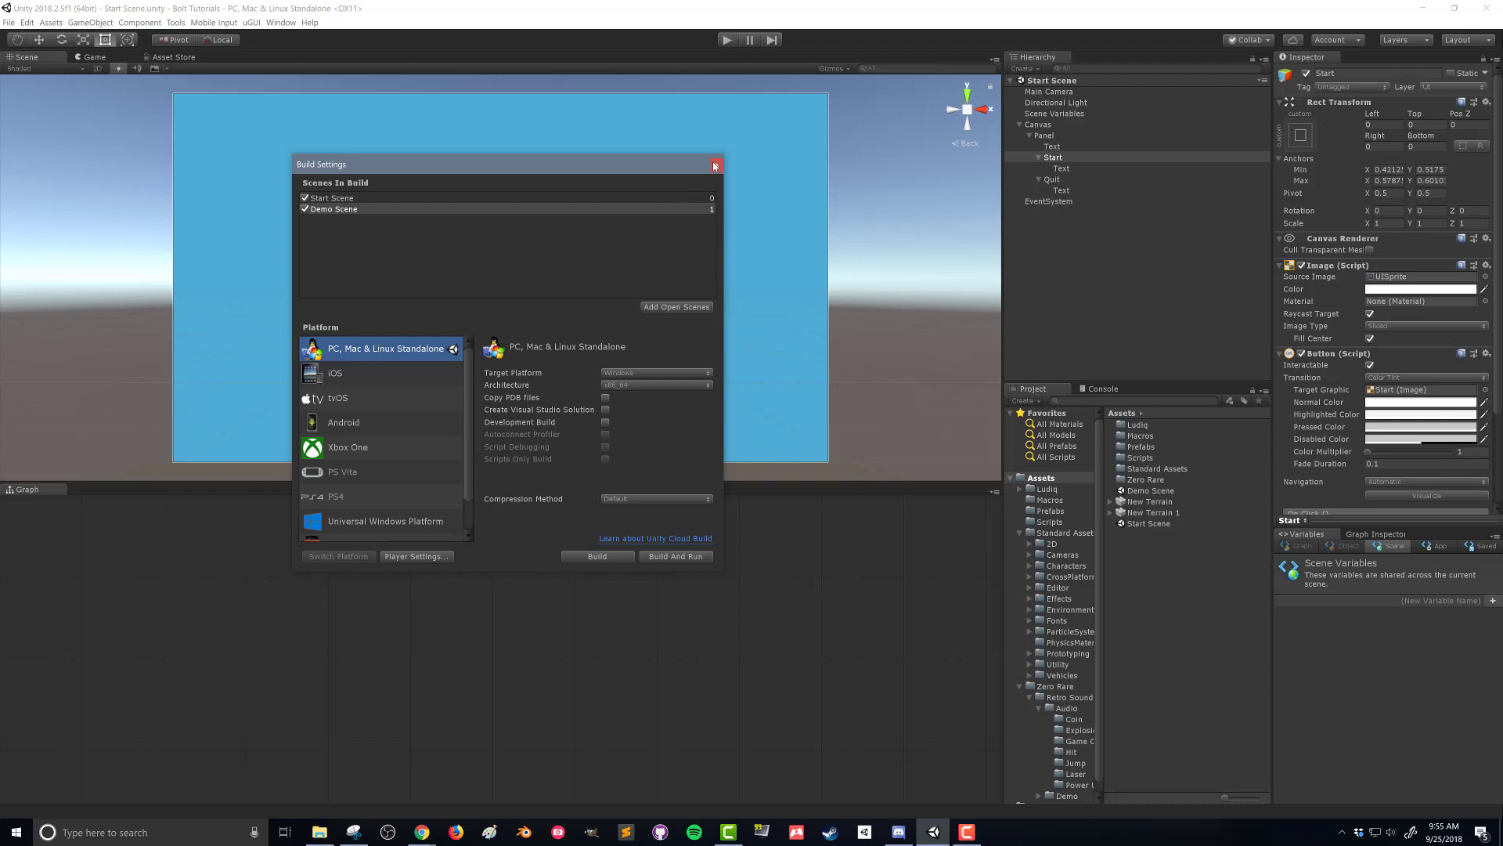
{"action": "left_click", "coordinate": [714, 165]}
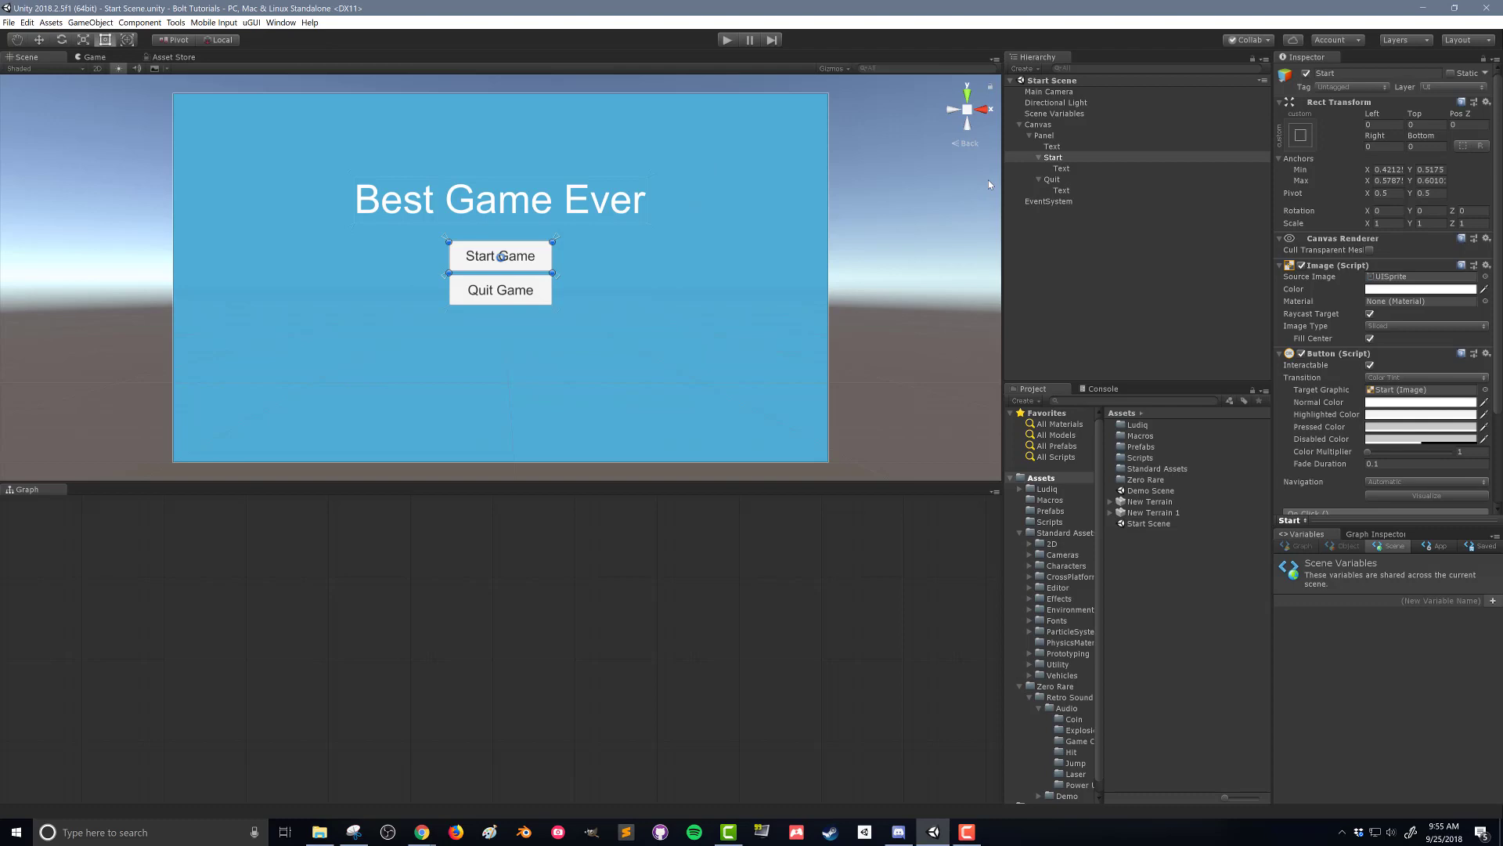
Create a Bolt Flow Macro named Start_UI in Macros and open its graph
{"action": "left_click", "coordinate": [1053, 157]}
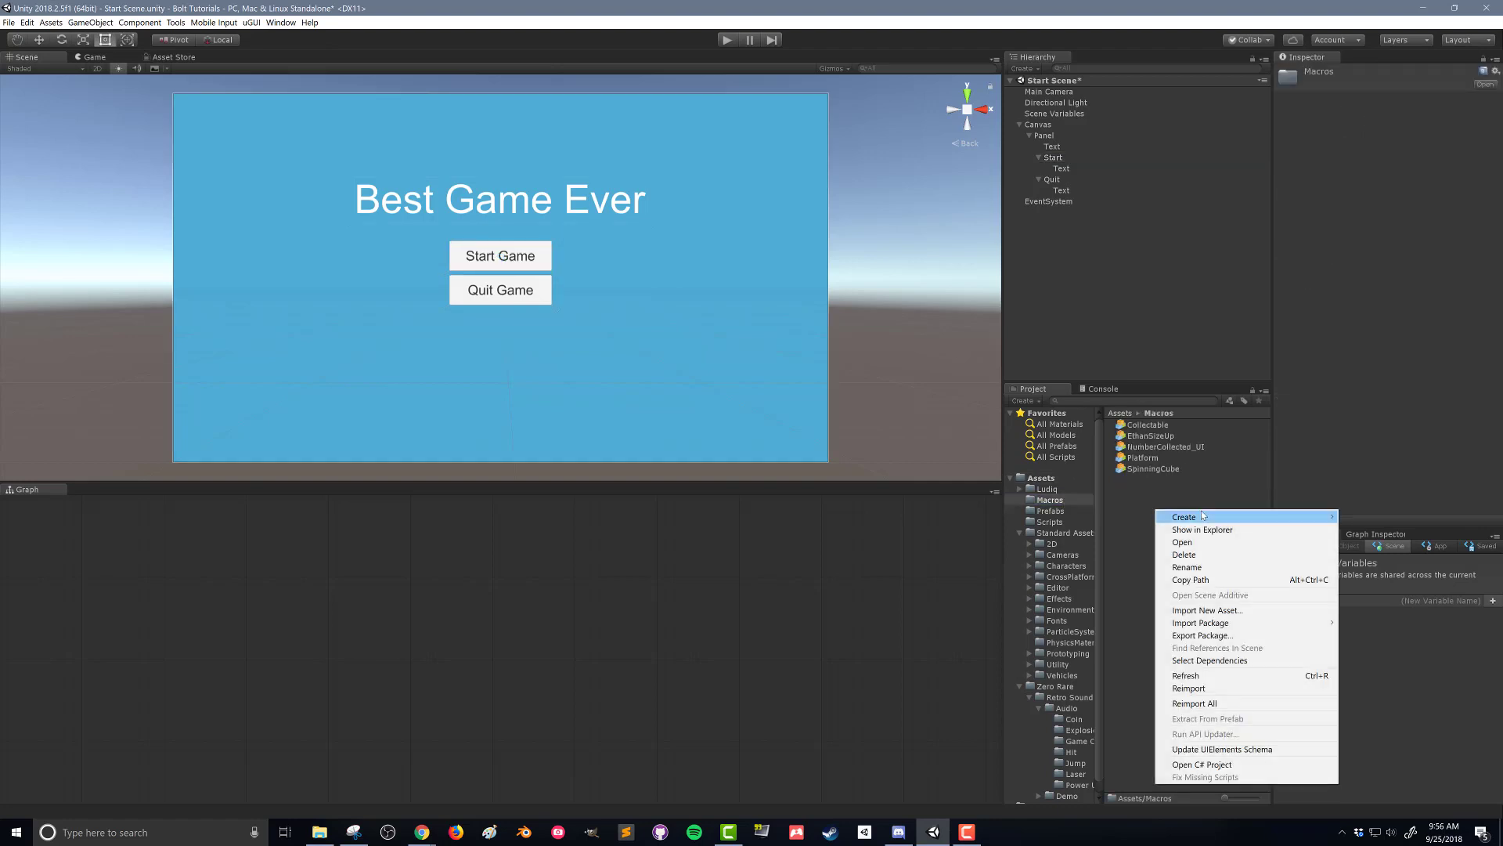
{"action": "left_click", "coordinate": [1185, 516]}
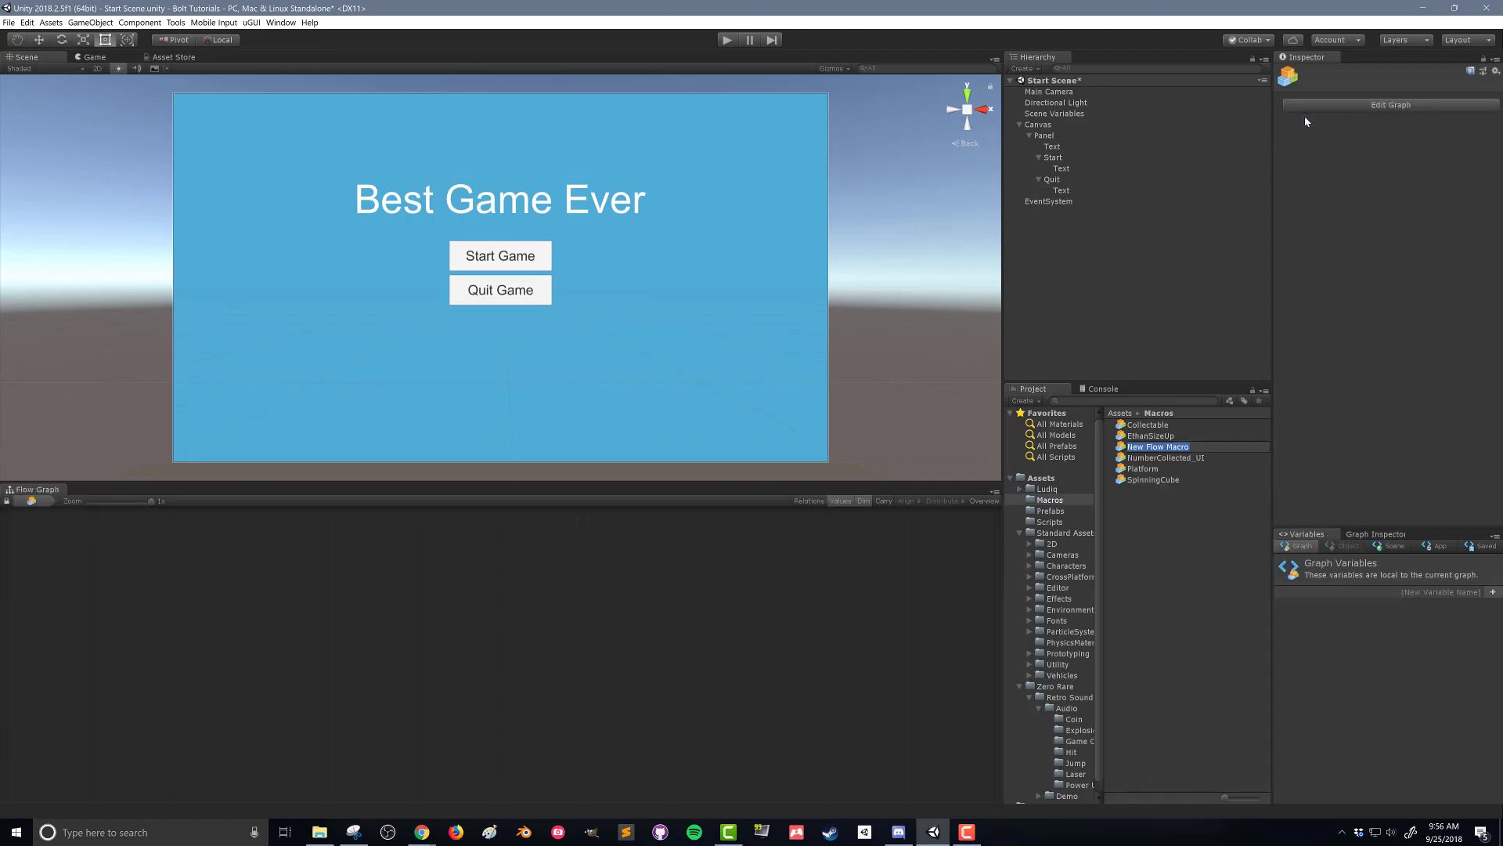
{"action": "type", "text": "Start_UI"}
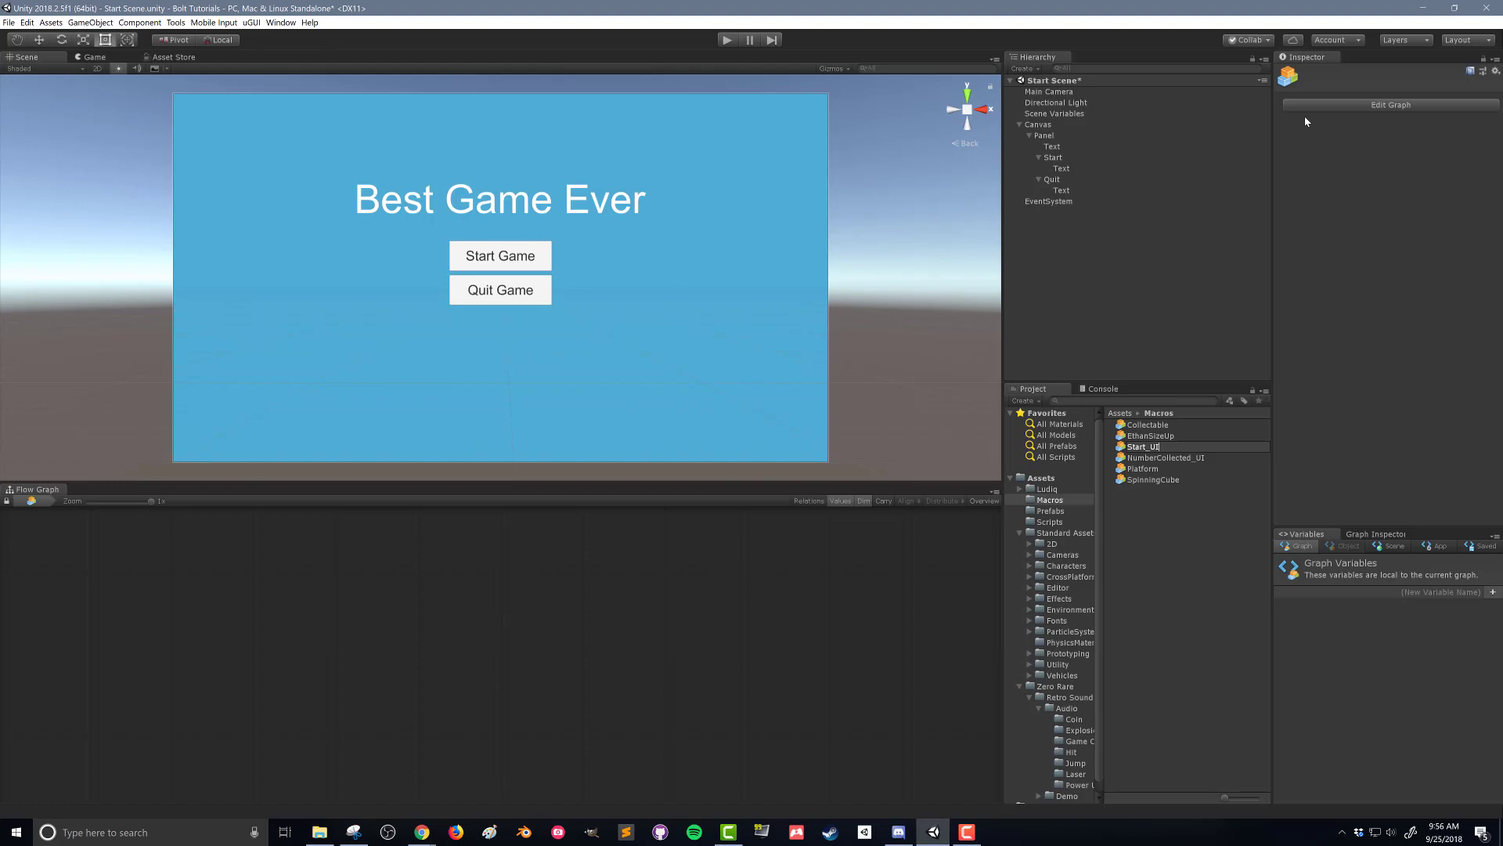
{"action": "left_click", "coordinate": [1143, 480]}
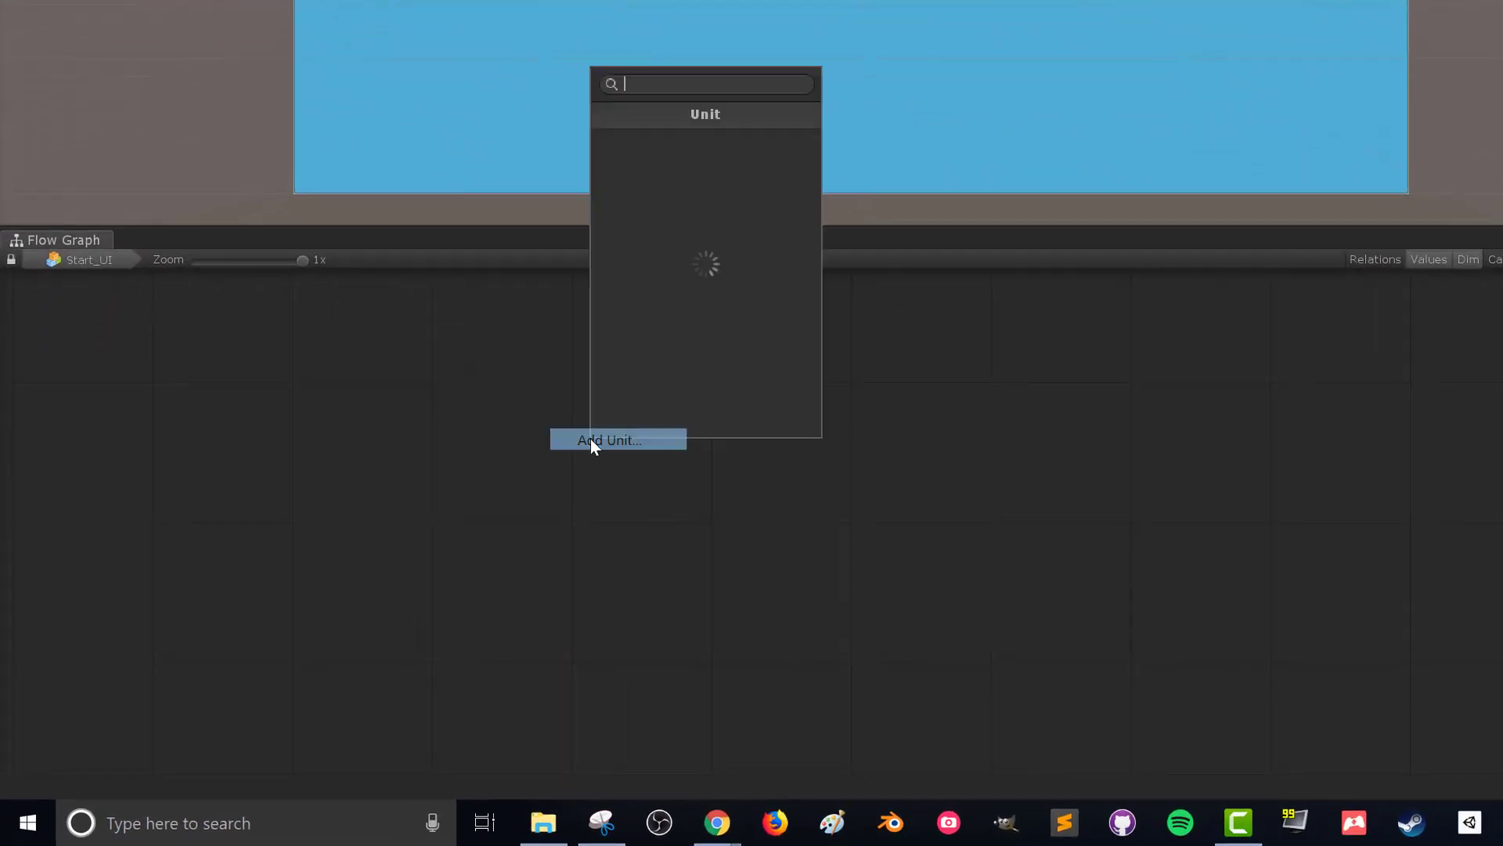
Wire an On Button Click event into SceneManager.LoadScene with sceneBuildIndex 1
{"action": "type", "text": "on click"}
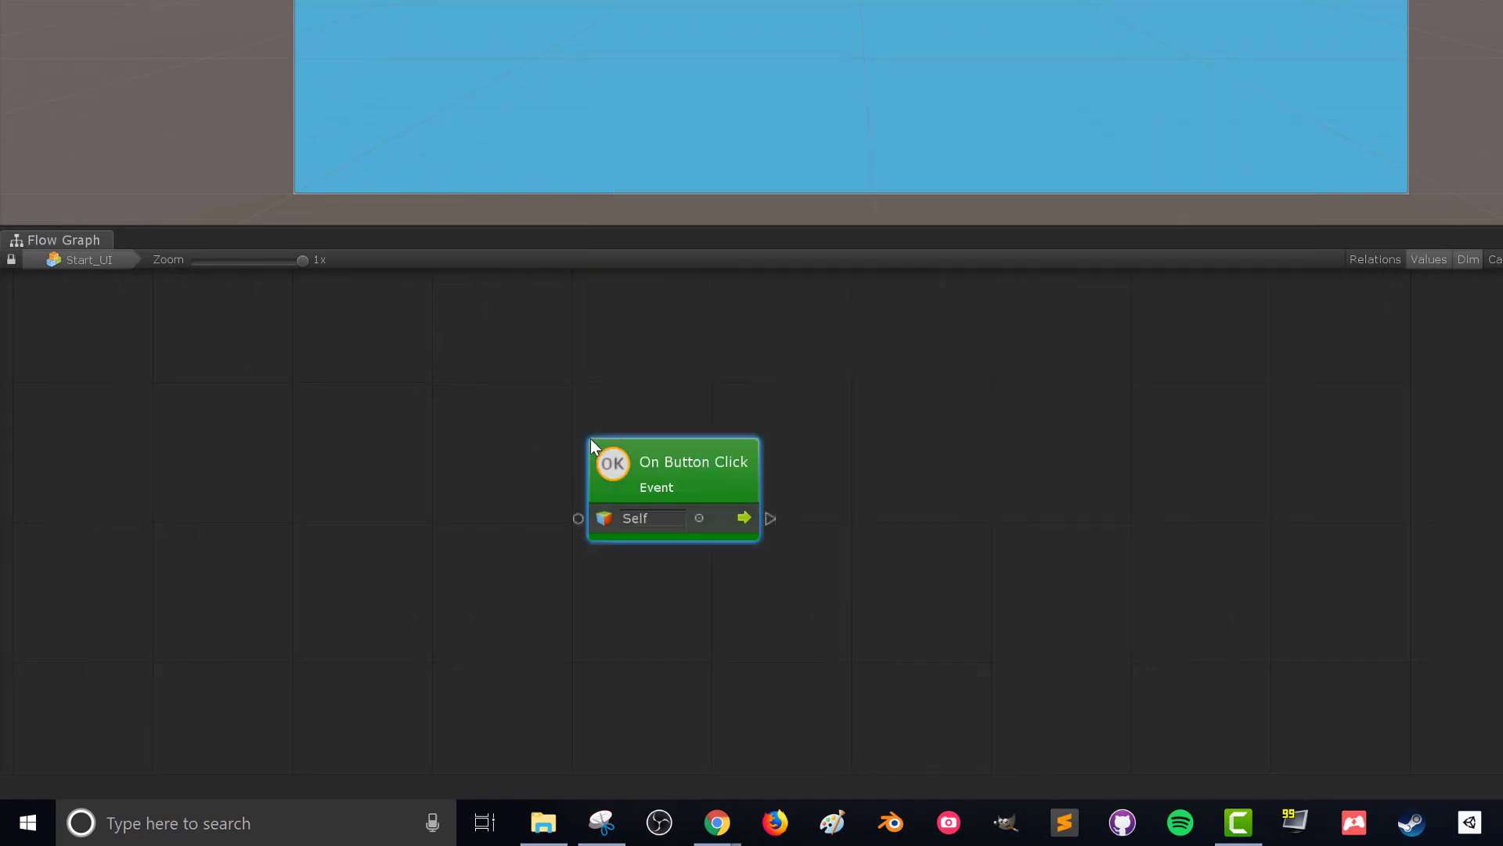
{"action": "mouse_move", "coordinate": [759, 486]}
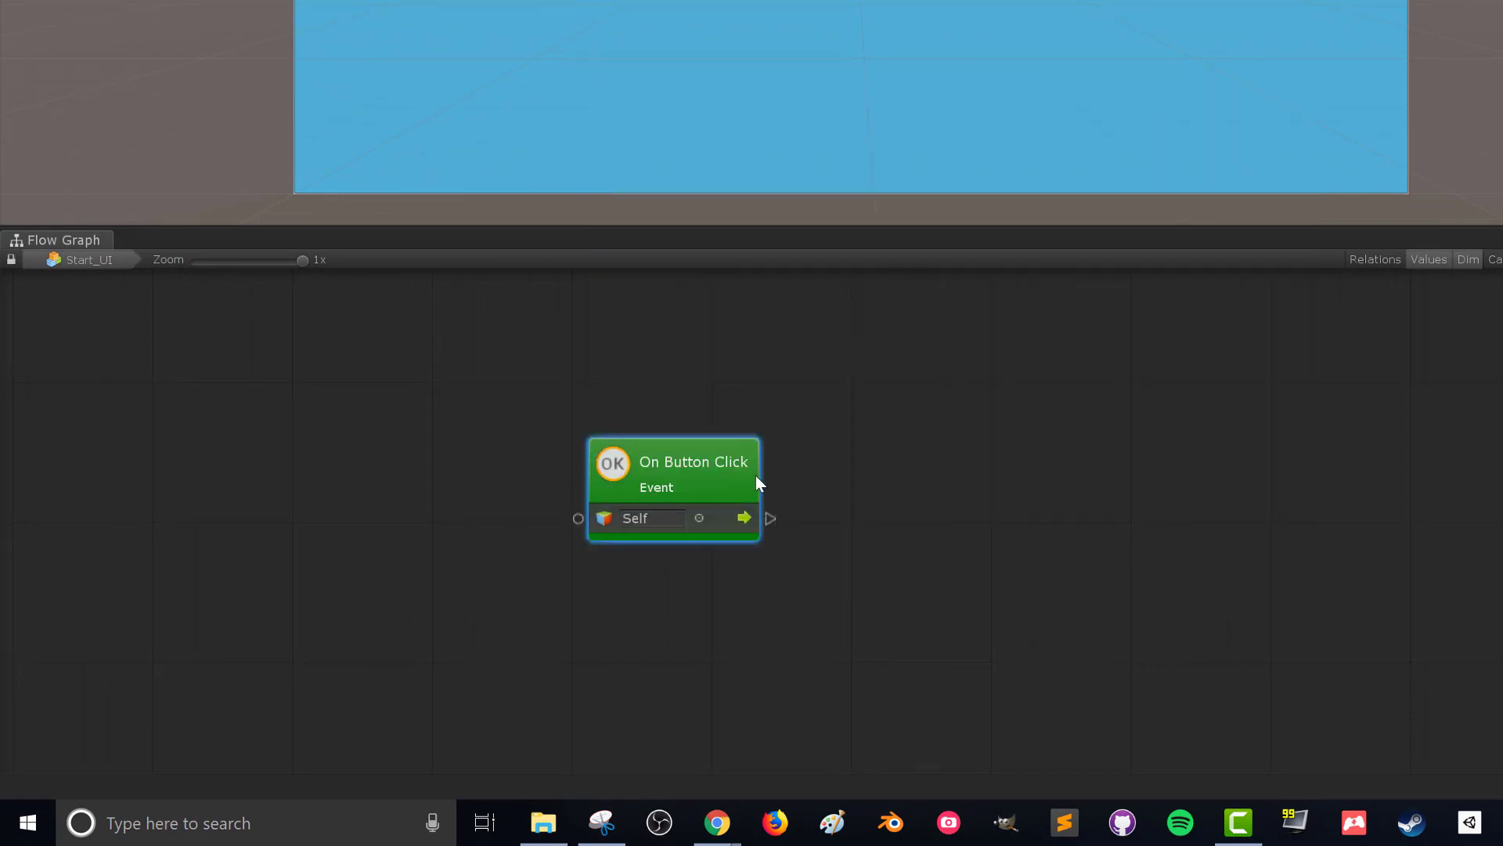
{"action": "mouse_move", "coordinate": [776, 526]}
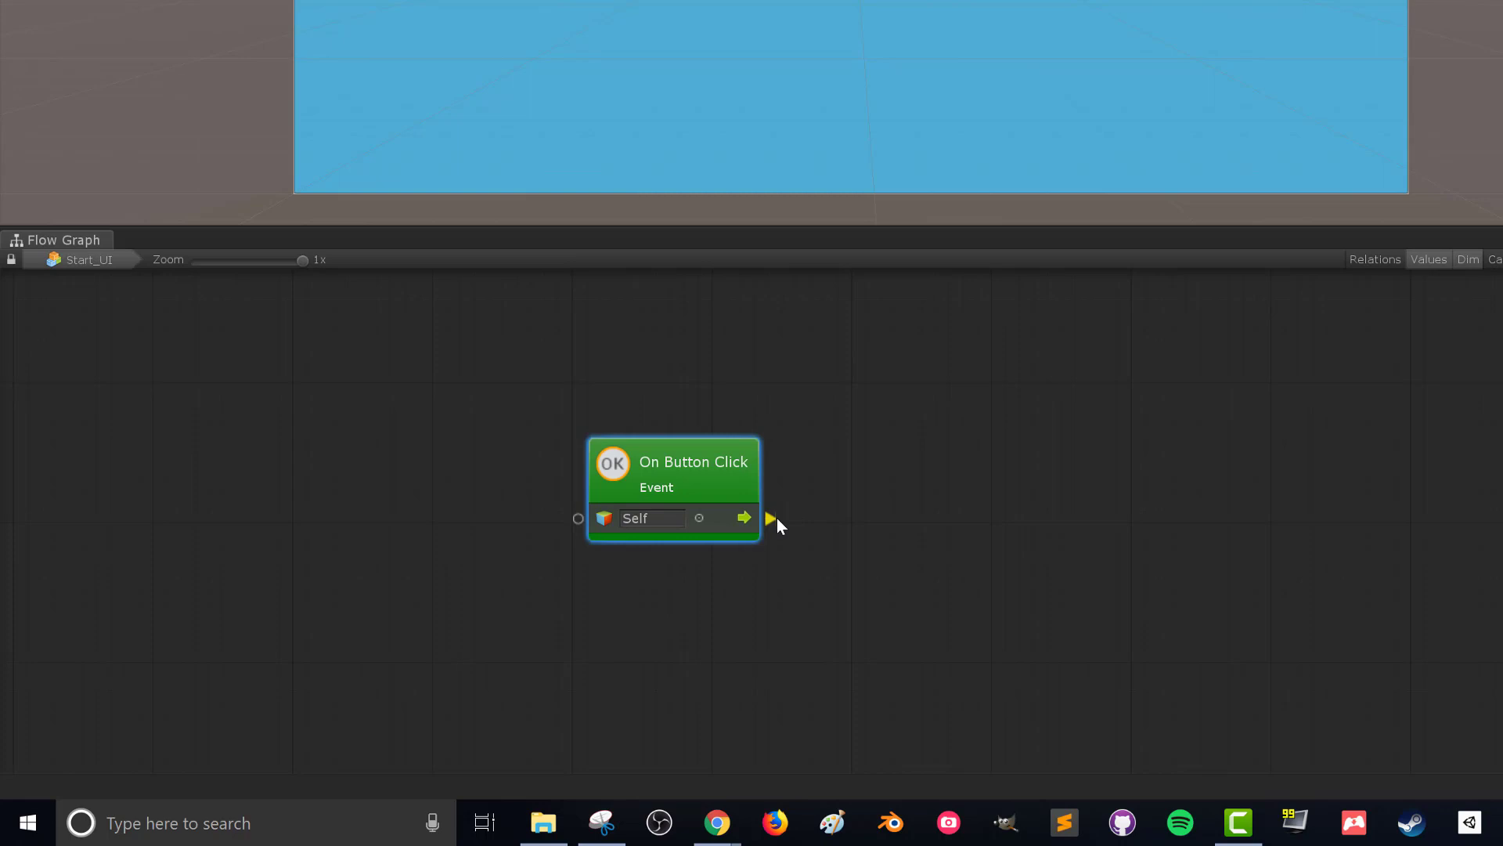
{"action": "mouse_move", "coordinate": [772, 532]}
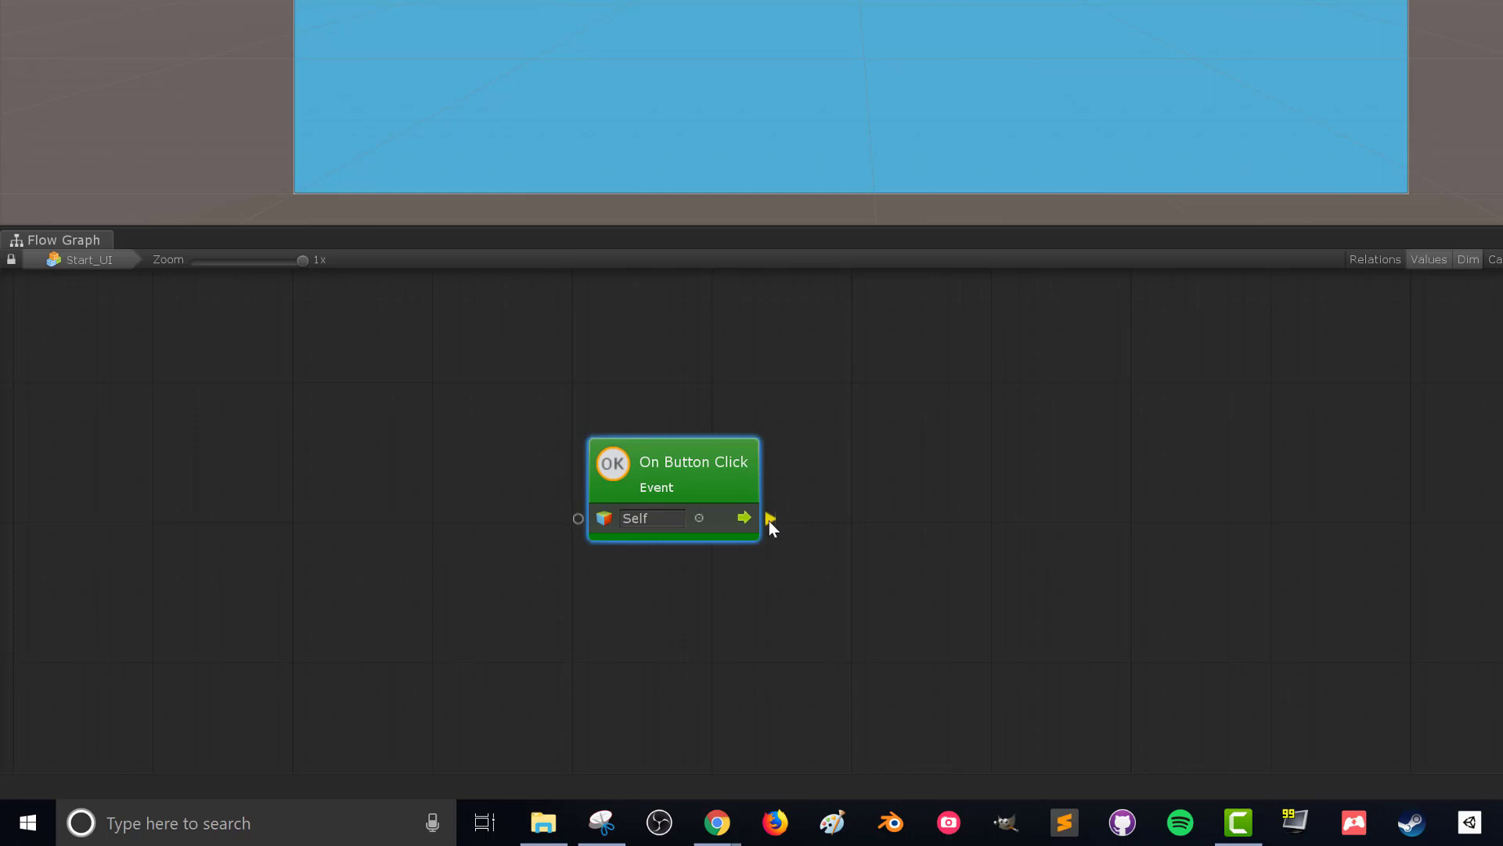
{"action": "left_click_drag", "start_coordinate": [745, 518], "coordinate": [908, 508]}
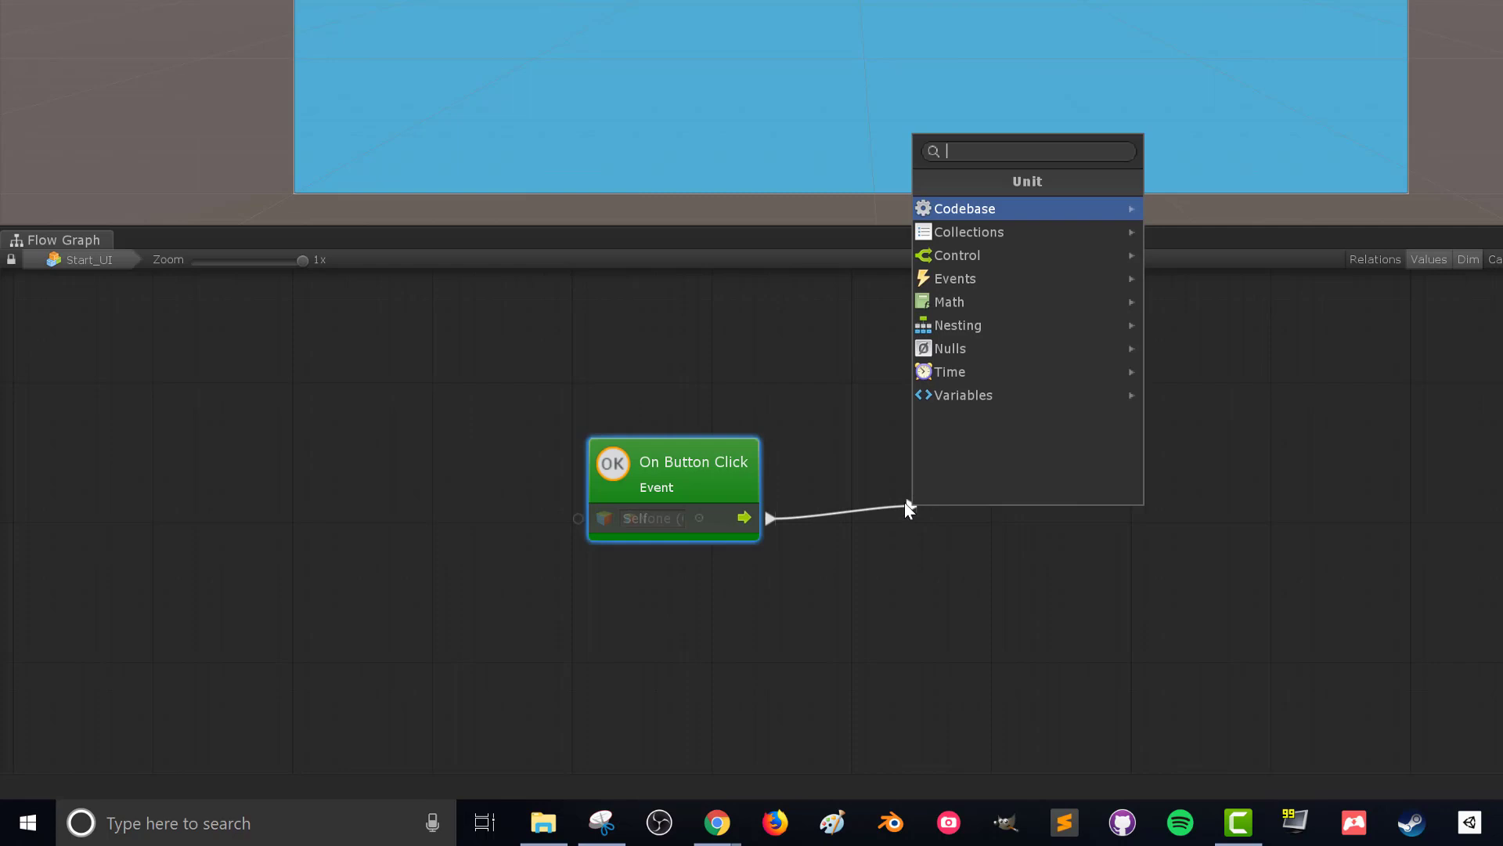
{"action": "type", "text": "load sce"}
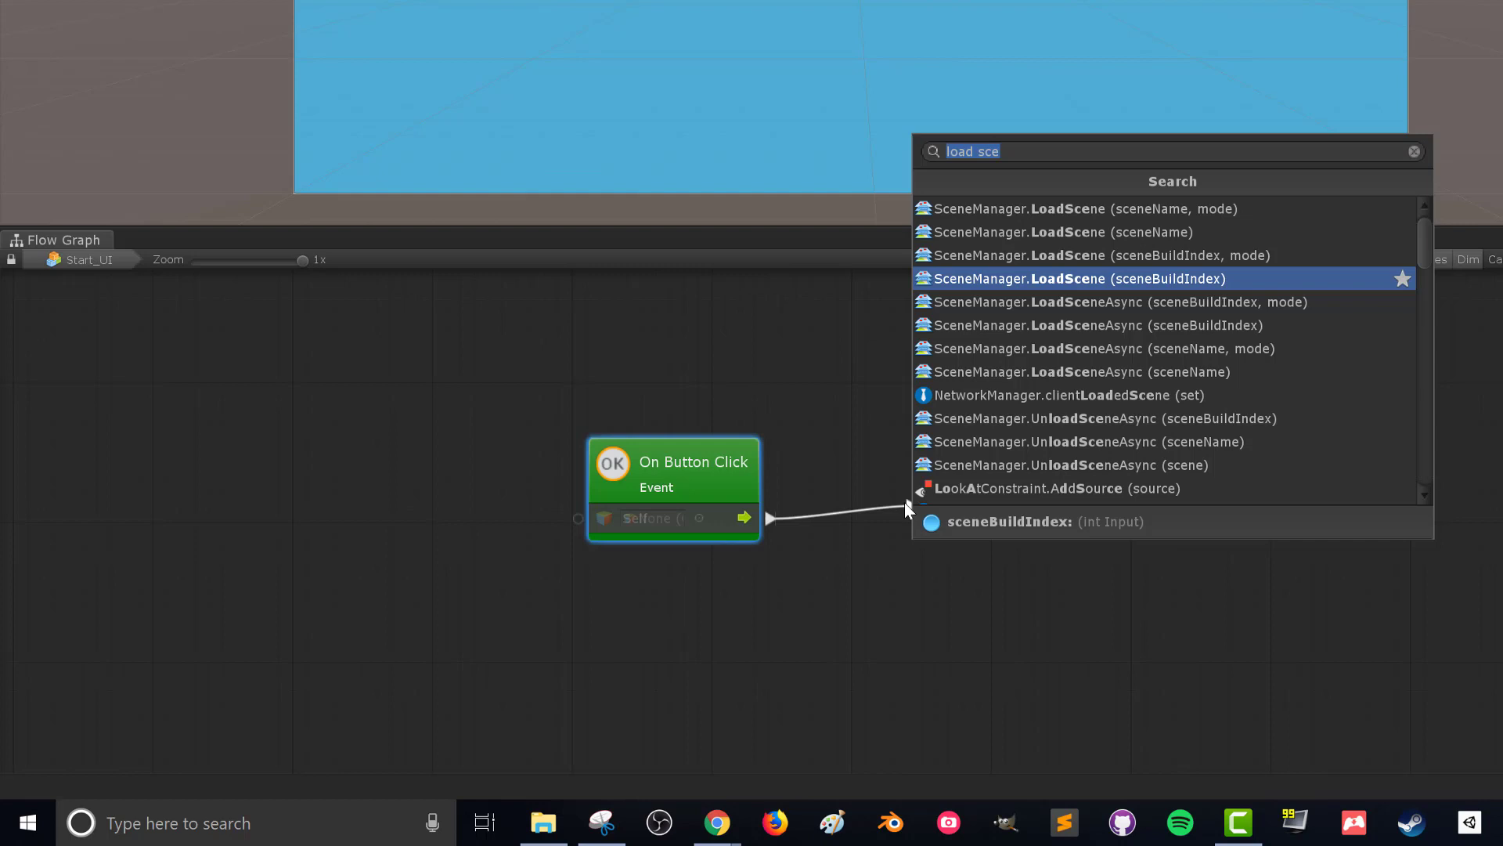
{"action": "left_click", "coordinate": [1086, 279]}
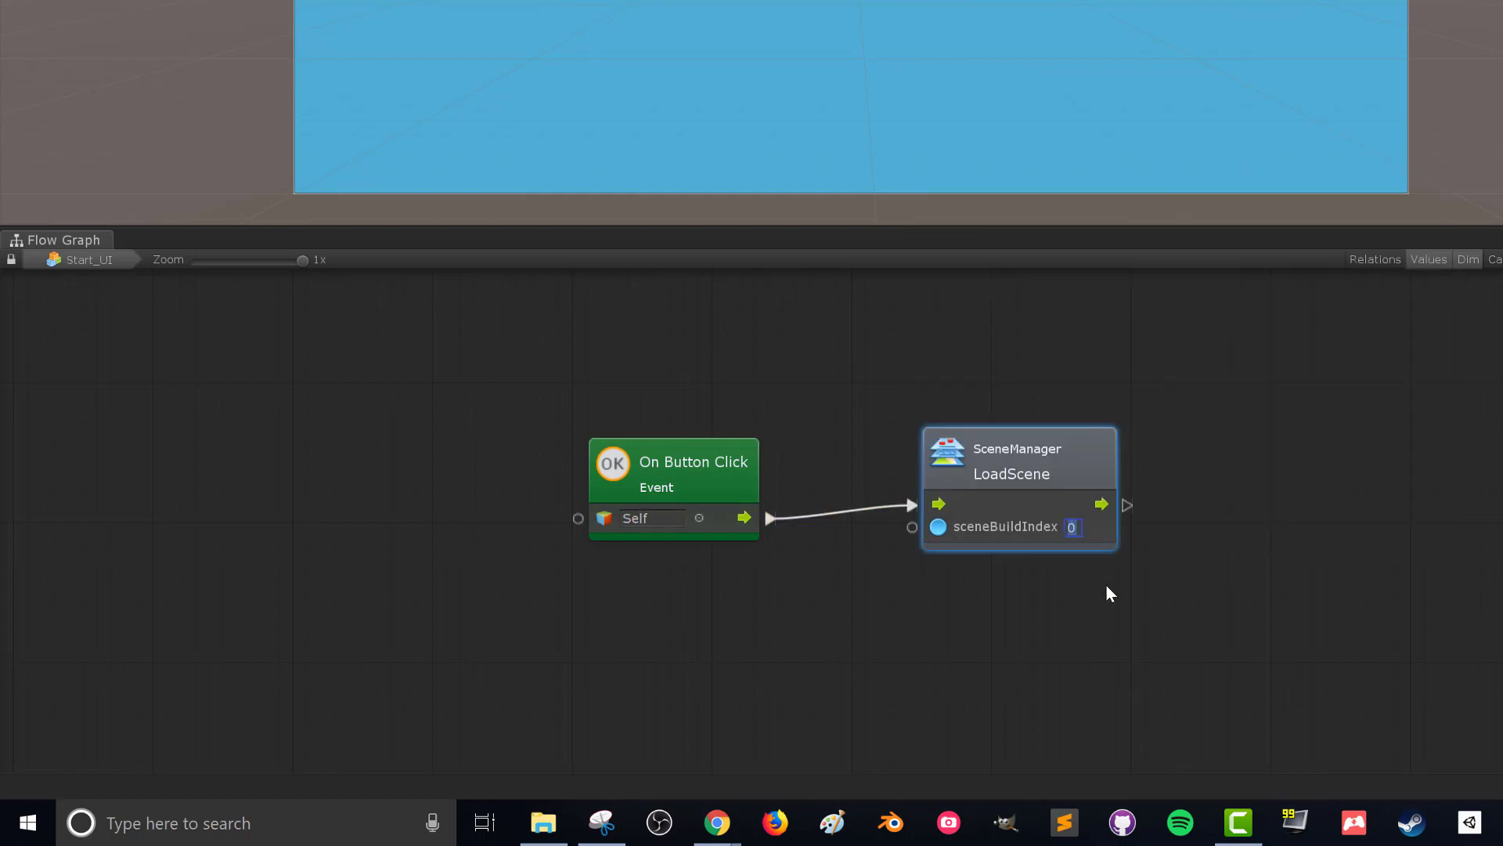
{"action": "type", "text": "1"}
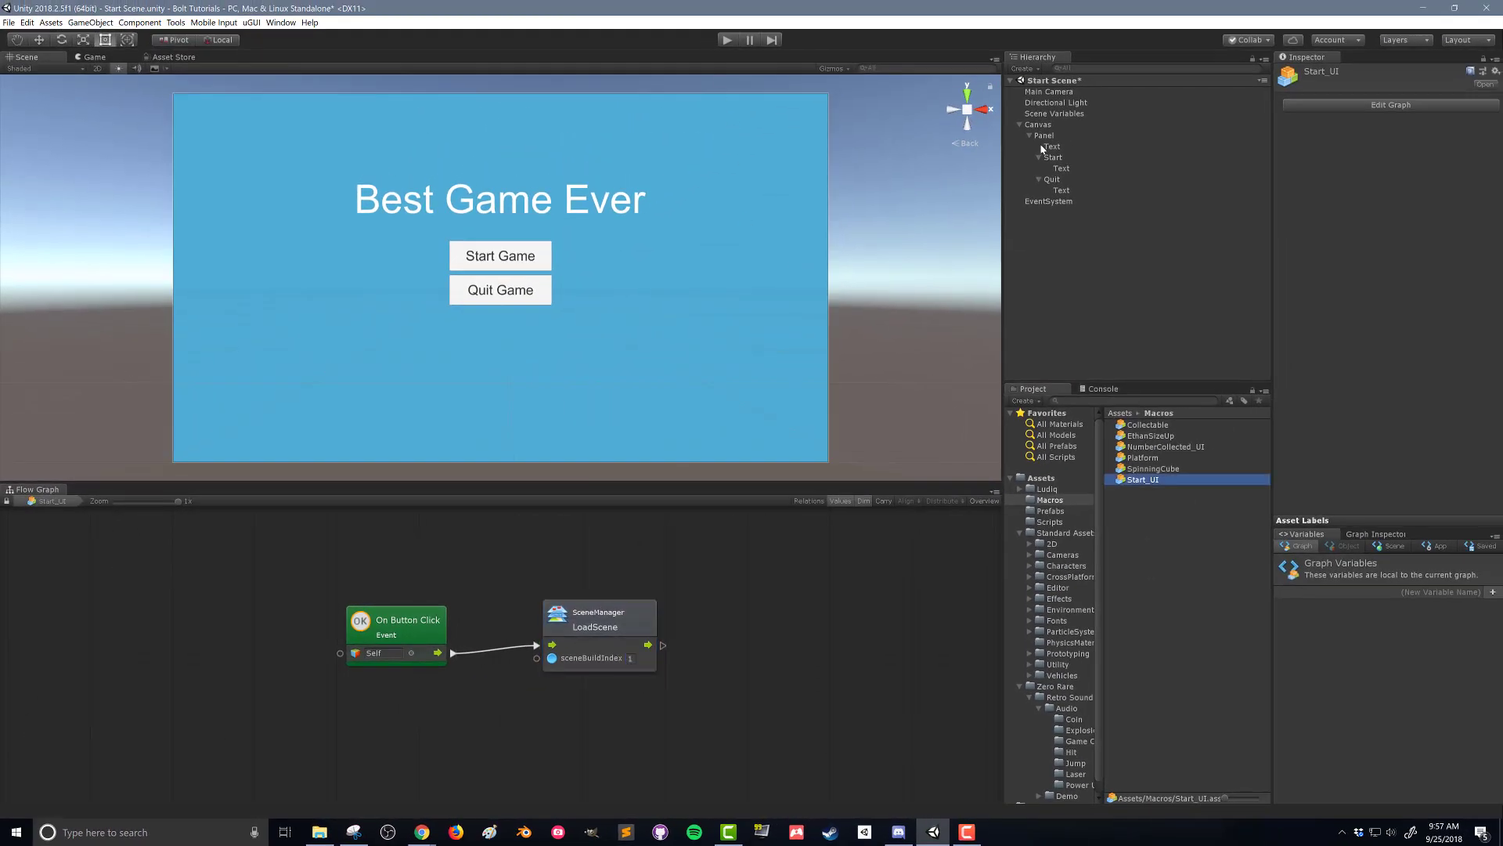
Check the Start button's Flow Machine uses Start_UI, then enter play mode
{"action": "left_click", "coordinate": [1053, 156]}
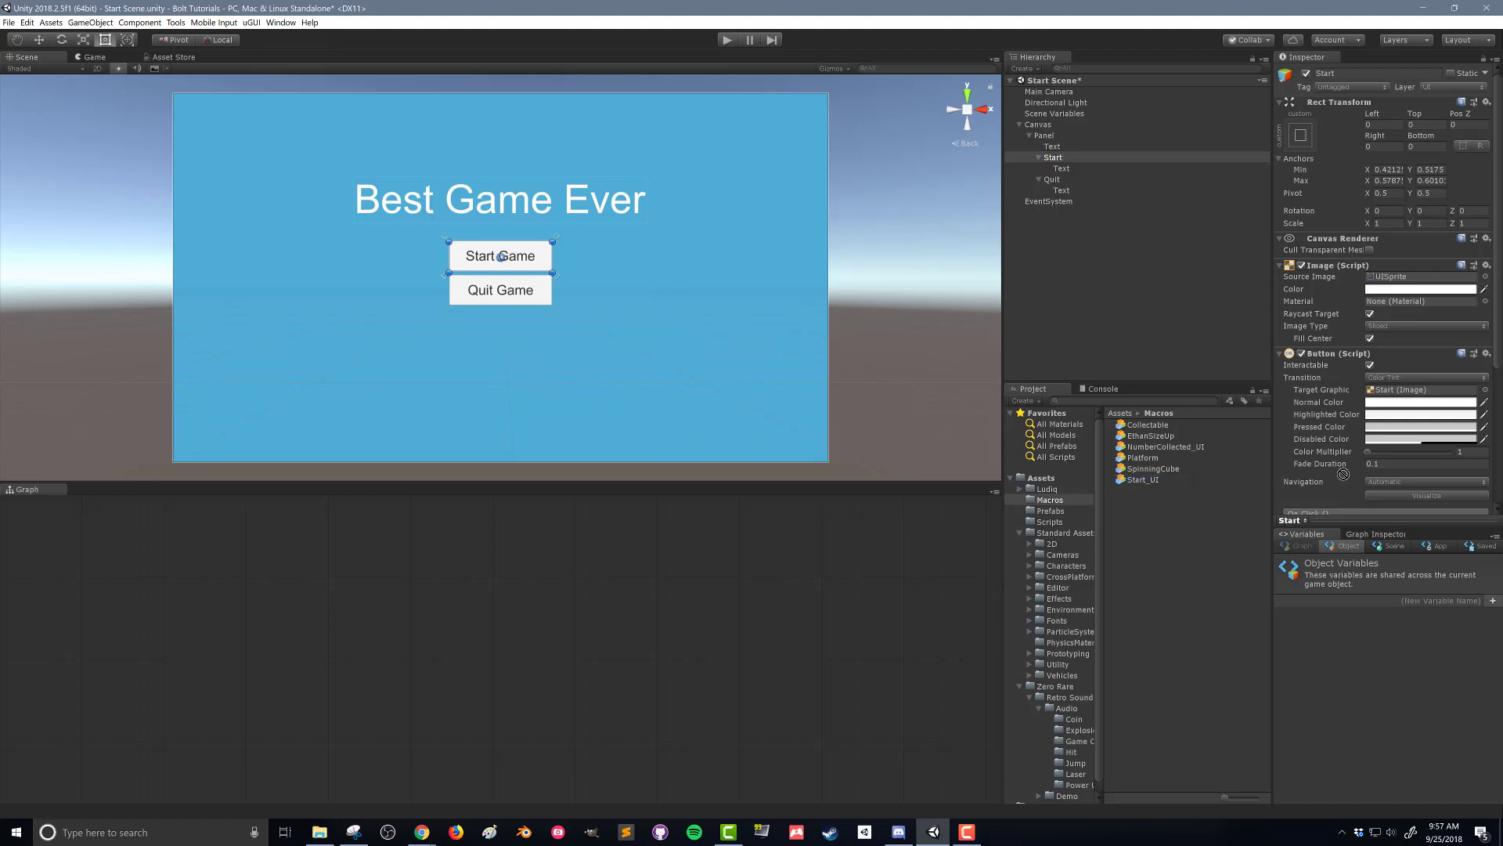
{"action": "scroll", "scroll_direction": "down", "scroll_amount": 3}
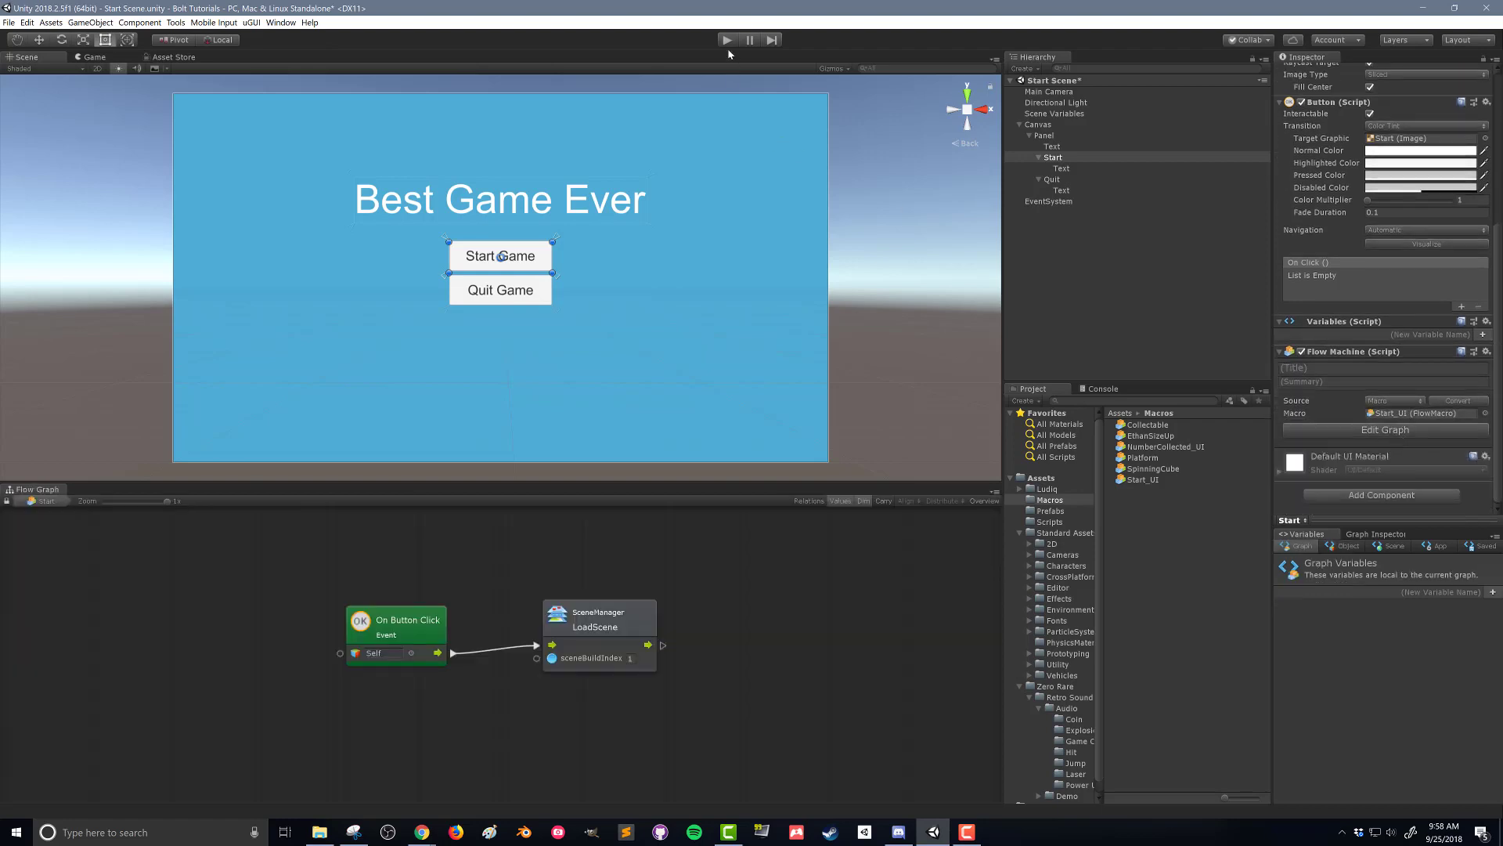
{"action": "left_click", "coordinate": [726, 40]}
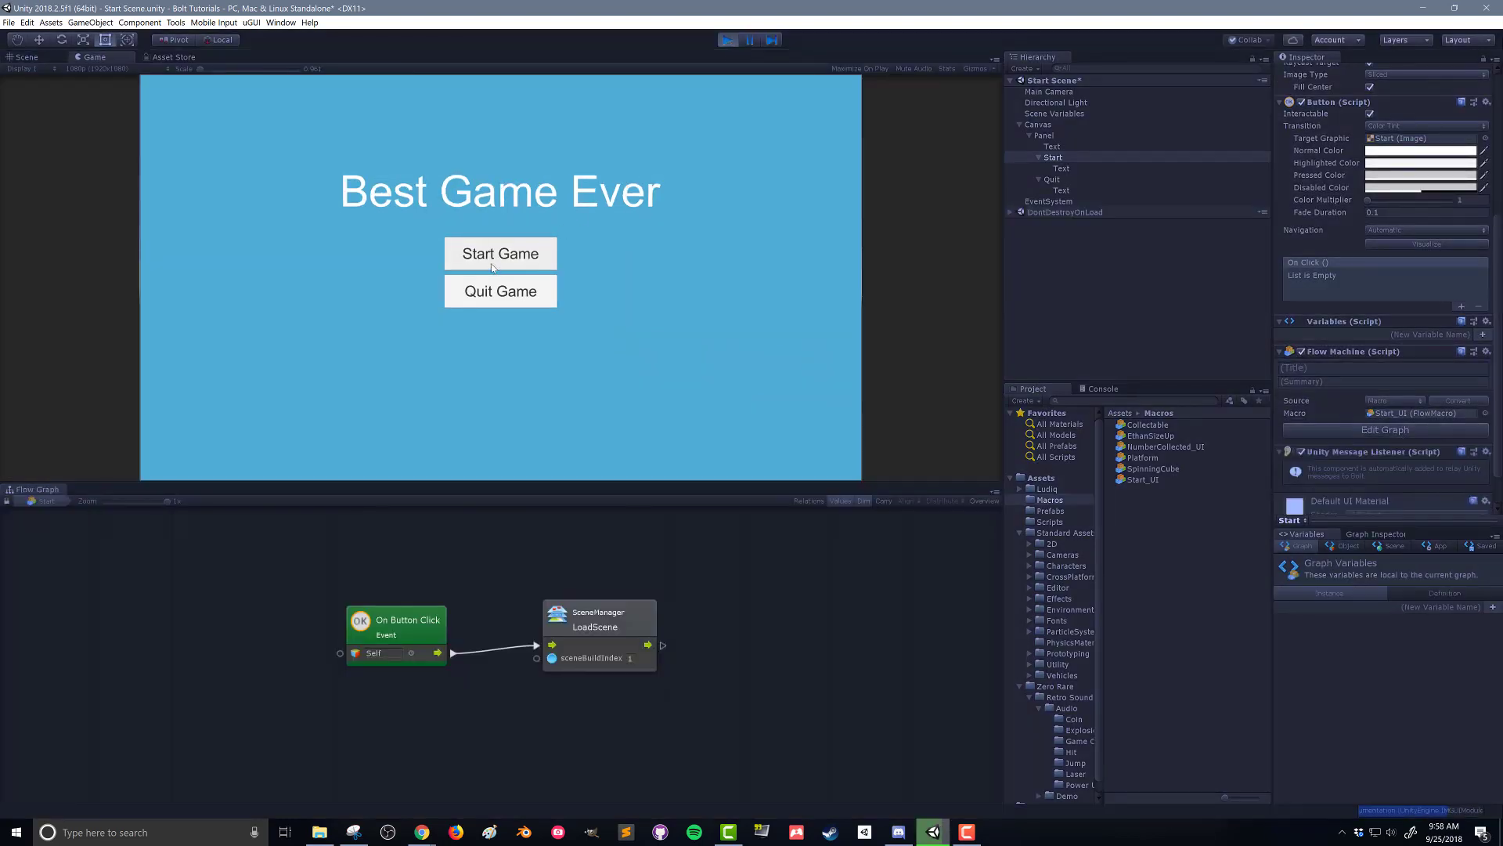
Click Start Game to load the Demo Scene, then stop play mode
{"action": "left_click", "coordinate": [501, 253]}
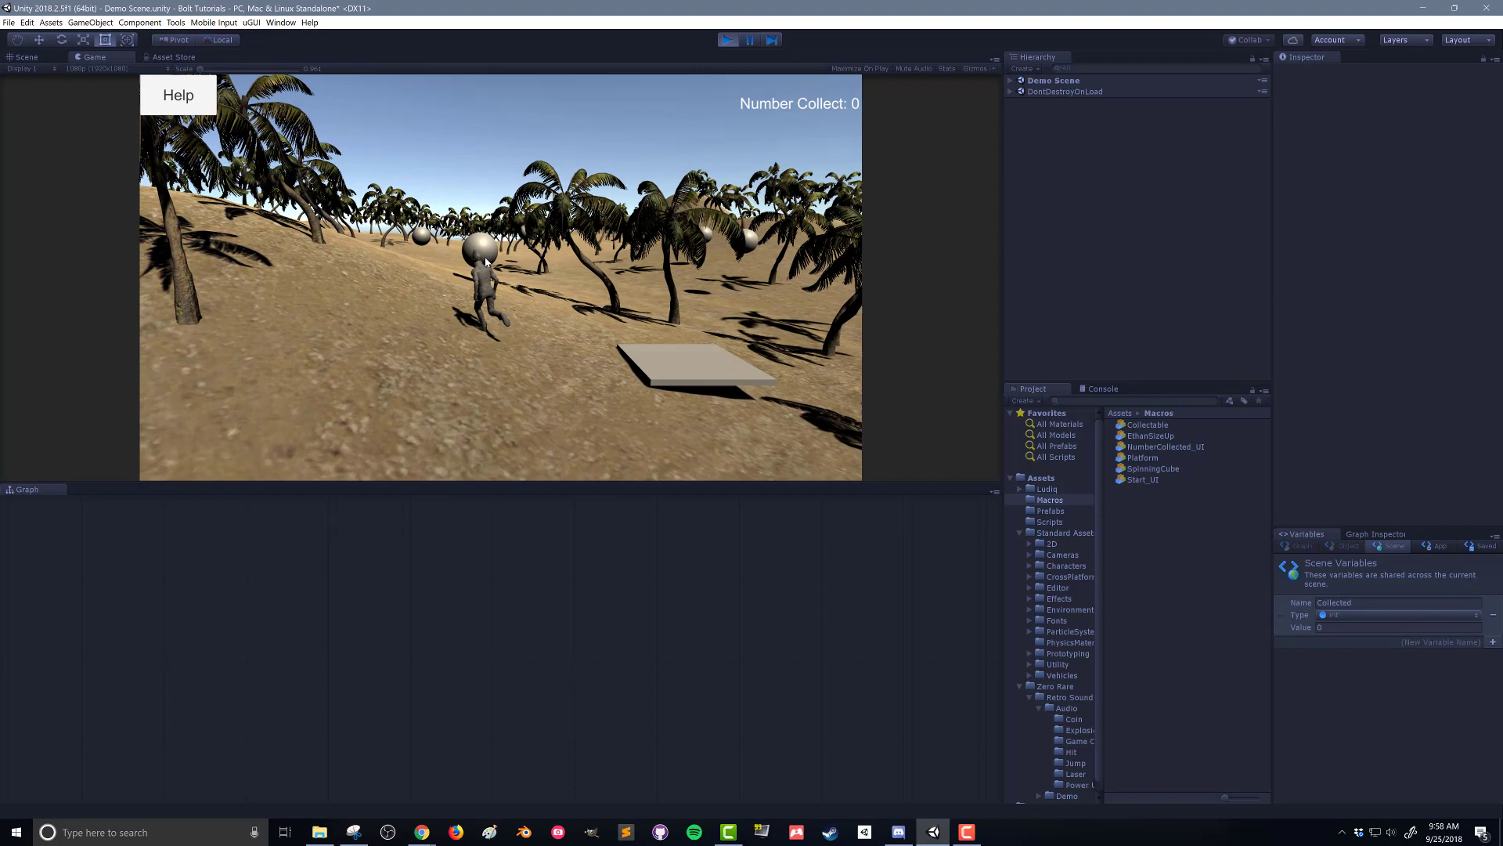
{"action": "left_click", "coordinate": [728, 39]}
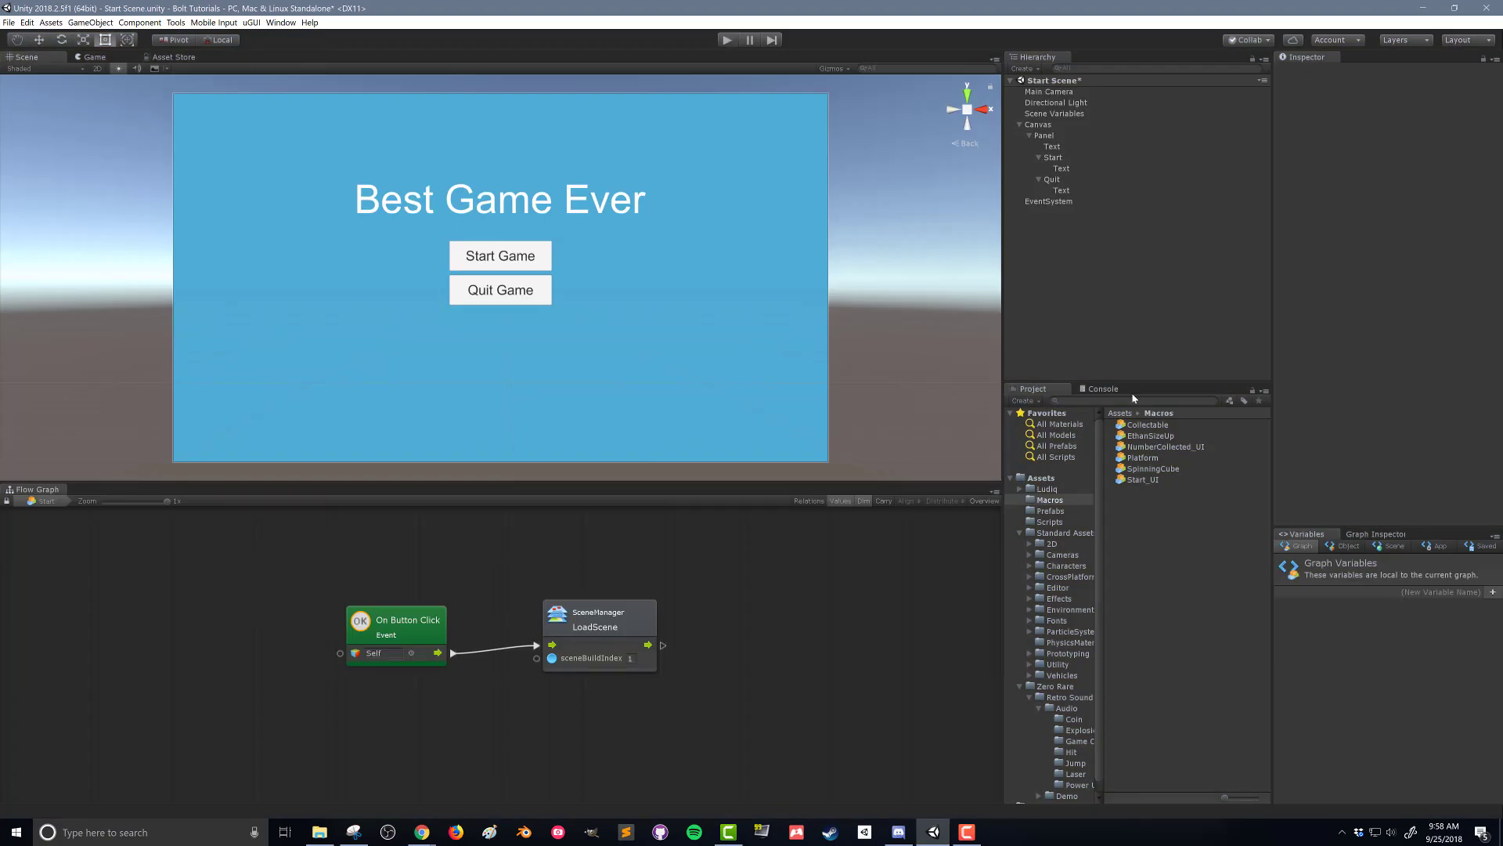
{"action": "mouse_move", "coordinate": [1145, 516]}
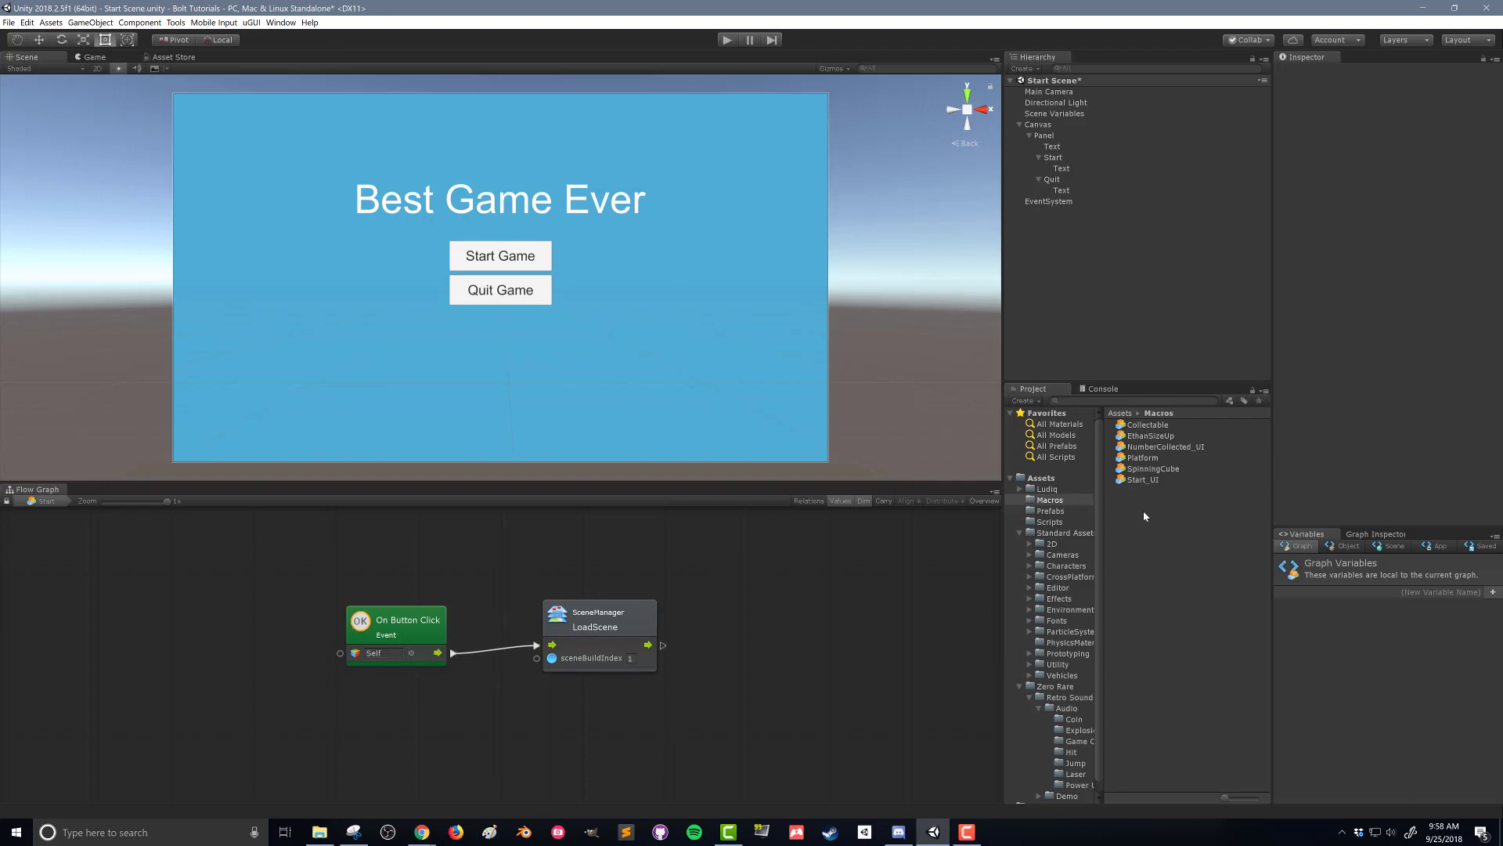
Create a new Bolt Flow Macro in Macros named Quit_UI
{"action": "right_click", "coordinate": [1145, 516]}
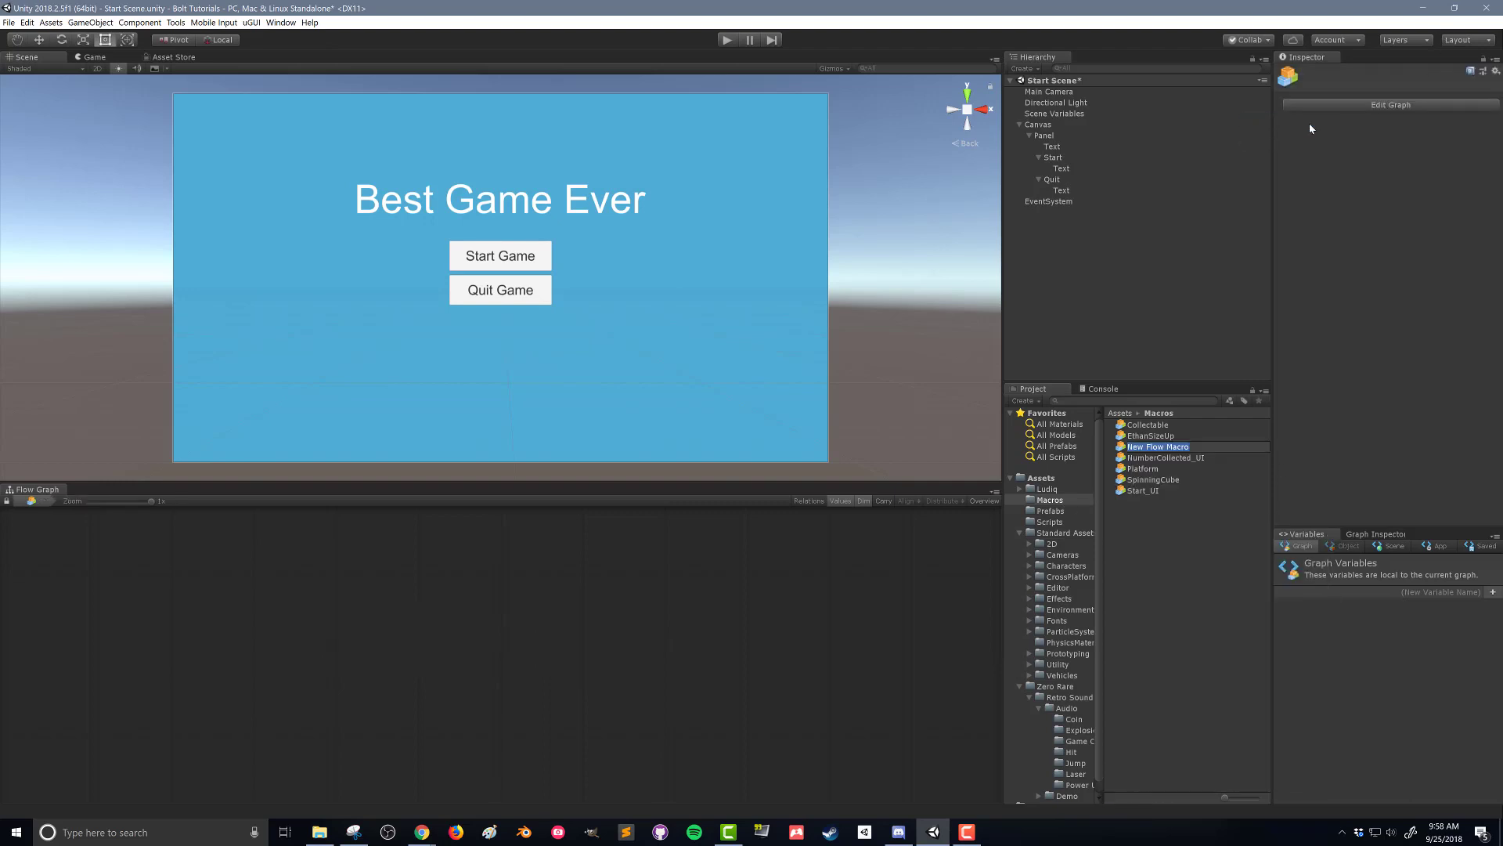
{"action": "type", "text": "Quit_"}
{"action": "type", "text": "on click"}
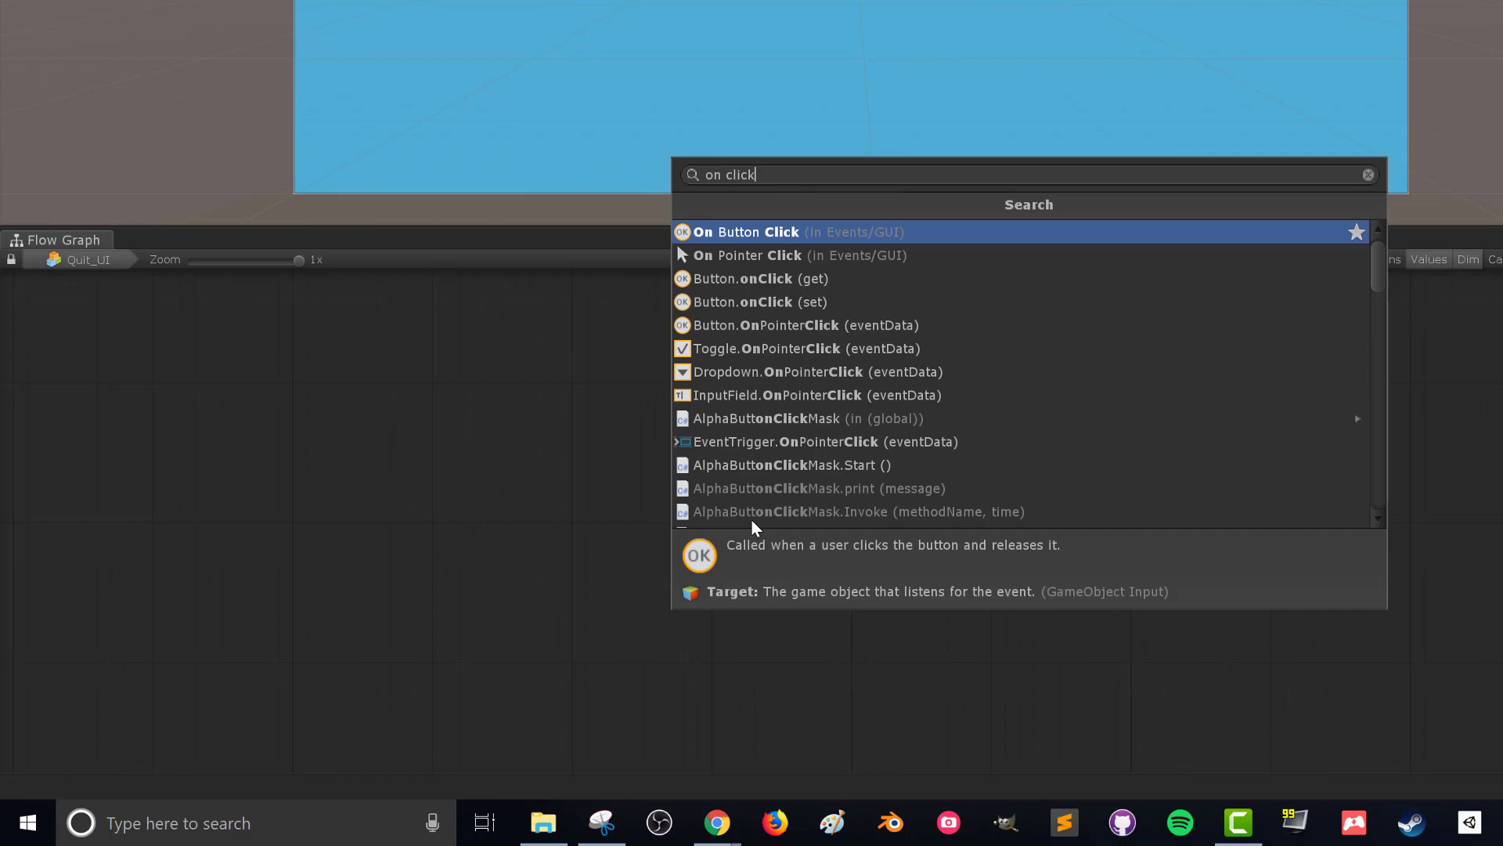
Wire an On Button Click event into an Application.Quit unit in the Quit_UI graph
{"action": "left_click", "coordinate": [746, 231]}
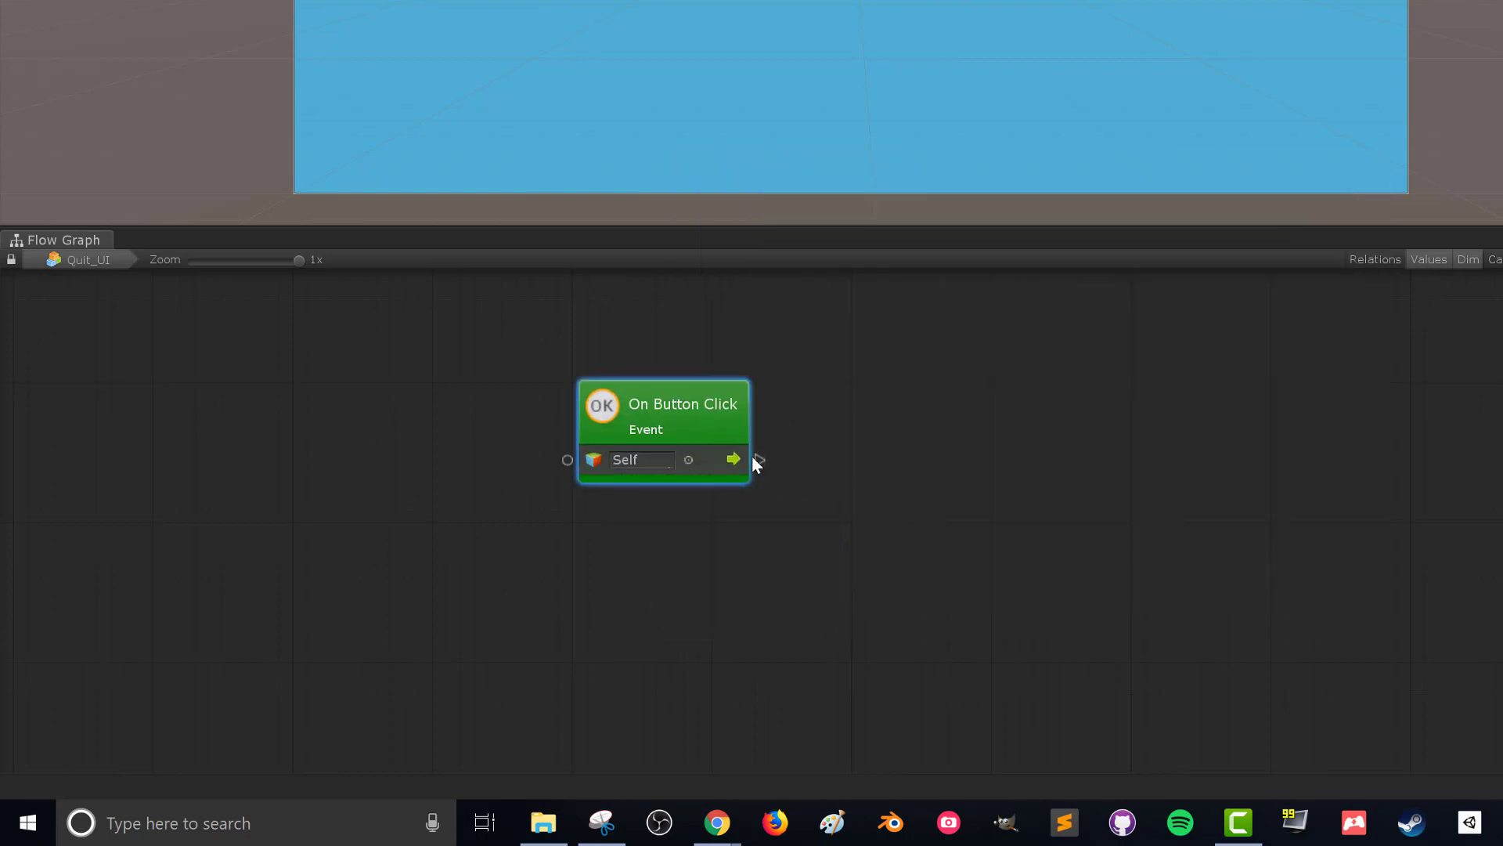
{"action": "left_click_drag", "start_coordinate": [734, 459], "coordinate": [893, 451]}
{"action": "type", "text": "quit"}
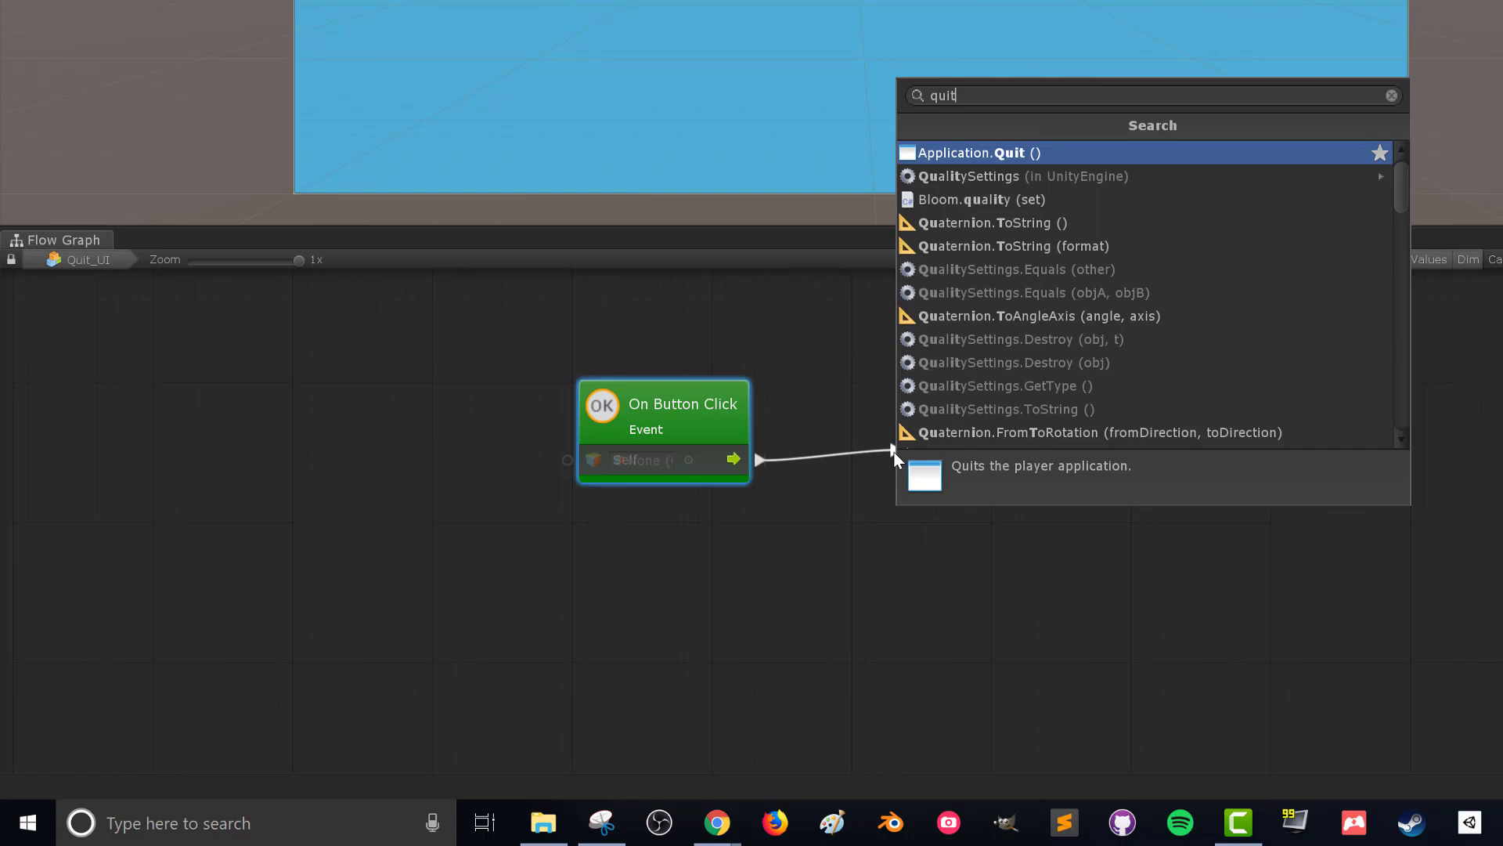
{"action": "left_click", "coordinate": [1004, 152]}
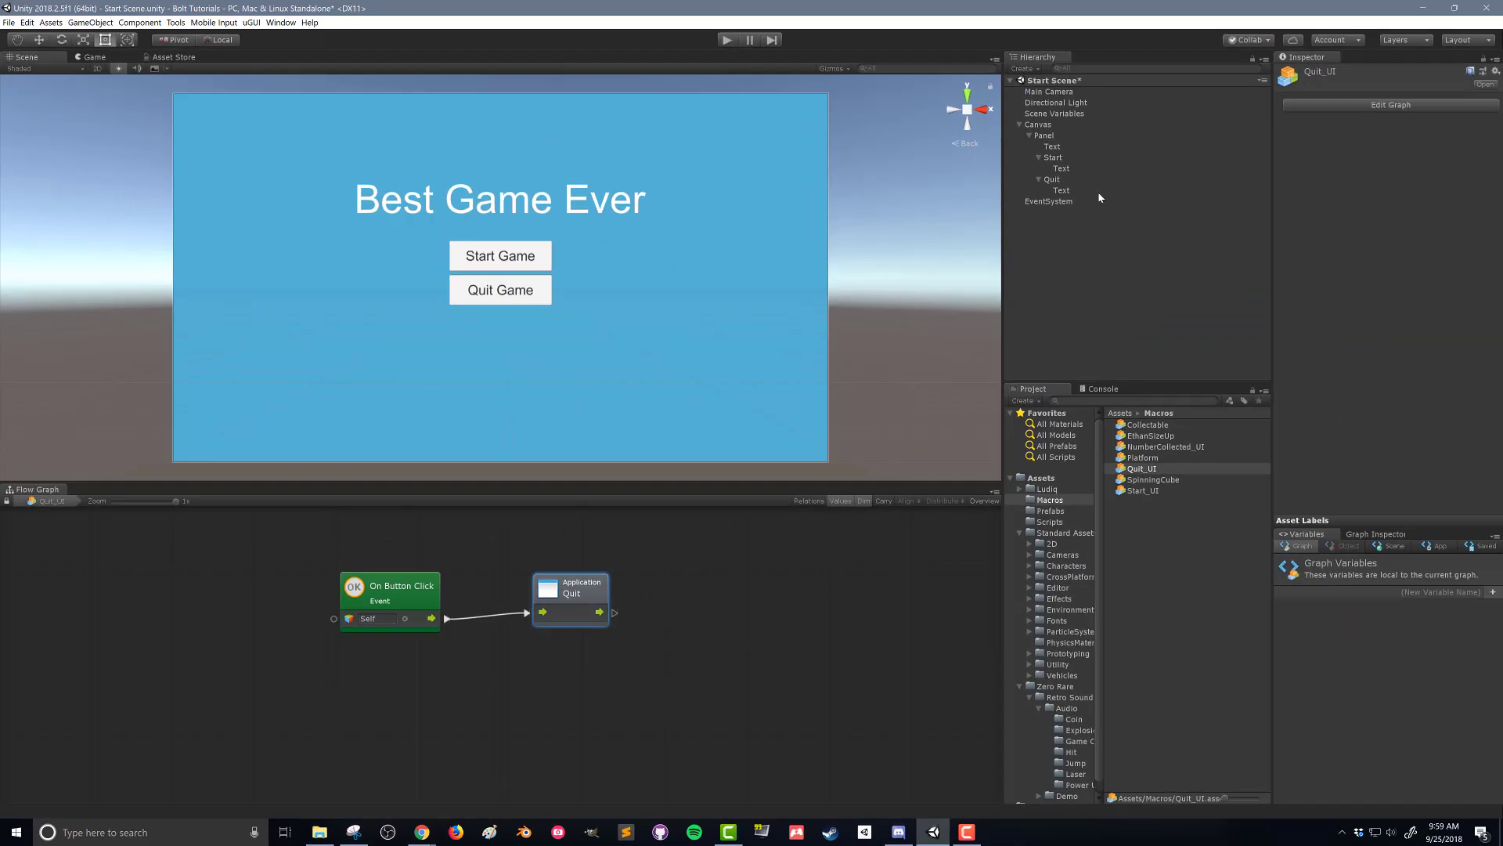
Select the Quit Game button and assign the Quit_UI macro to its Flow Machine
{"action": "left_click", "coordinate": [1052, 179]}
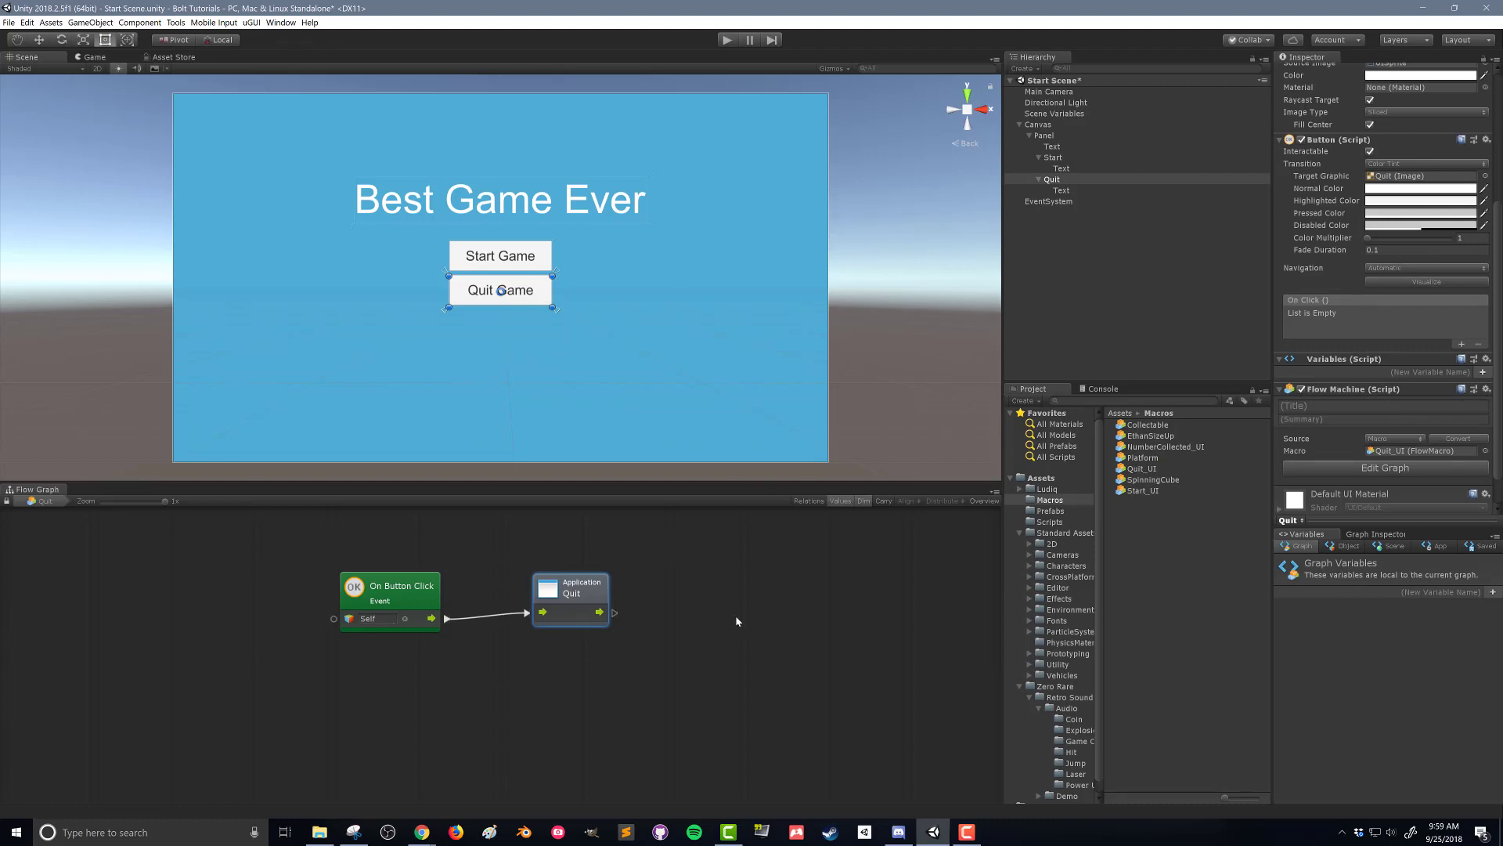
{"action": "mouse_move", "coordinate": [556, 556]}
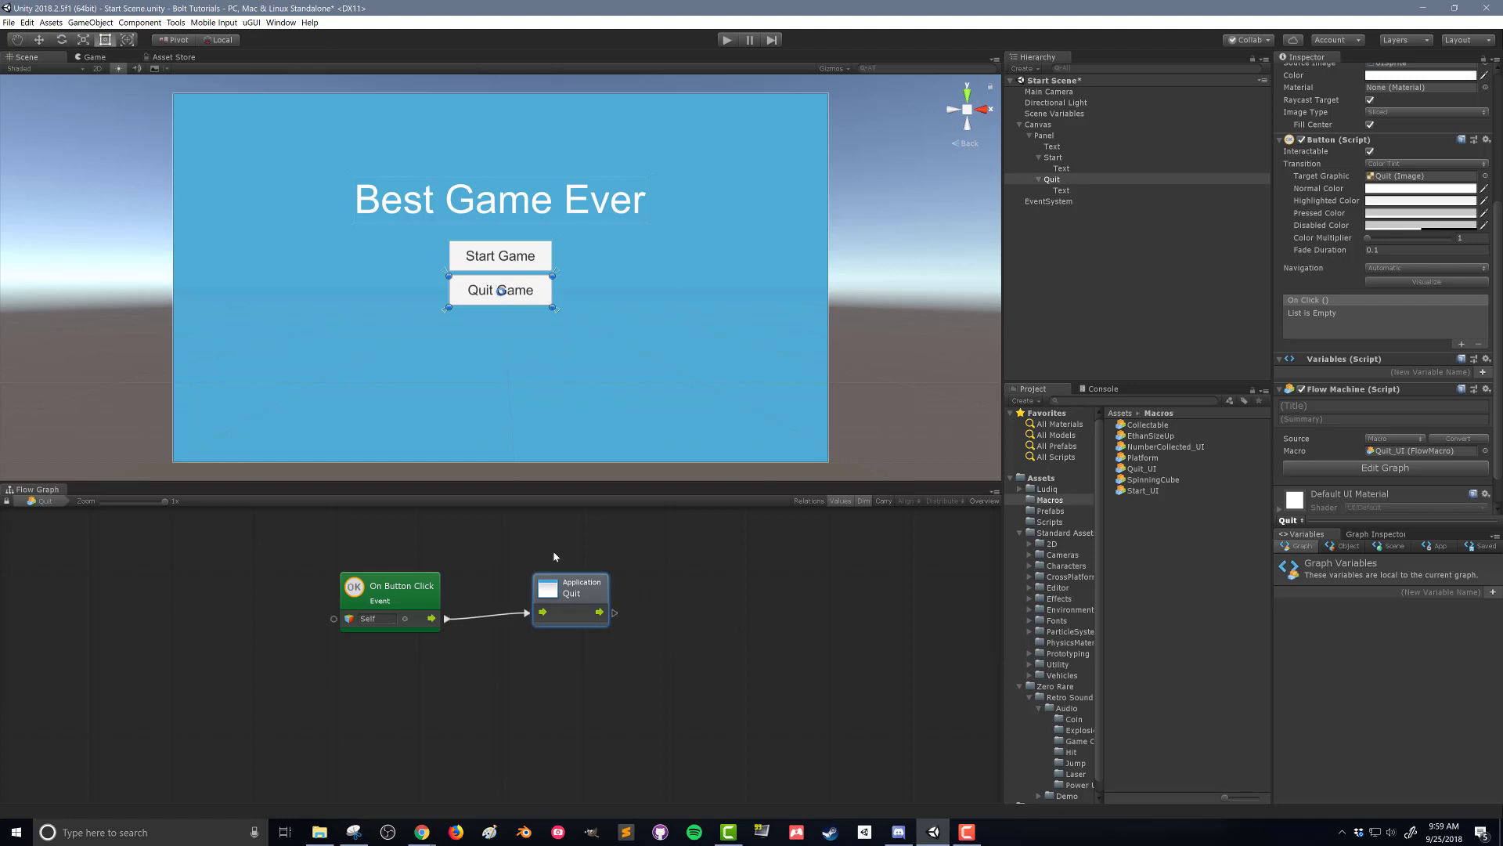
{"action": "mouse_move", "coordinate": [653, 563]}
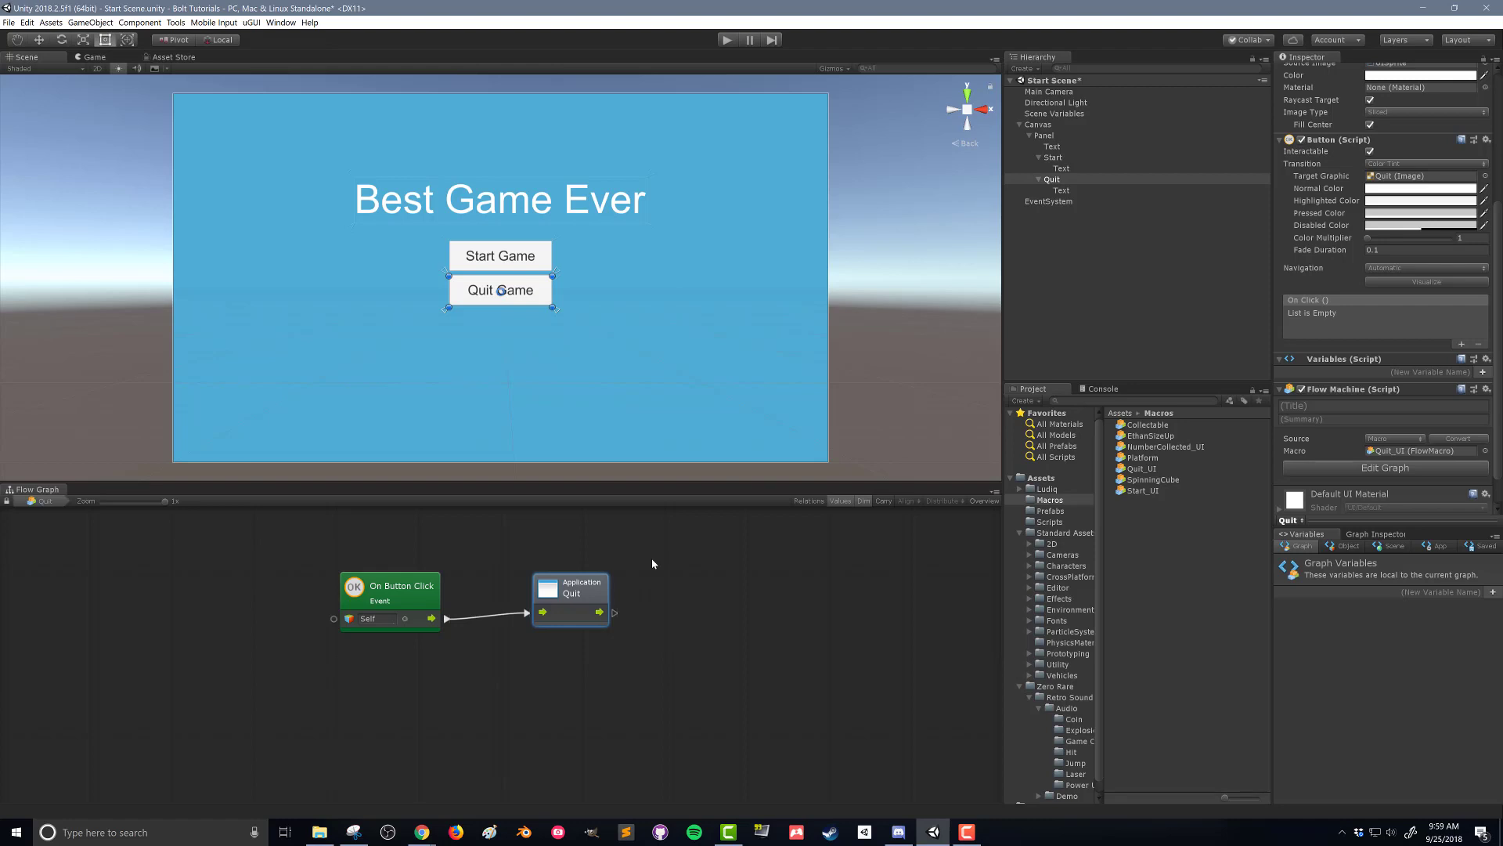
{"action": "mouse_move", "coordinate": [725, 49]}
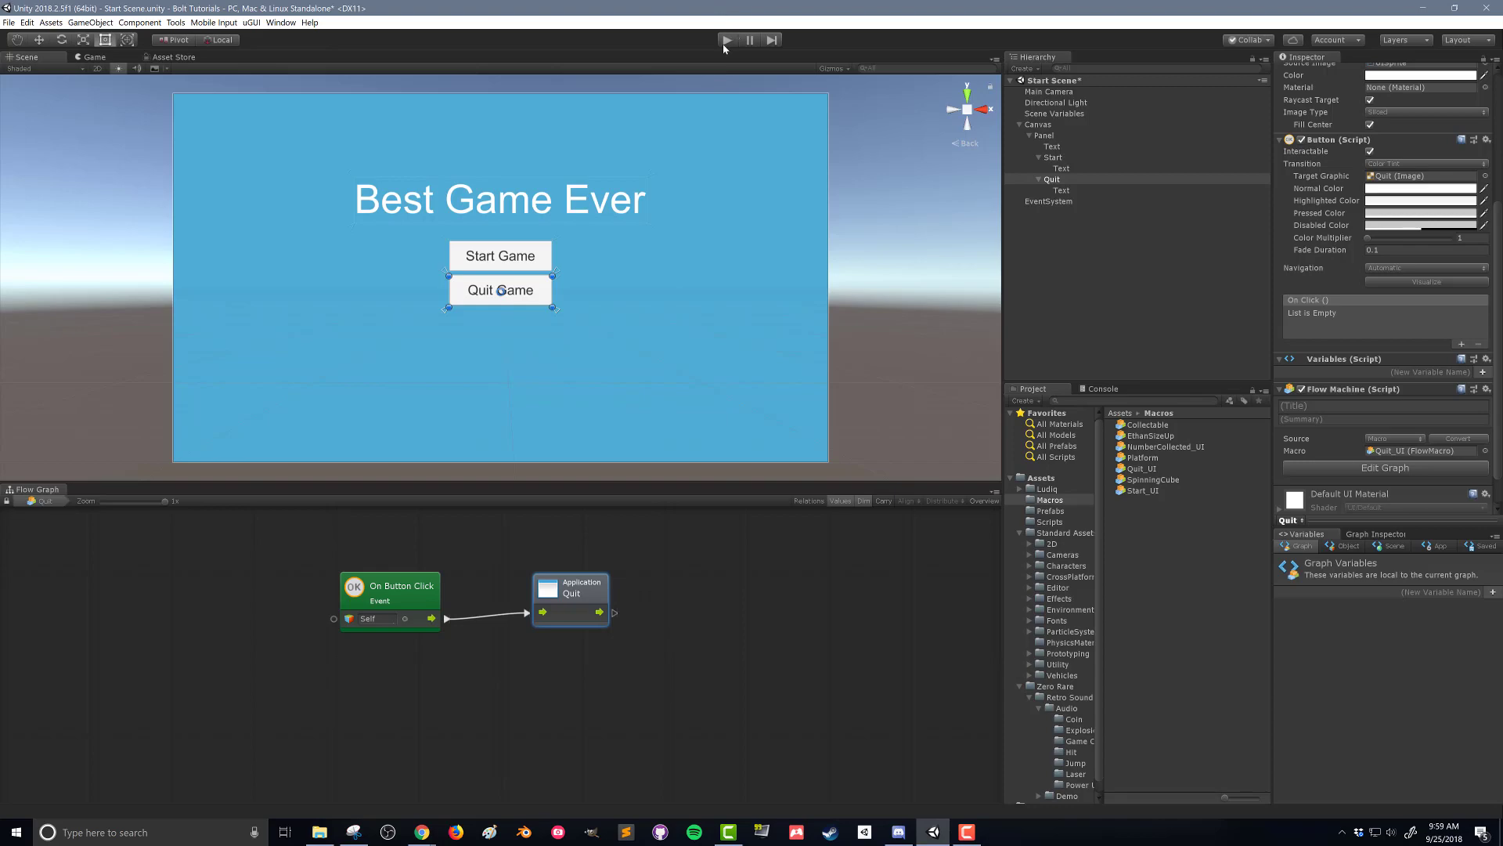
{"action": "mouse_move", "coordinate": [835, 694]}
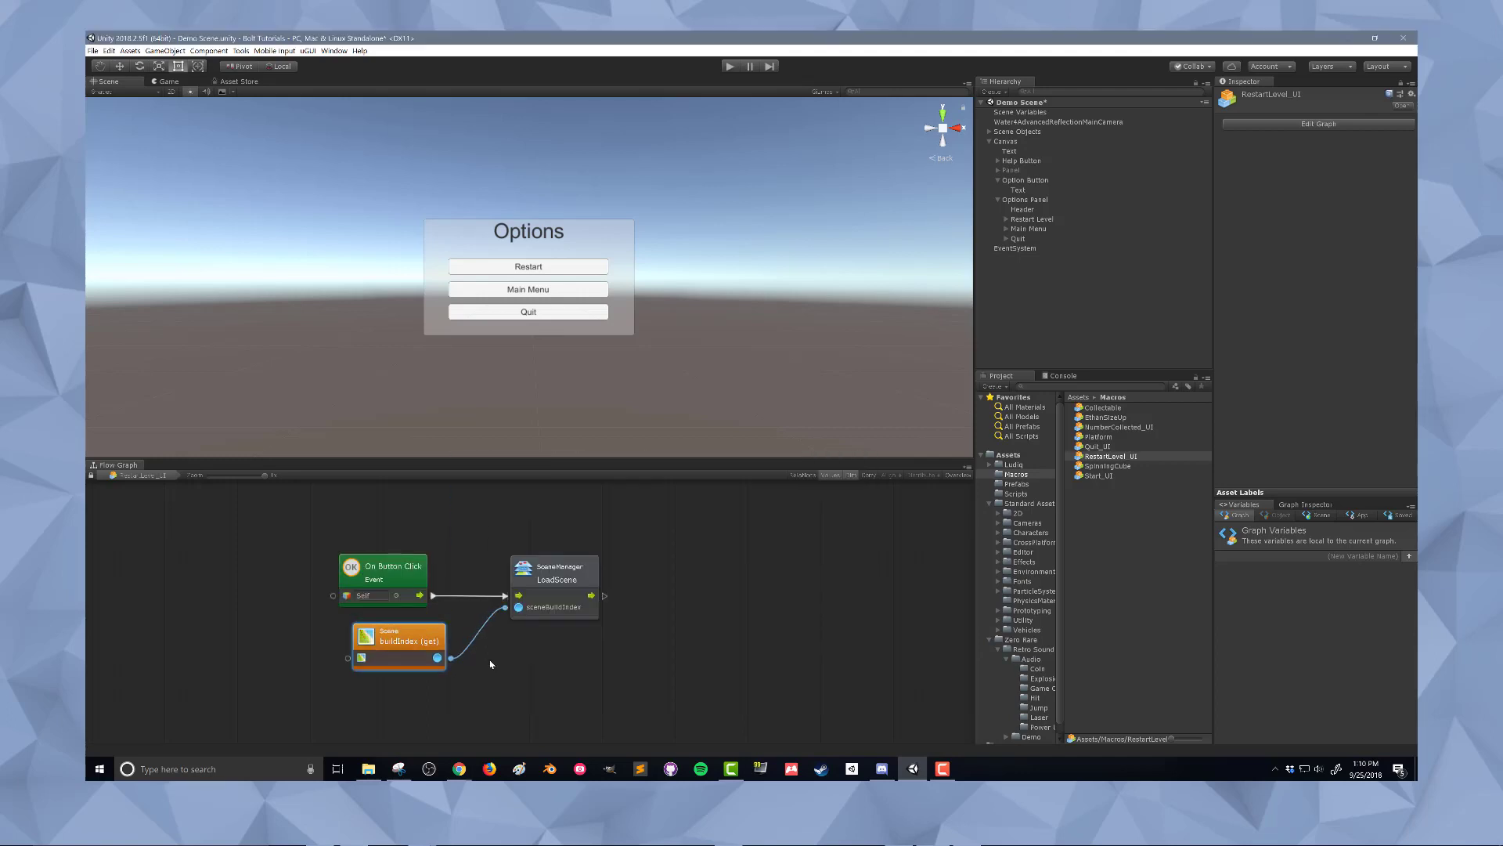
Search 'scene' in the RestartLevel_UI graph's unit finder to look up scene units
{"action": "type", "text": "scene"}
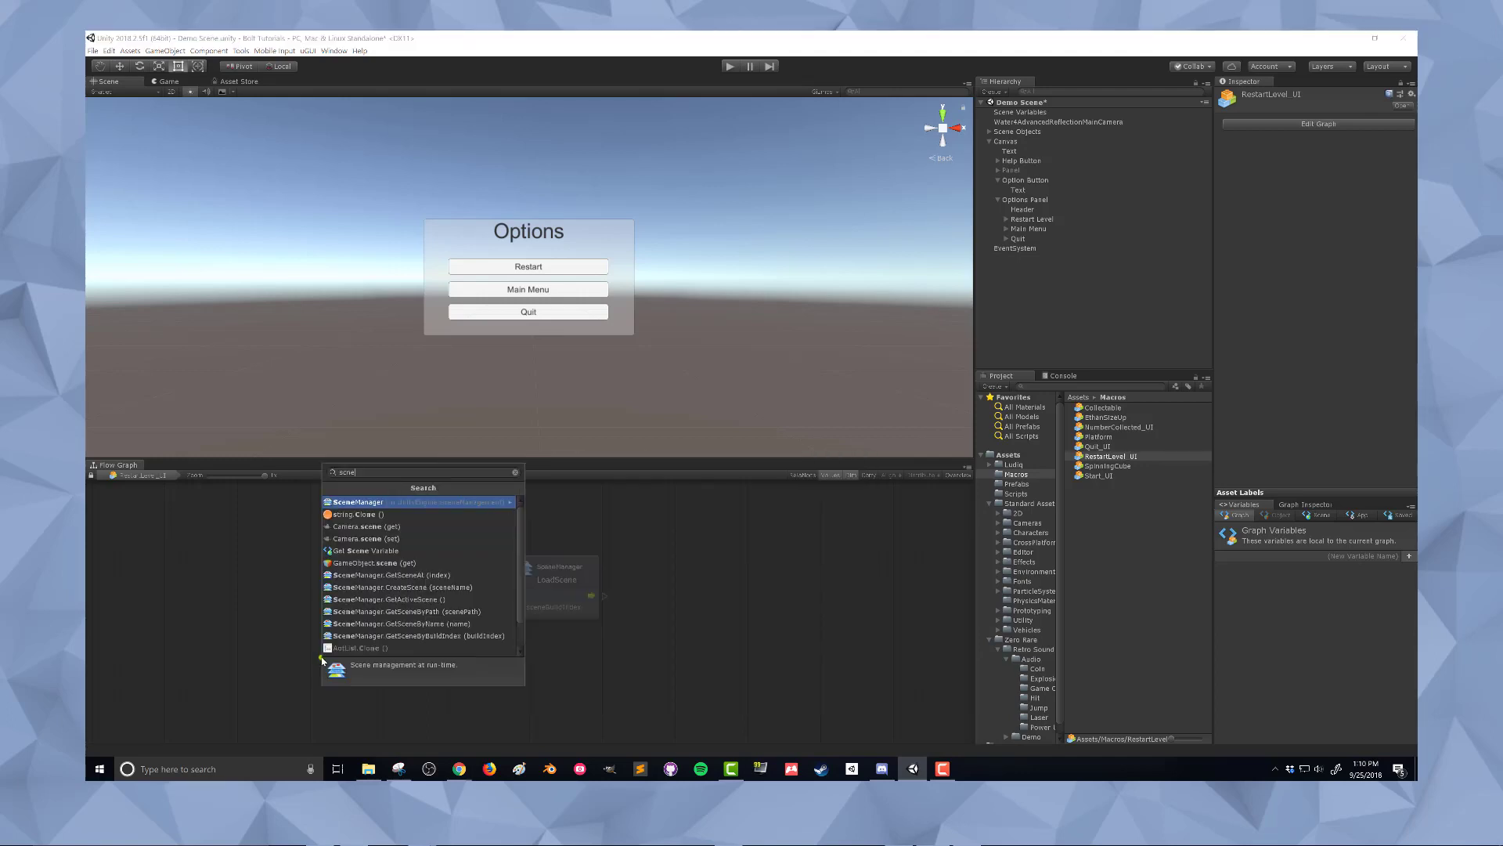